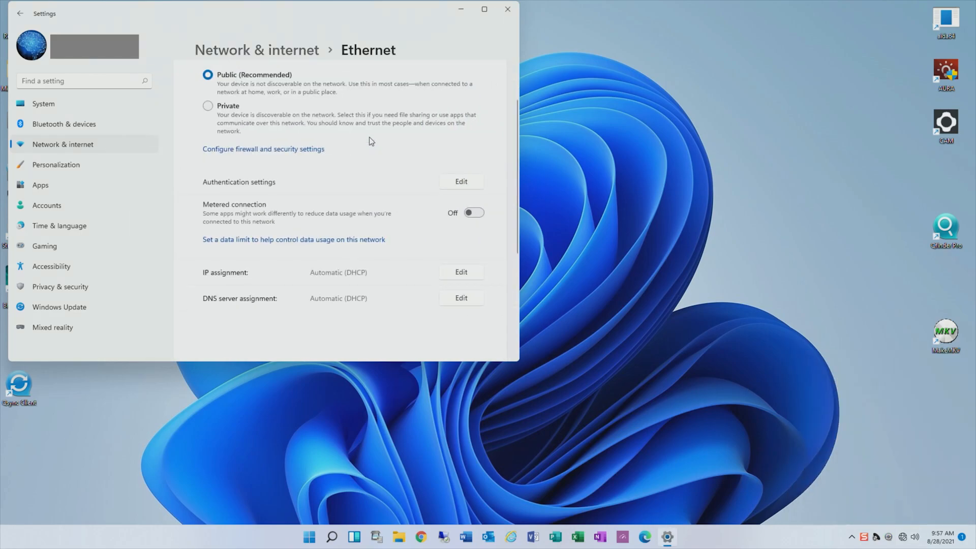
mouse_move(475, 248)
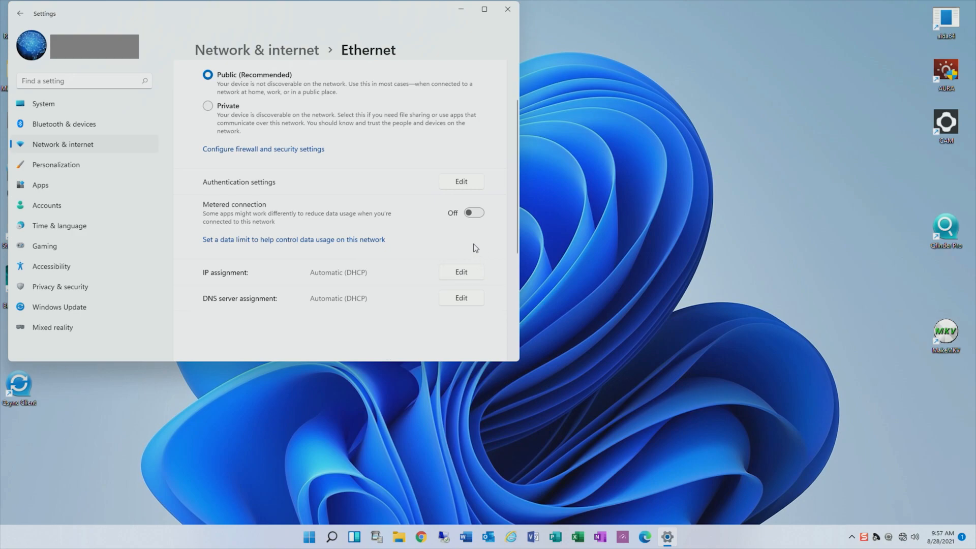
Step: Switch the Ethernet IP assignment to manual IPv4 and enter the address 192.168.1.2
click(461, 272)
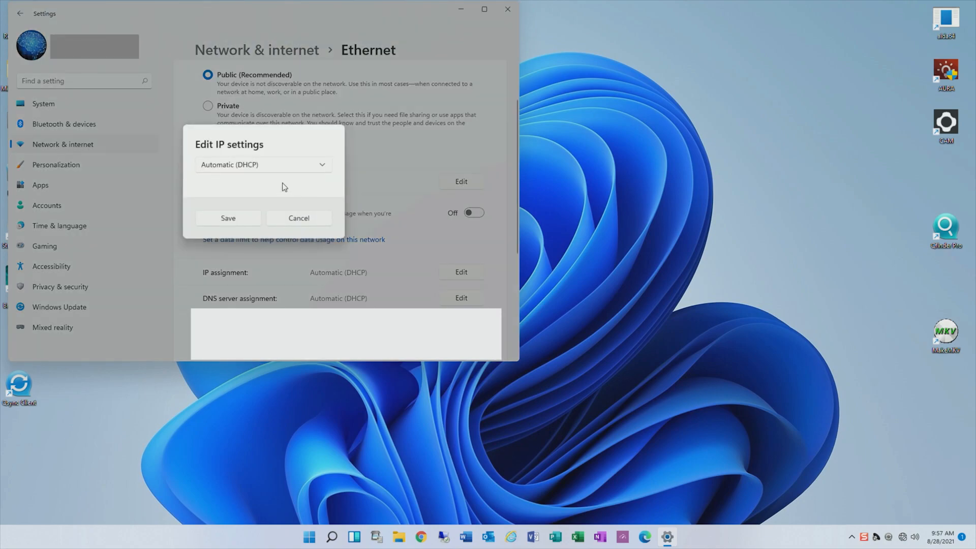
click(262, 165)
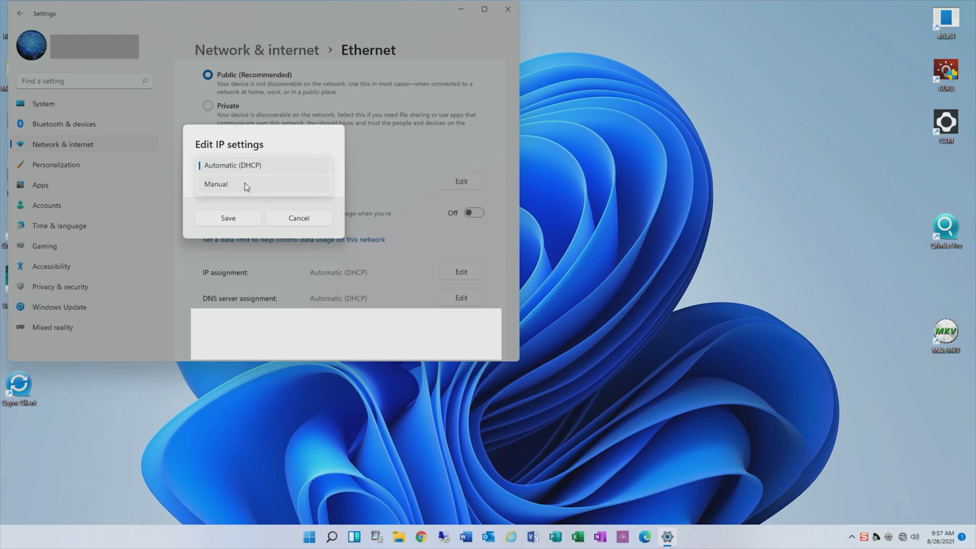
click(216, 184)
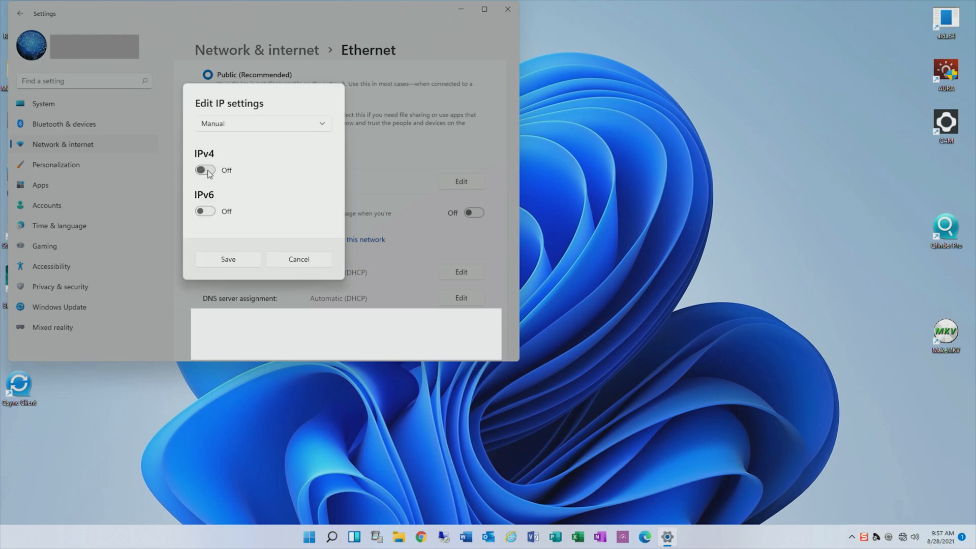
click(204, 170)
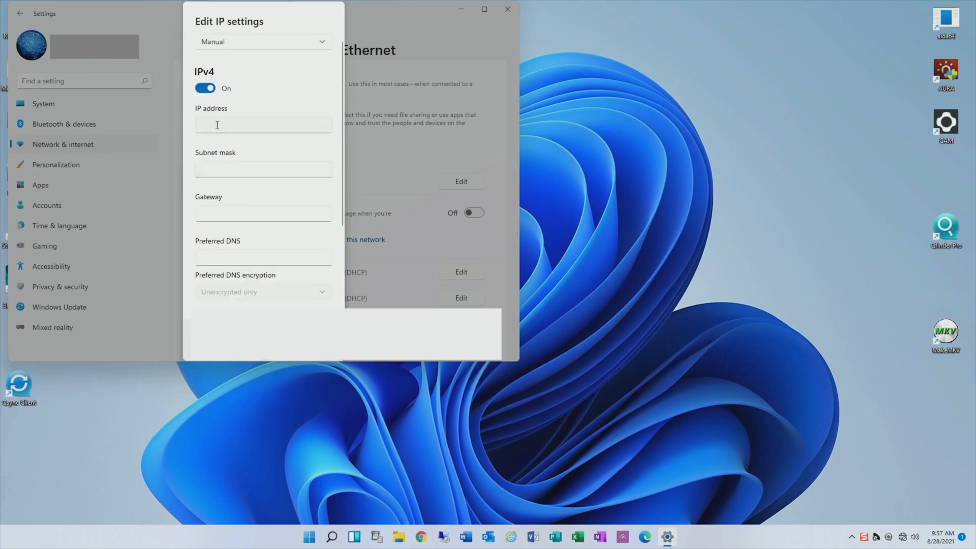
text(192.168.1.2)
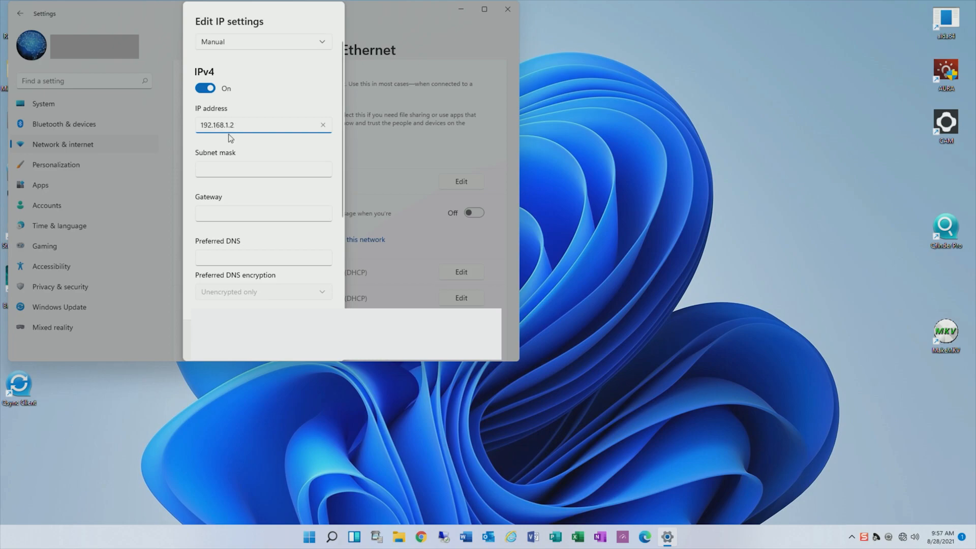
Step: Enter the subnet mask 255.255.255.0 for the Ethernet connection
click(263, 169)
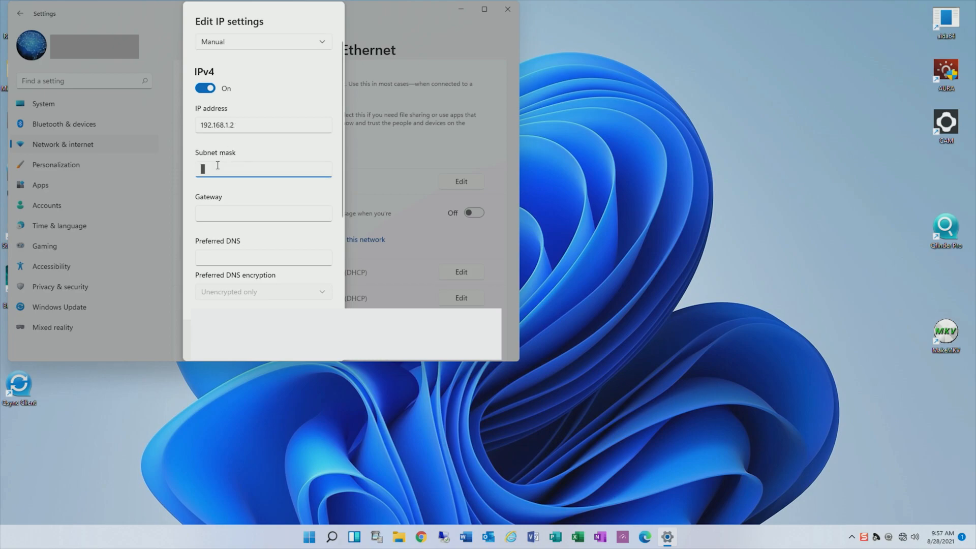
text(2)
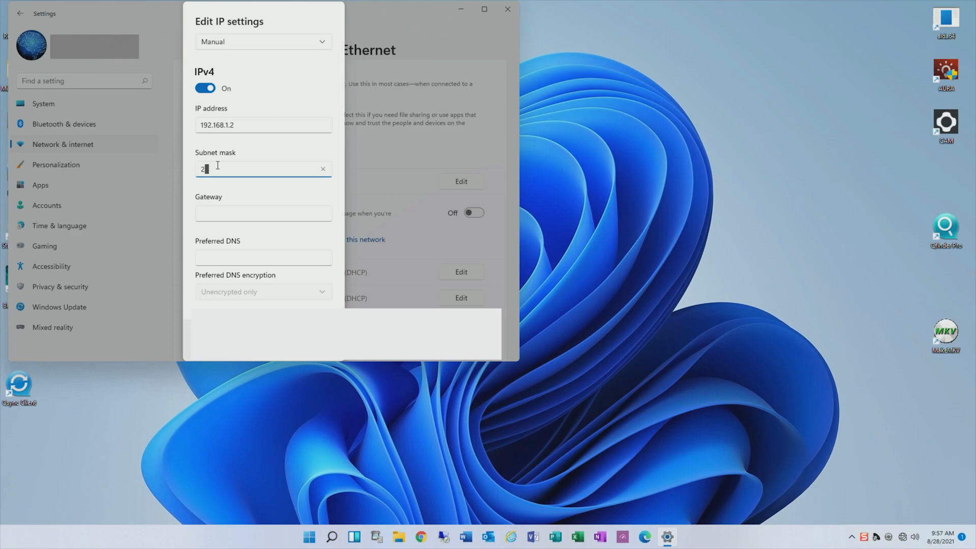
text(55.255.2)
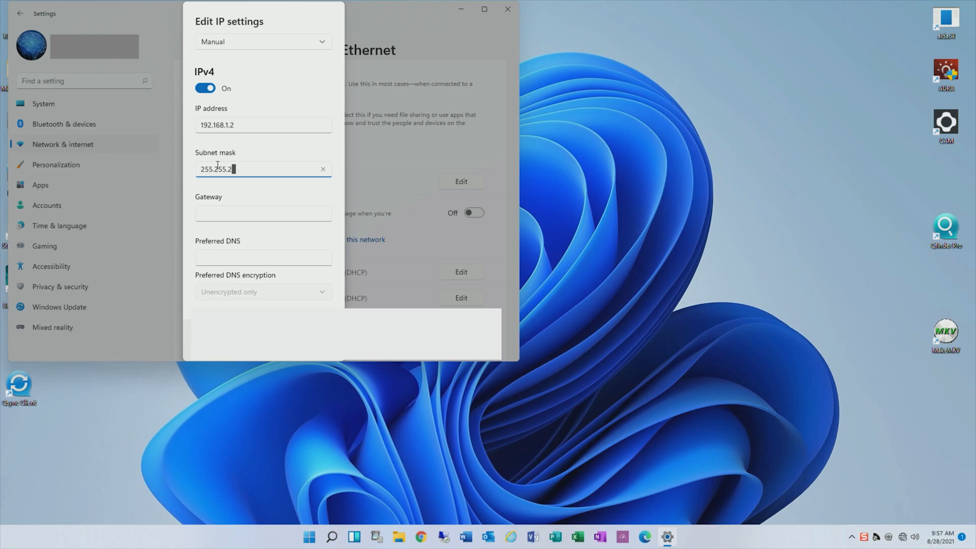
text(55.)
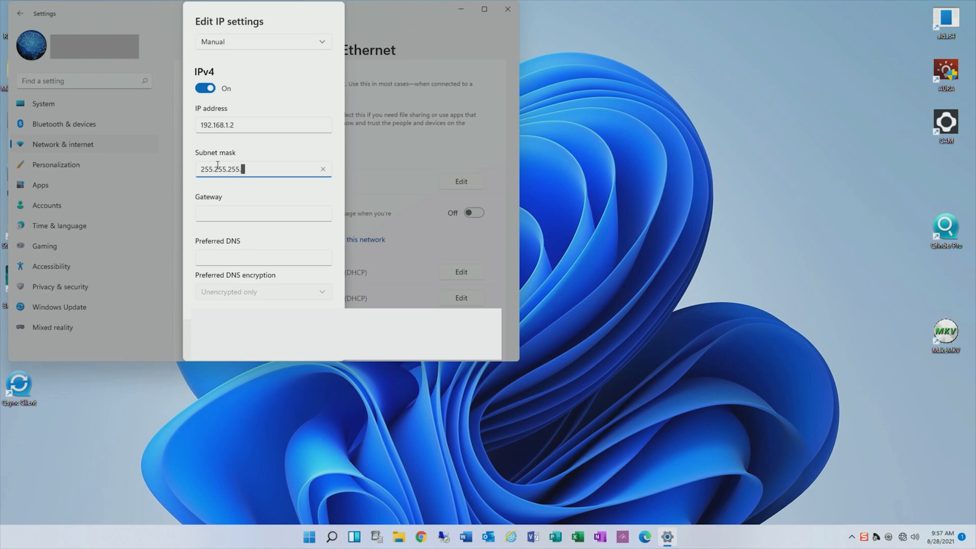
text(0)
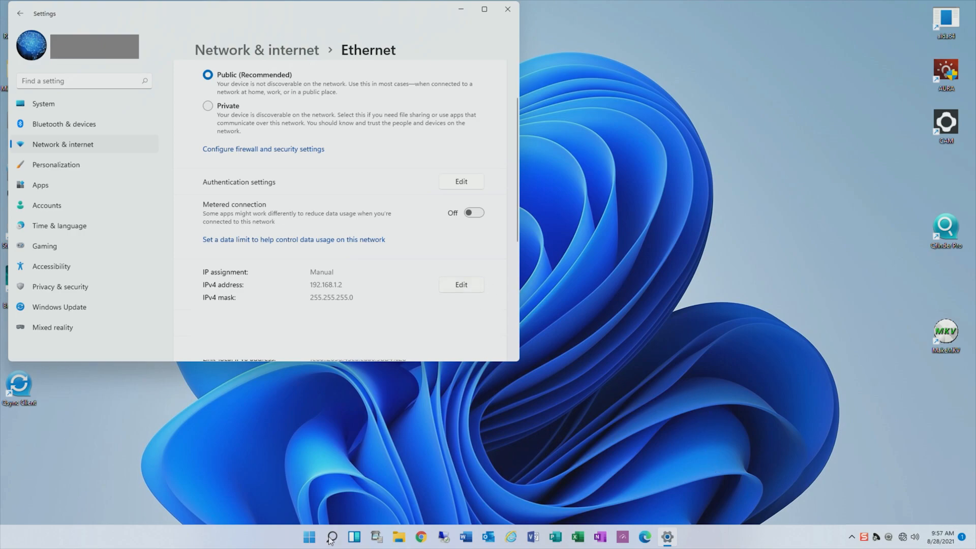
mouse_move(421, 537)
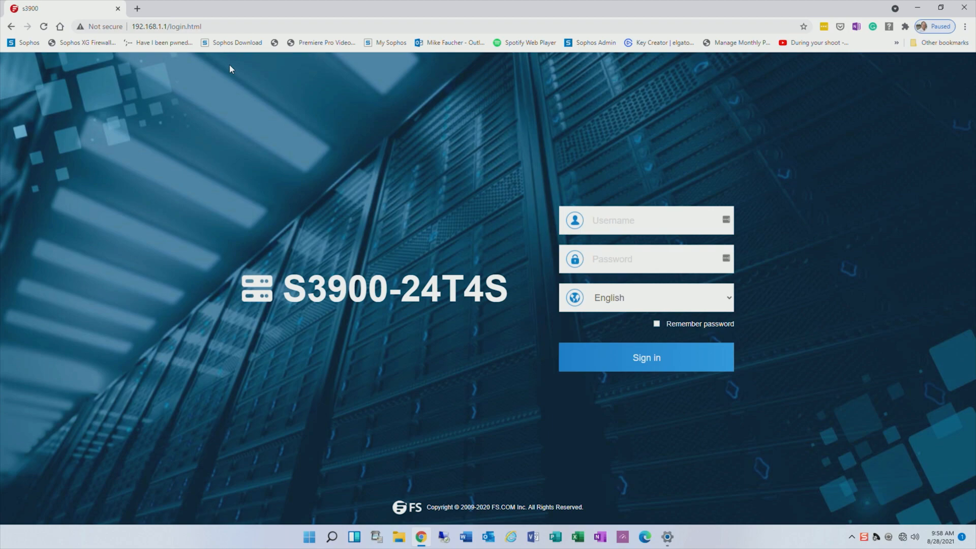
Step: Sign in to the switch web console at 192.168.1.1 with the entered credentials
click(645, 356)
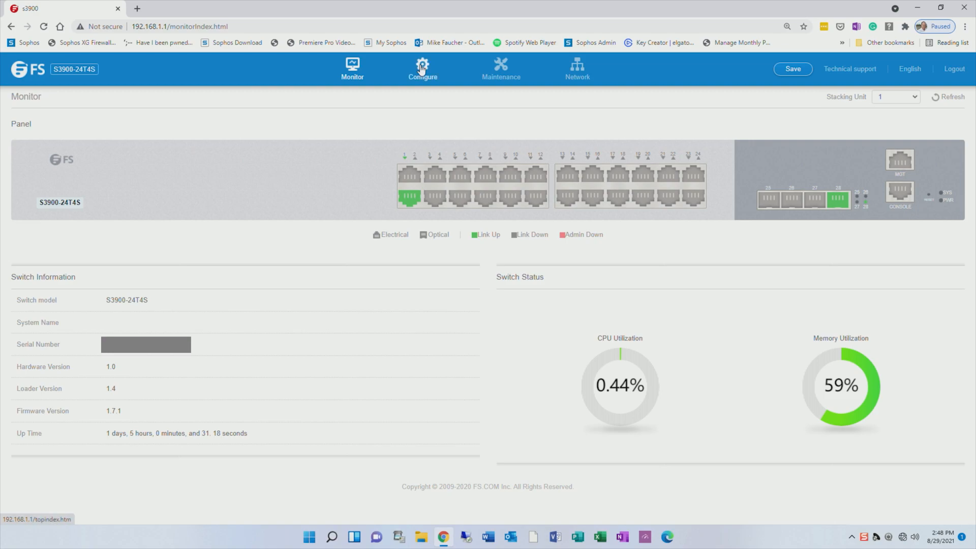
Step: Preview the Configure, Maintenance and Network sections, then return to Configure on the Jumbo Frame page
click(422, 69)
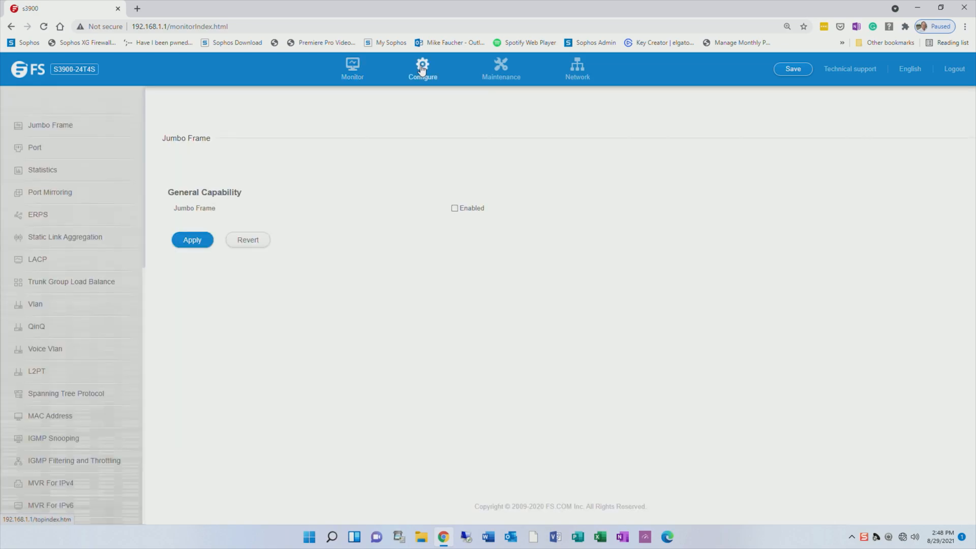
click(500, 68)
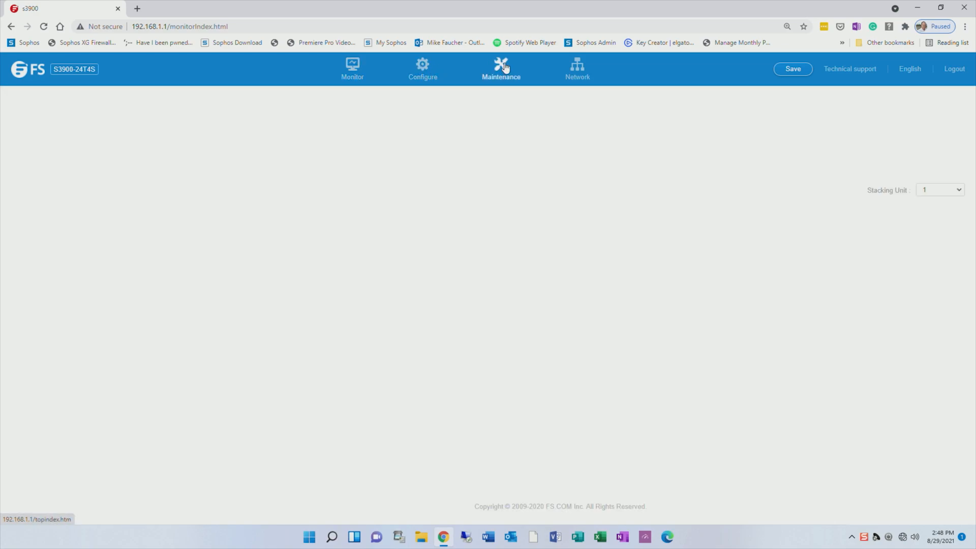
click(577, 68)
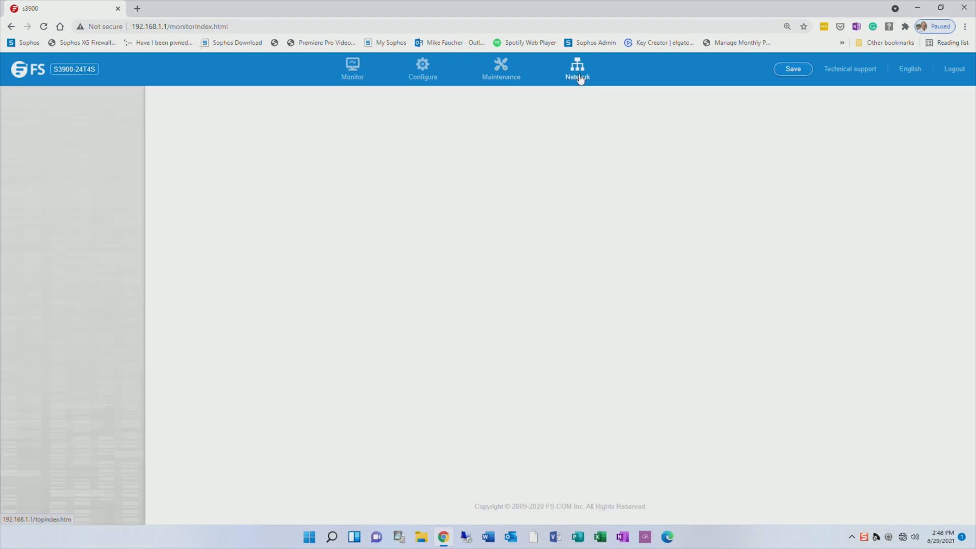
click(575, 68)
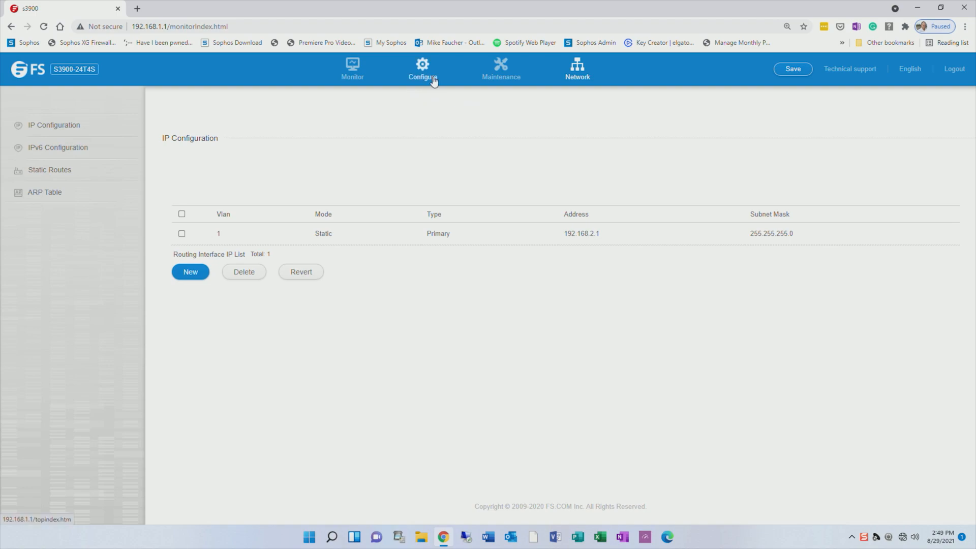
click(422, 68)
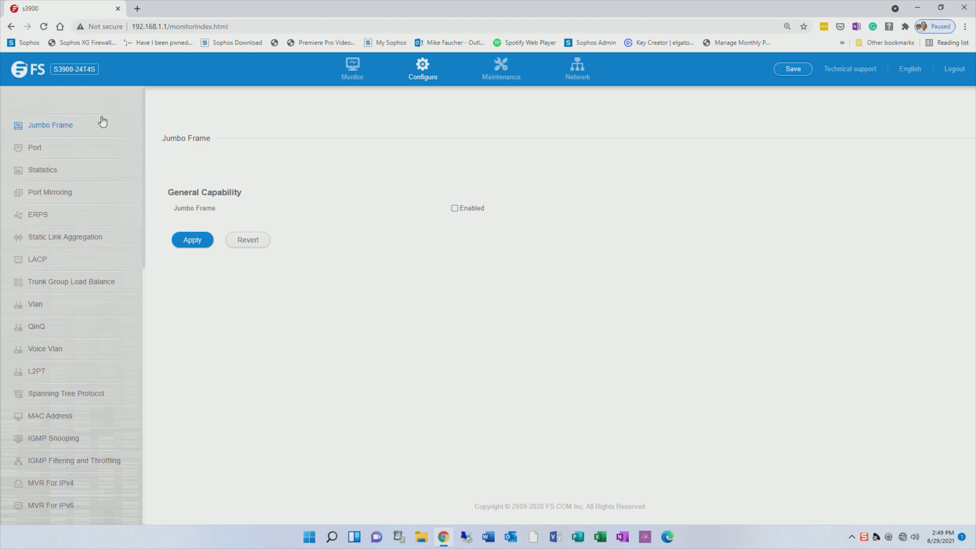
Step: Review port information, port configuration and port 28 transceiver details, ending on the Cable Test page
click(34, 148)
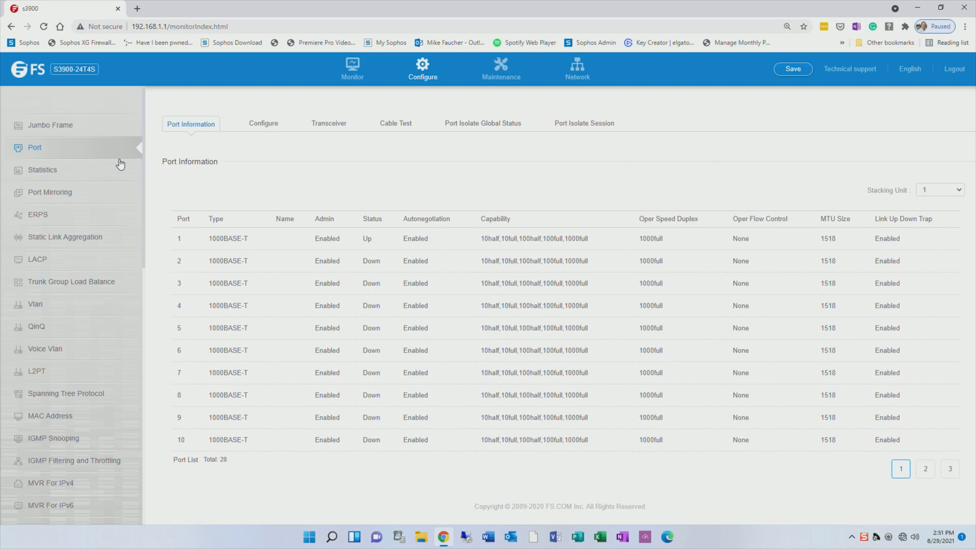
mouse_move(200, 126)
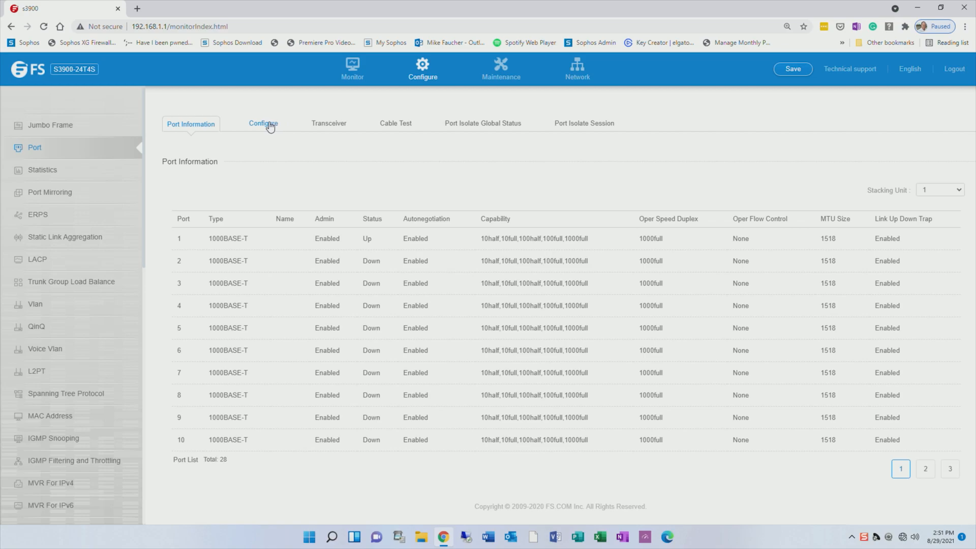
click(262, 123)
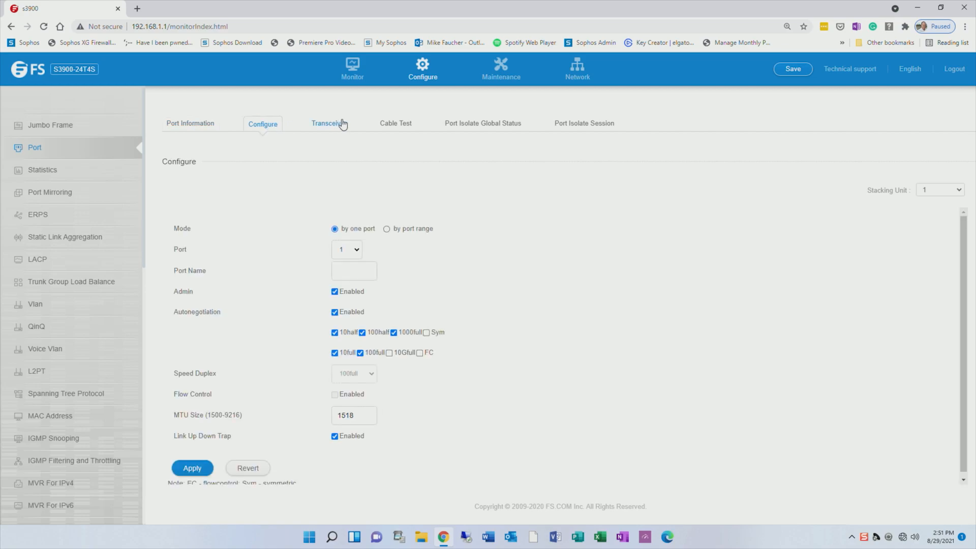
click(327, 123)
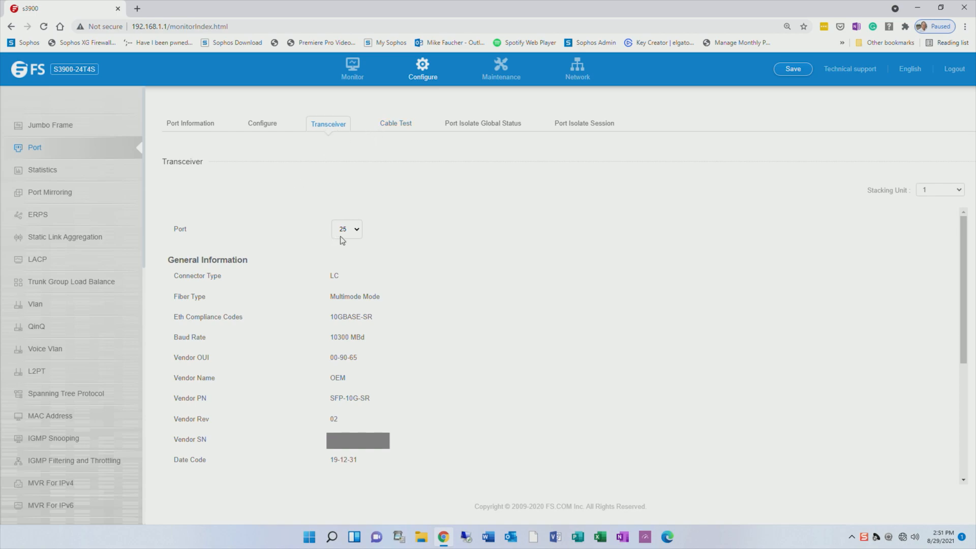
click(347, 229)
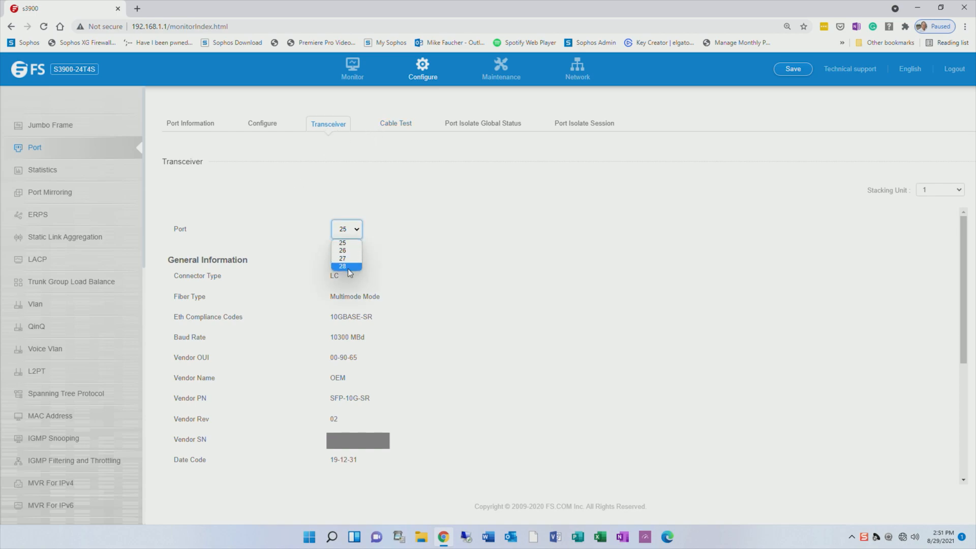
click(342, 265)
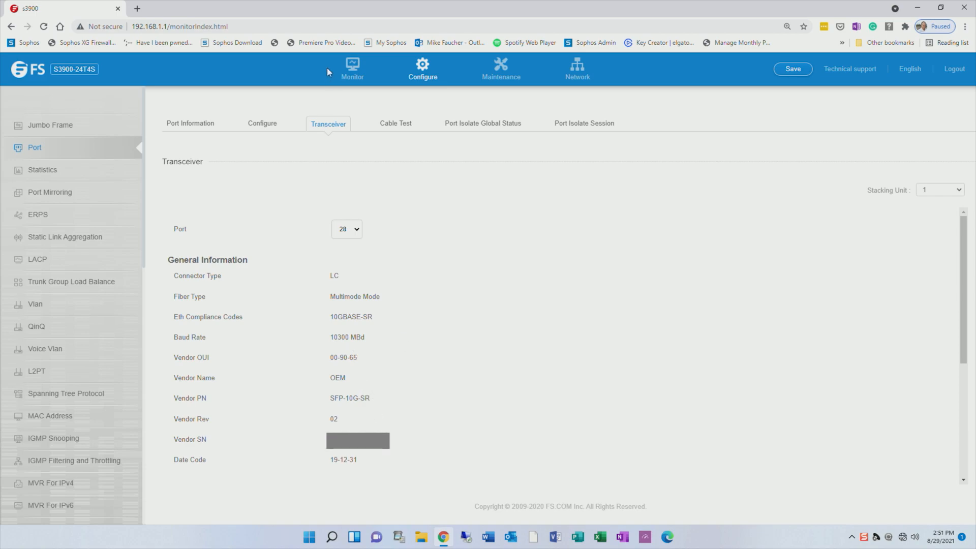
click(395, 123)
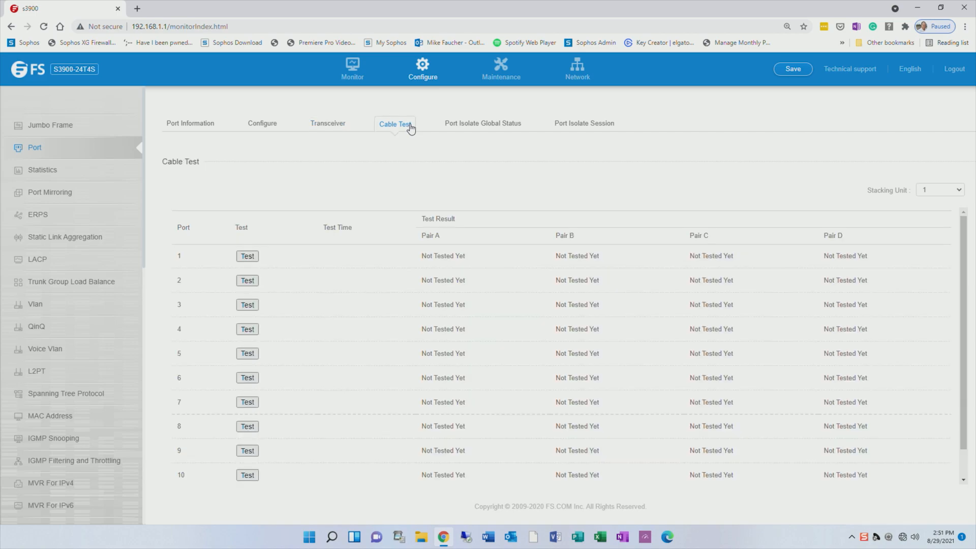
mouse_move(470, 159)
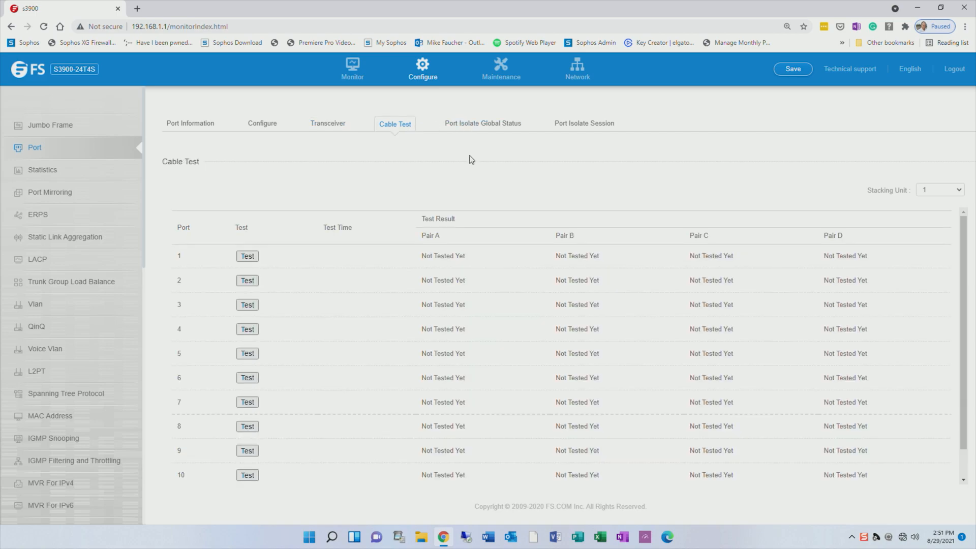
Step: Move from port statistics to the Static Link Aggregation page with no groups defined
click(41, 169)
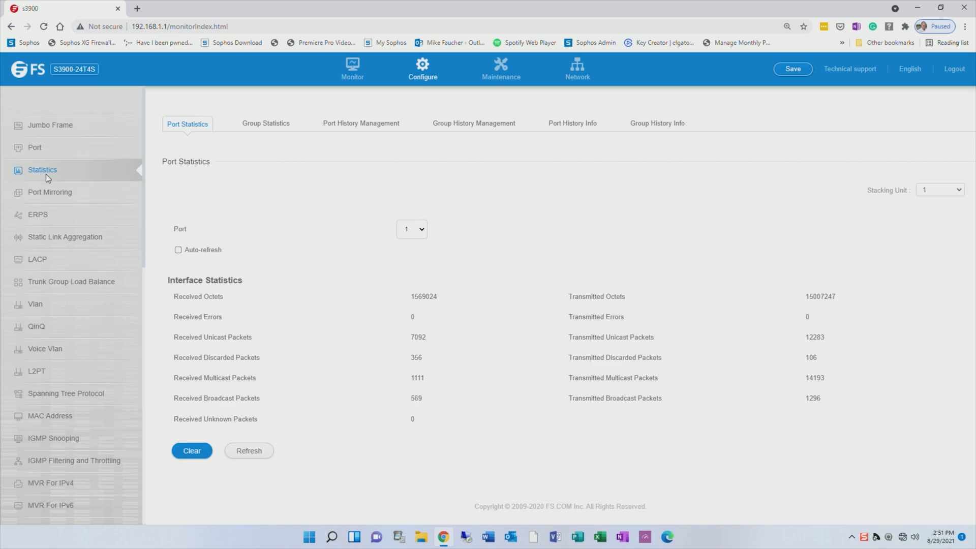
mouse_move(49, 192)
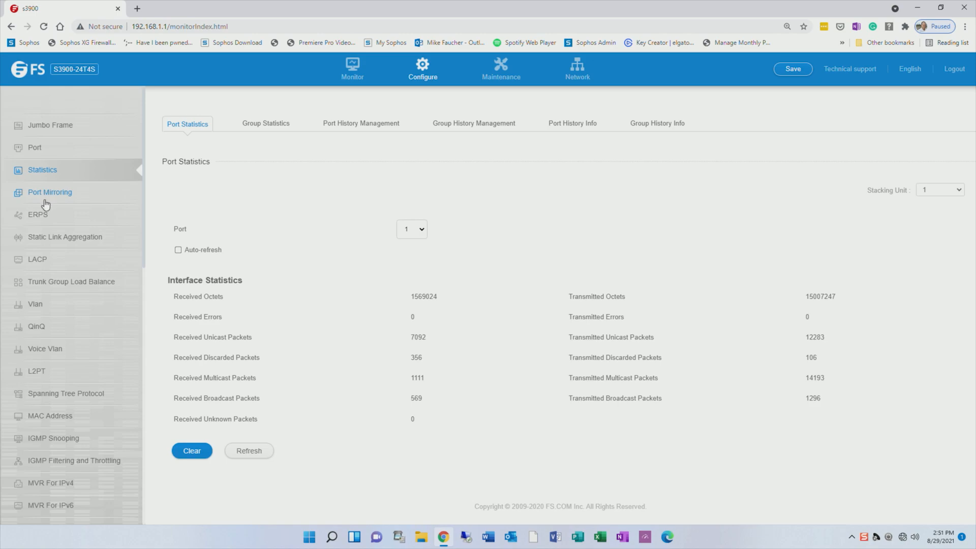
mouse_move(54, 237)
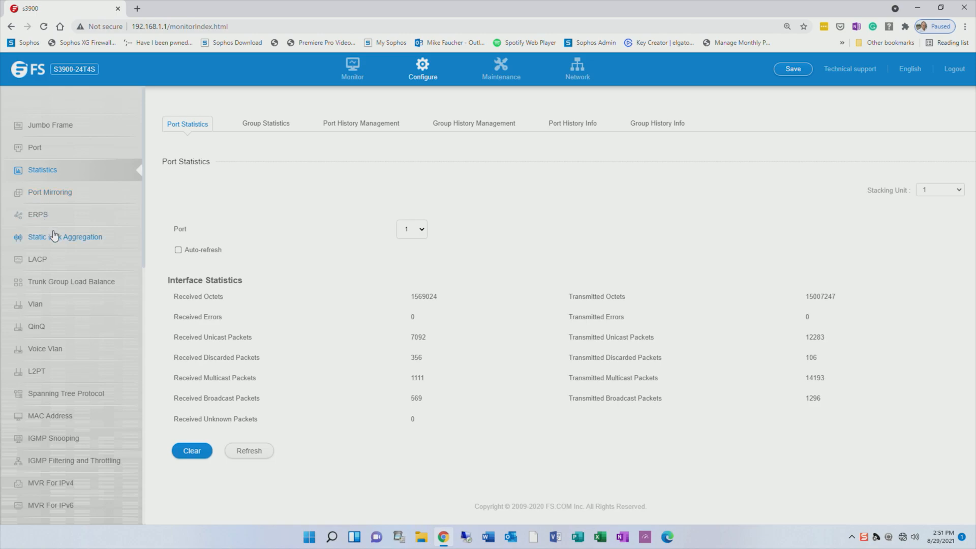
click(65, 236)
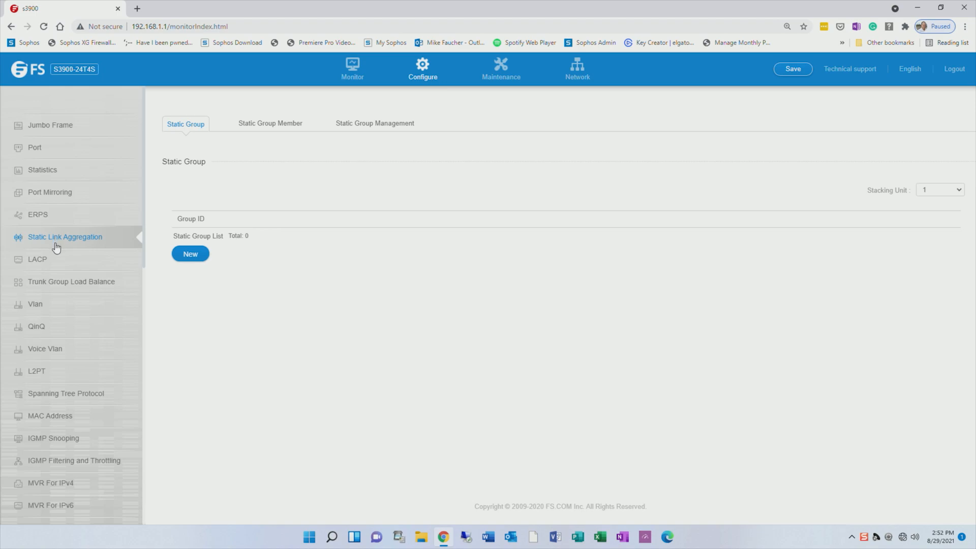
mouse_move(35, 304)
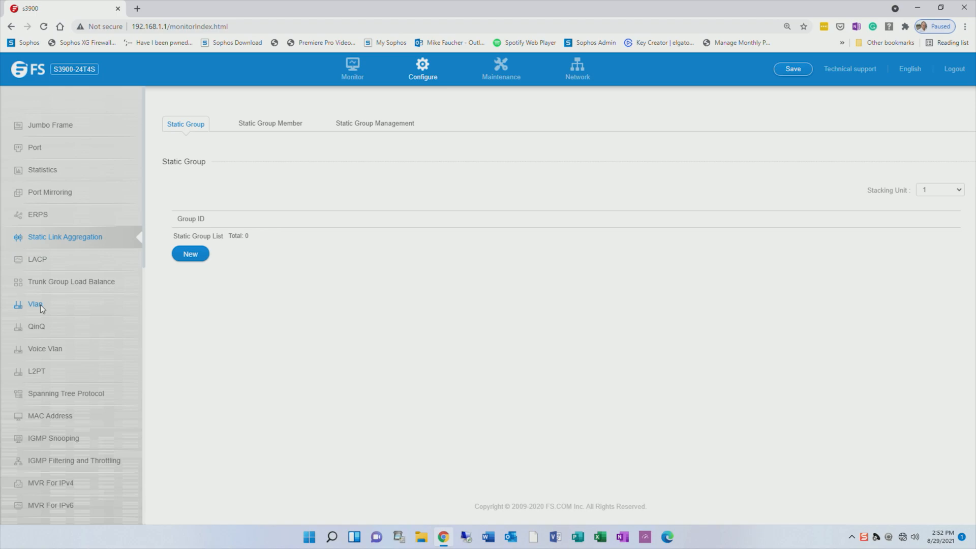
Step: Show VLAN Management listing static VLANs 1 (DefaultVlan) and 80
click(34, 304)
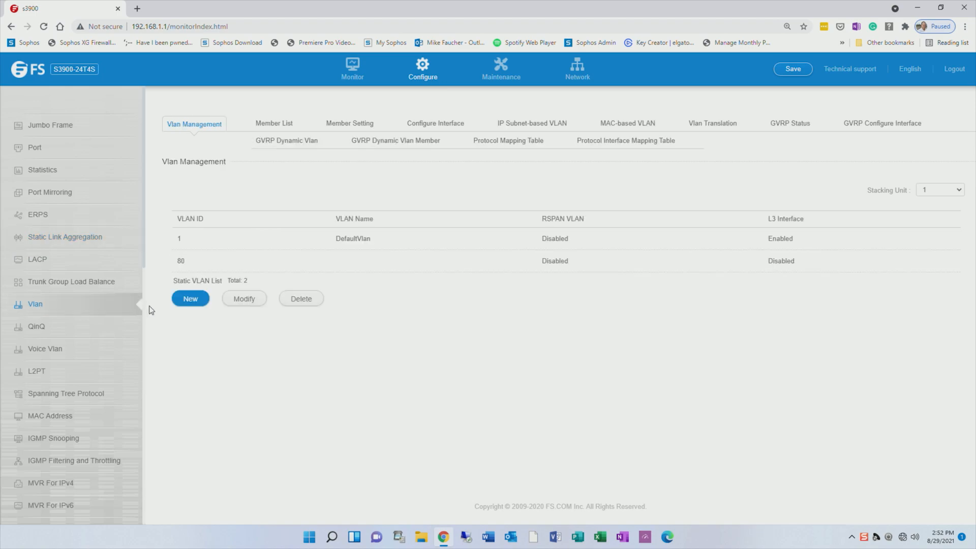
mouse_move(167, 318)
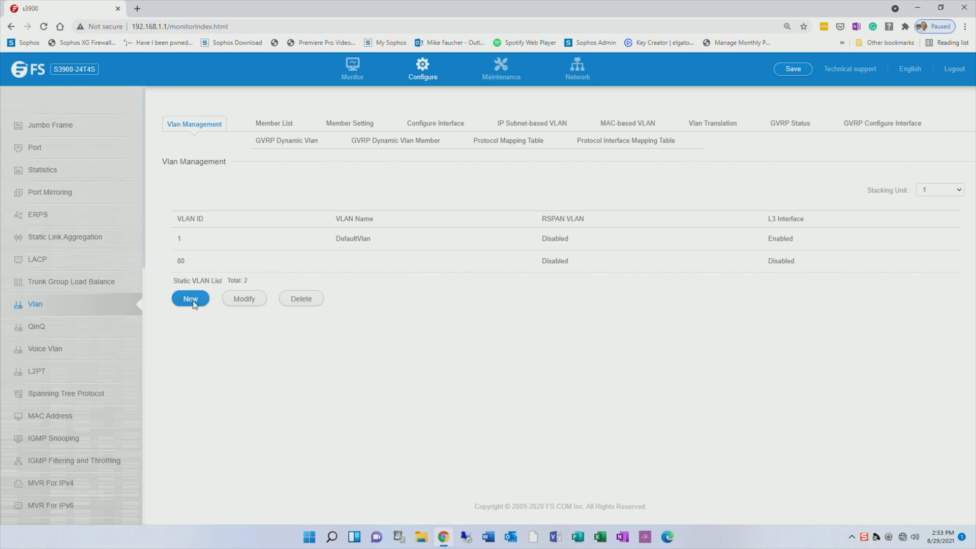
Step: Create VLAN 40 via the New VLAN form and close it, leaving VLANs 1, 40 and 80
click(190, 298)
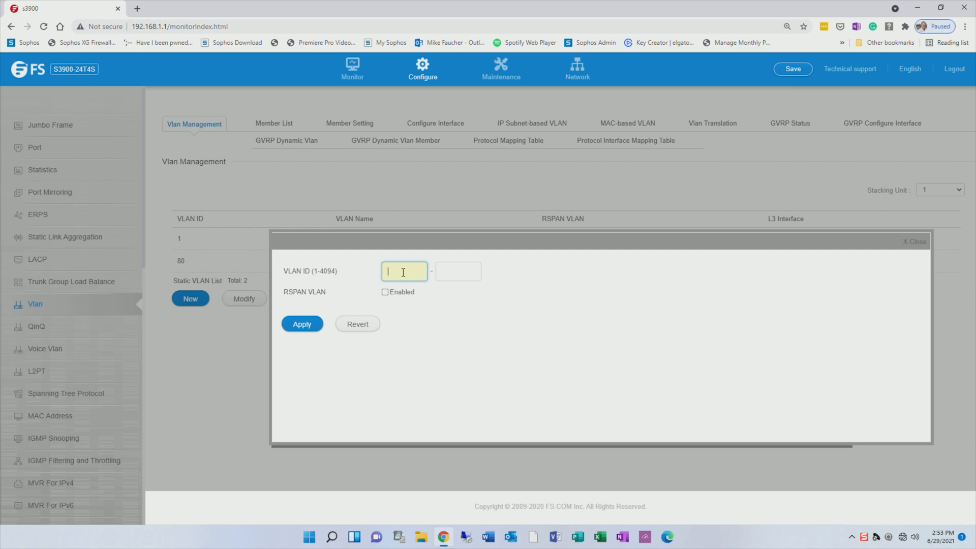
text(40)
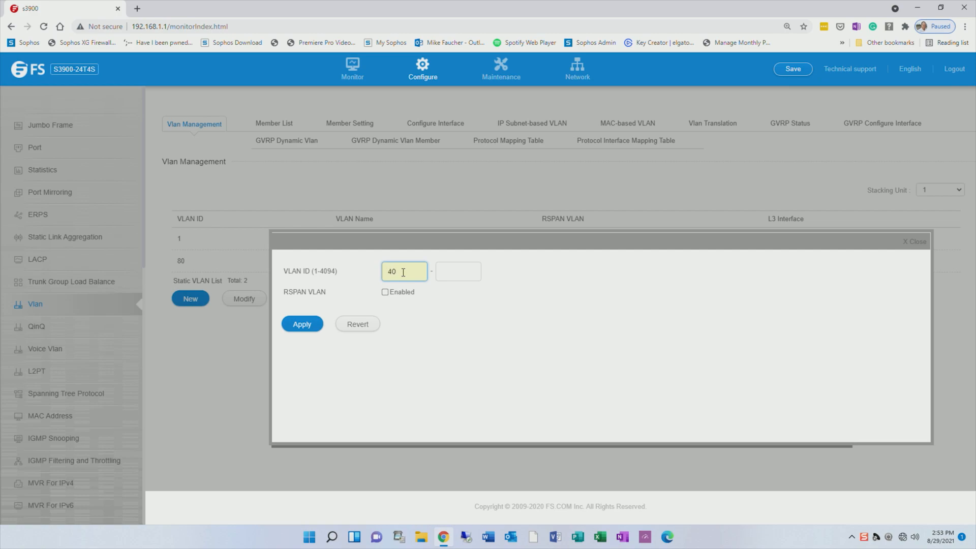
mouse_move(318, 319)
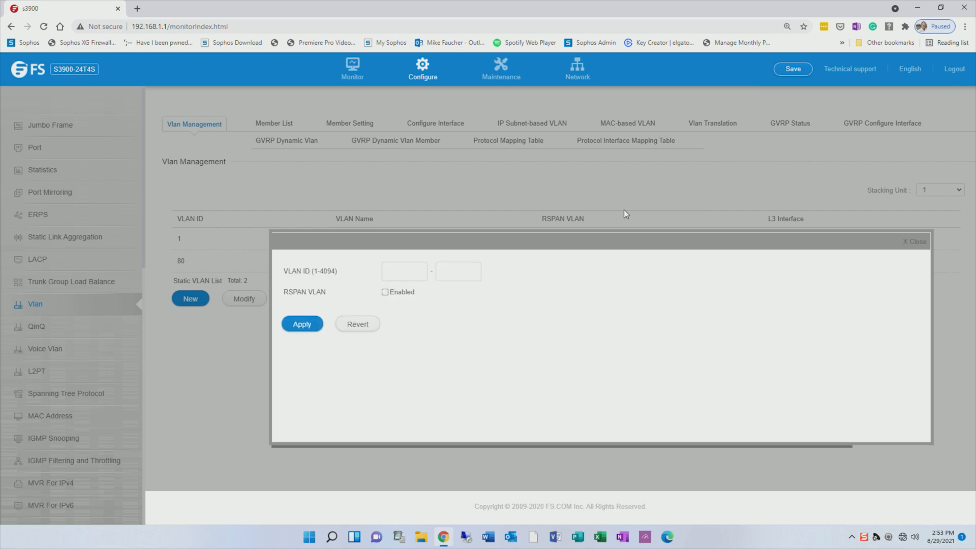
mouse_move(667, 243)
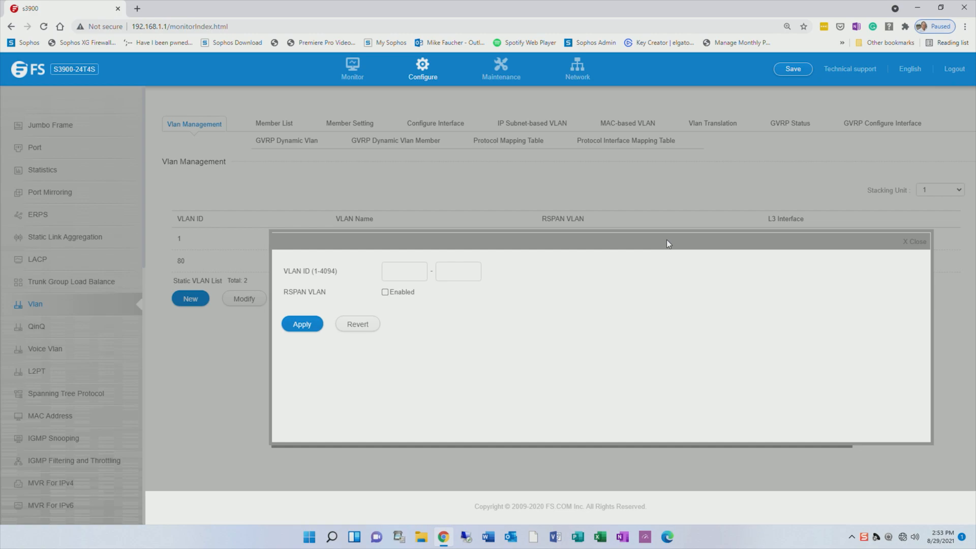
mouse_move(898, 251)
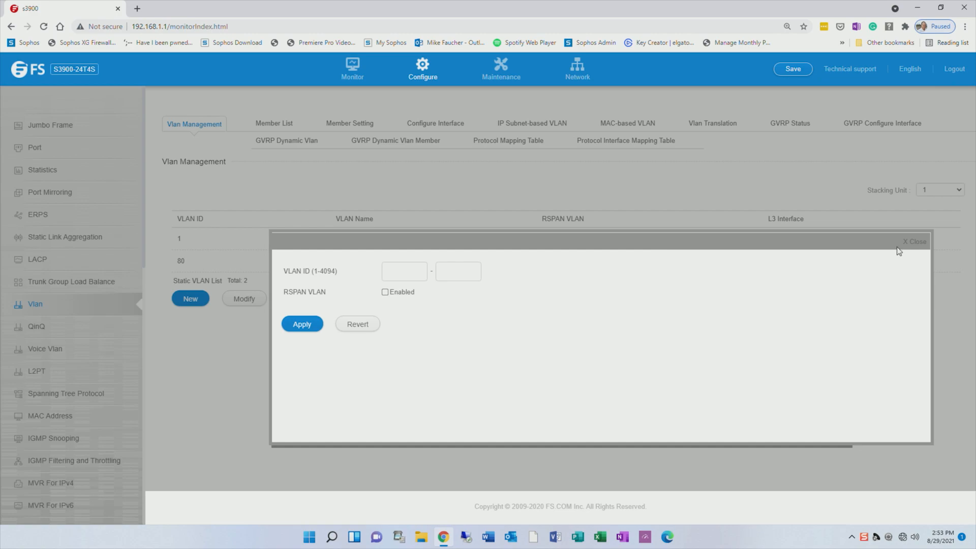
click(302, 323)
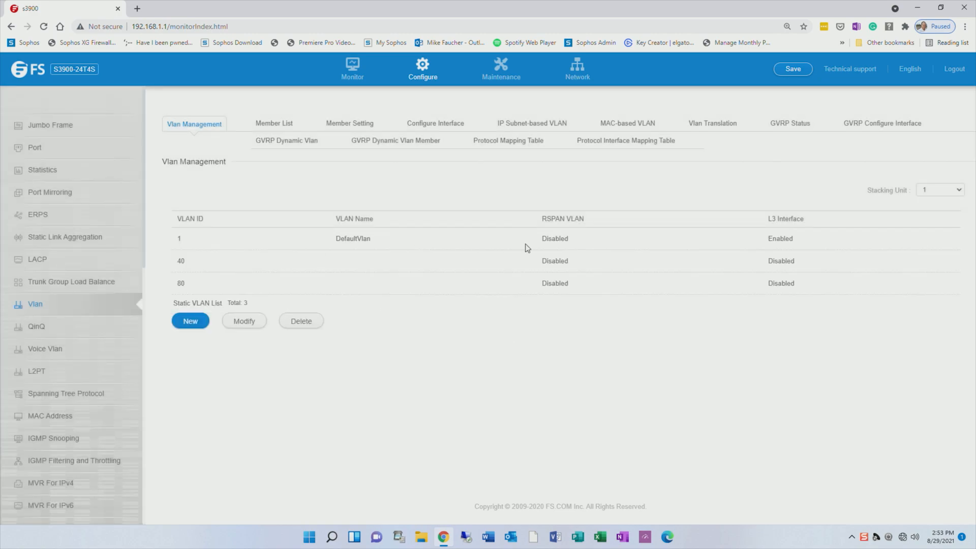
mouse_move(250, 132)
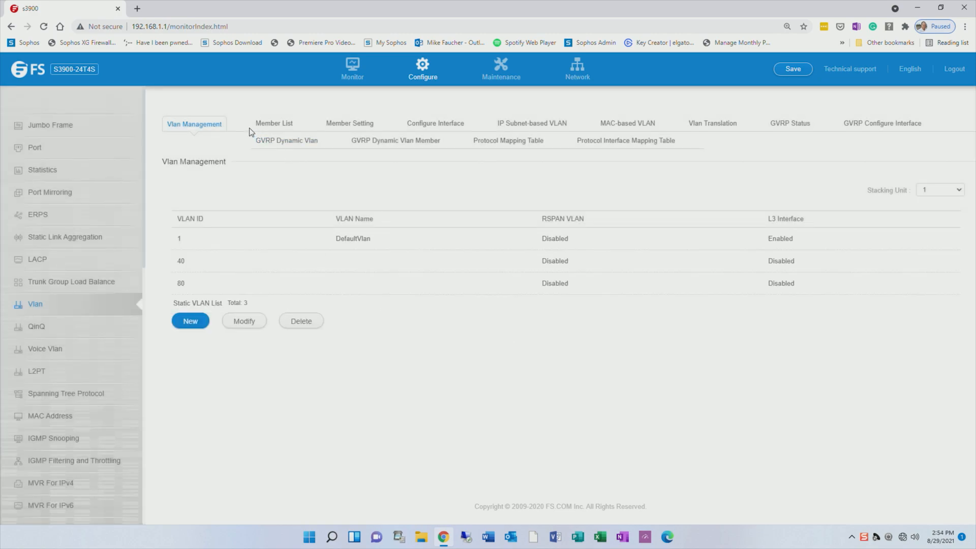
Step: List the members of VLAN 40 (none) and VLAN 80 (ports 13, 14 untagged, 28 tagged)
click(274, 123)
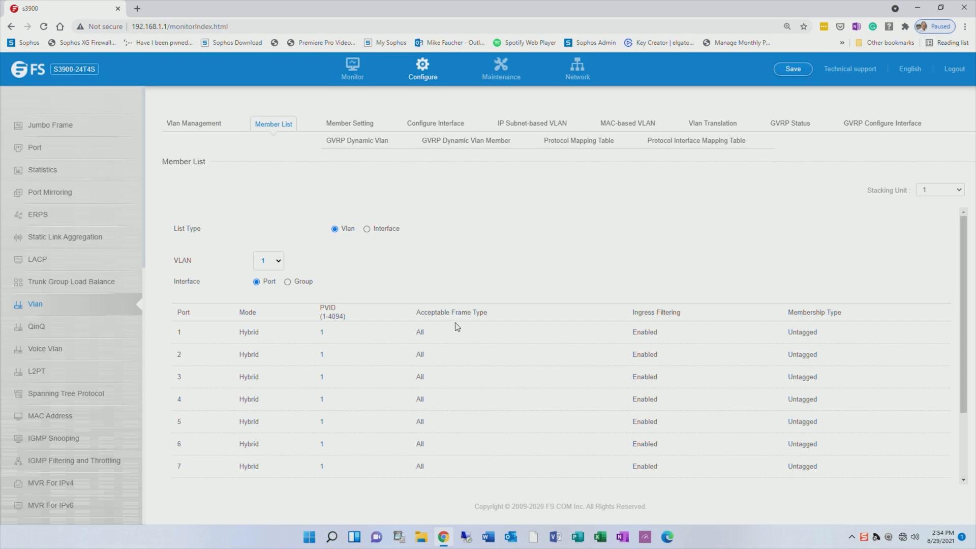
click(267, 260)
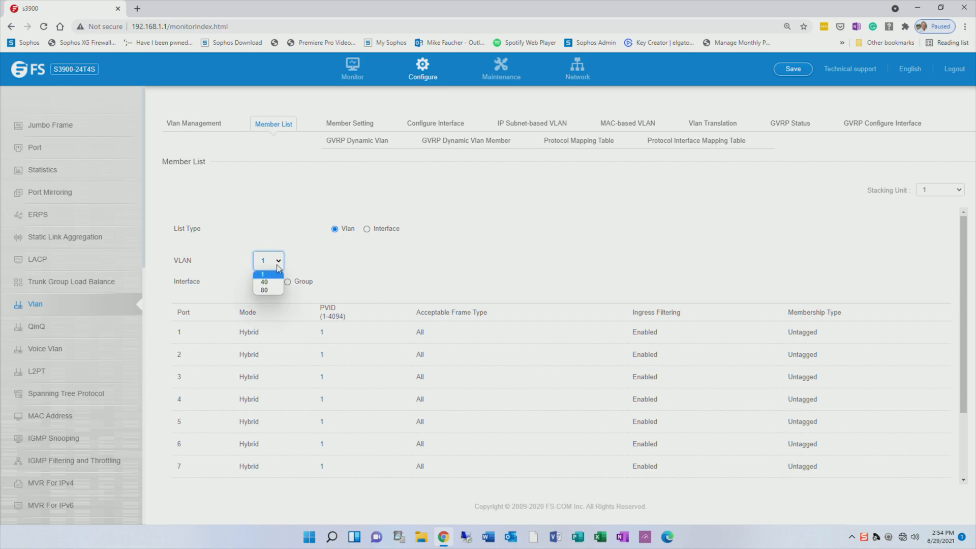
click(265, 282)
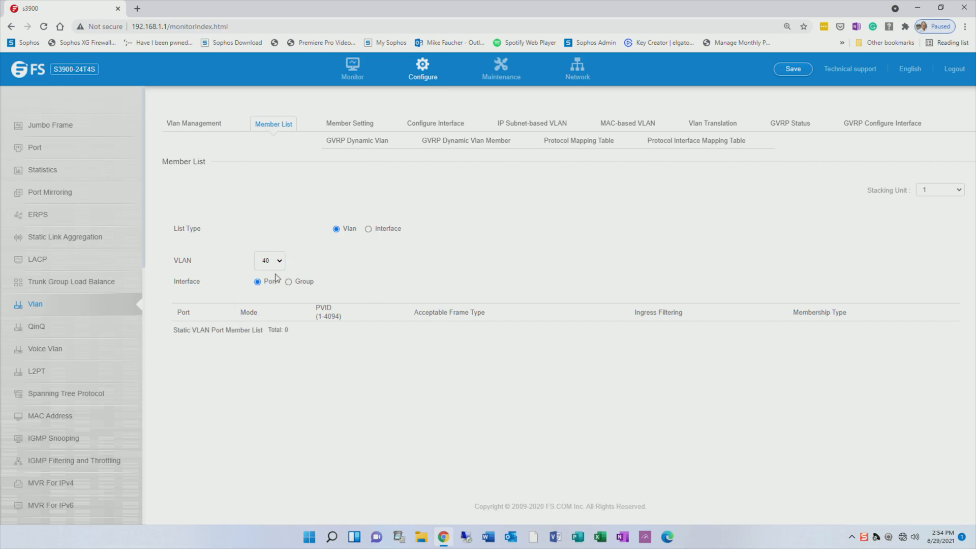
click(268, 260)
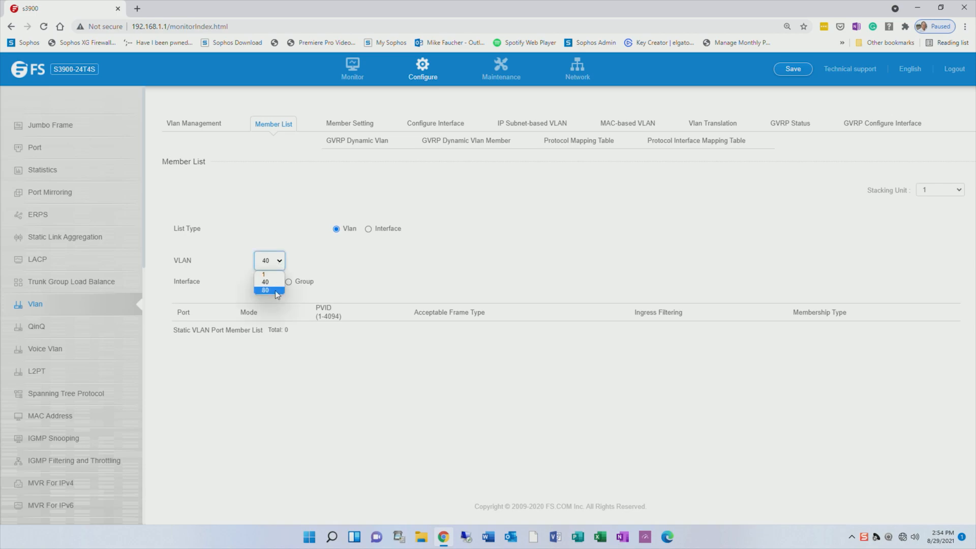
click(264, 290)
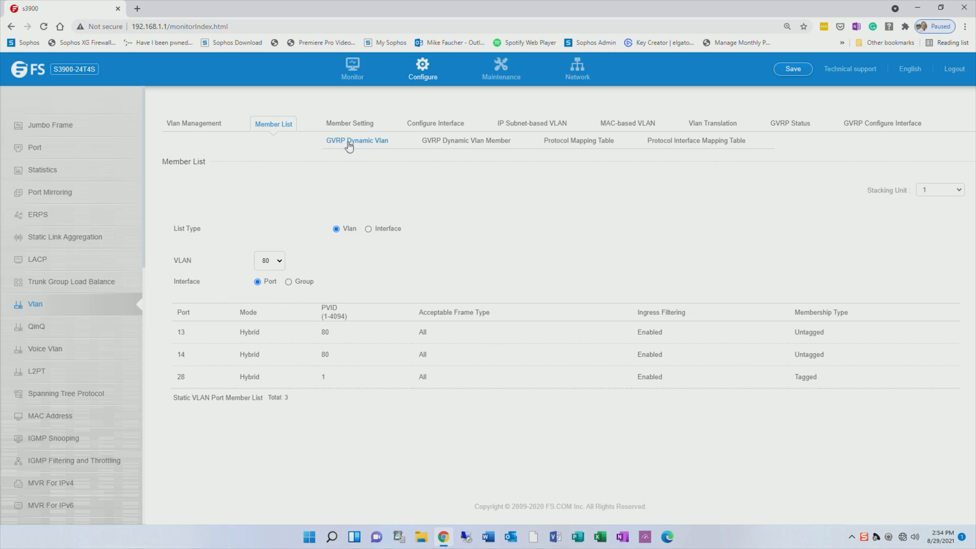
Step: Glance at the Member Setting form and return to list VLAN 80 members again
click(349, 123)
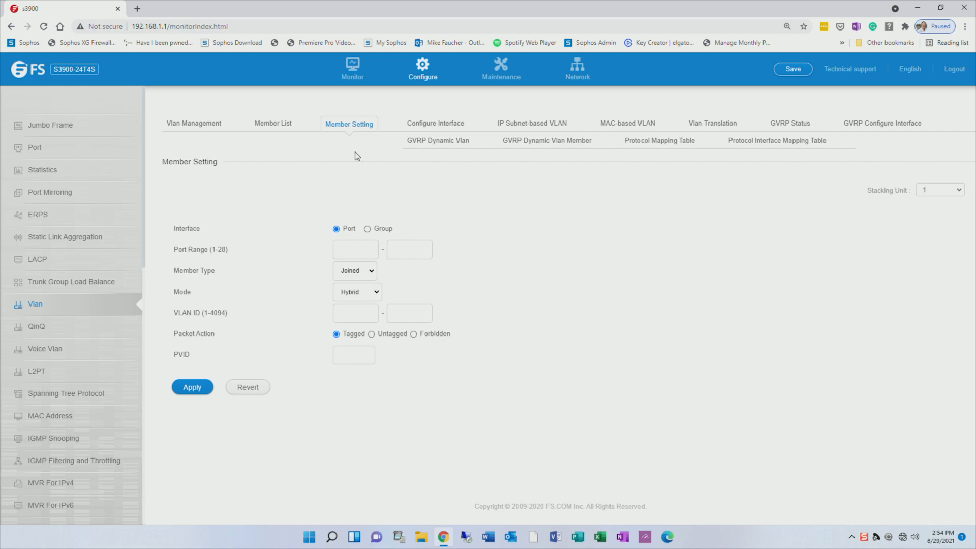
mouse_move(288, 123)
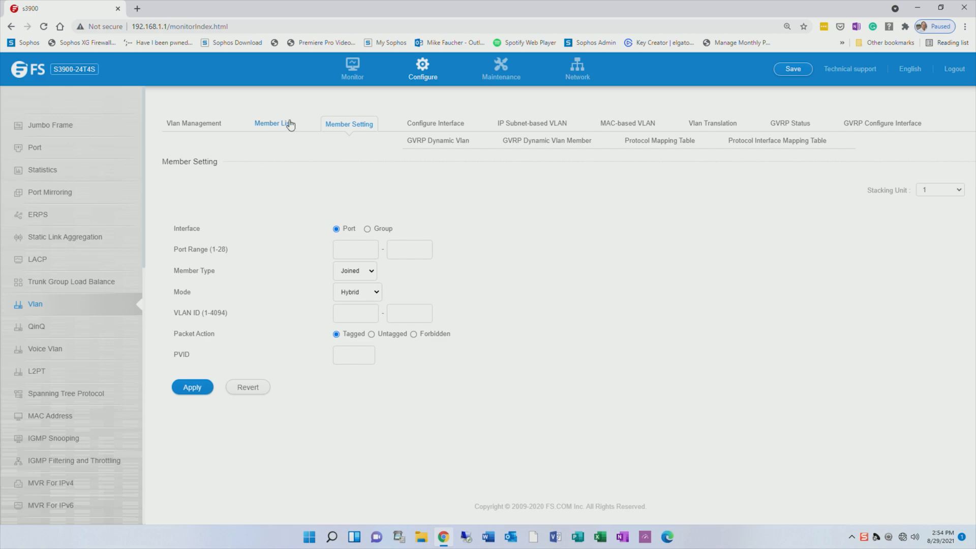
click(272, 123)
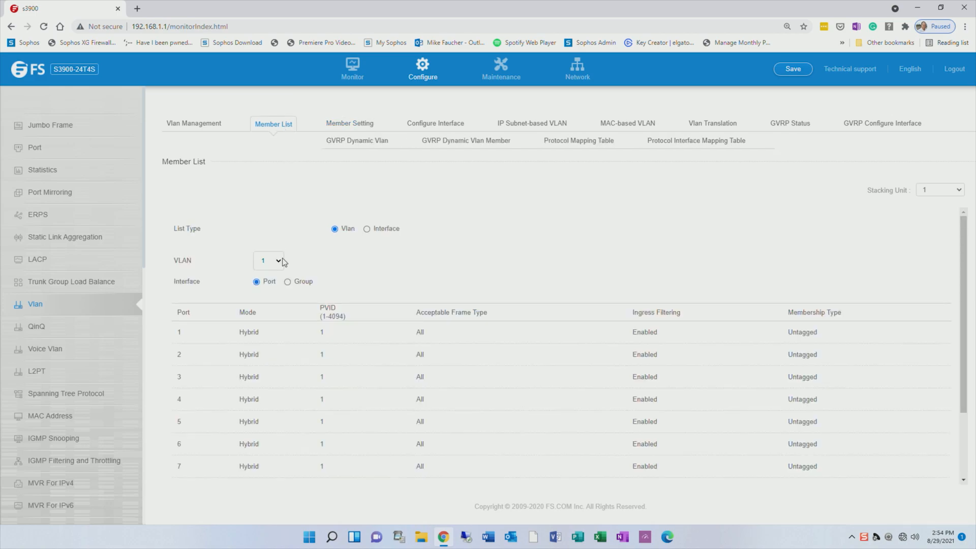
click(268, 260)
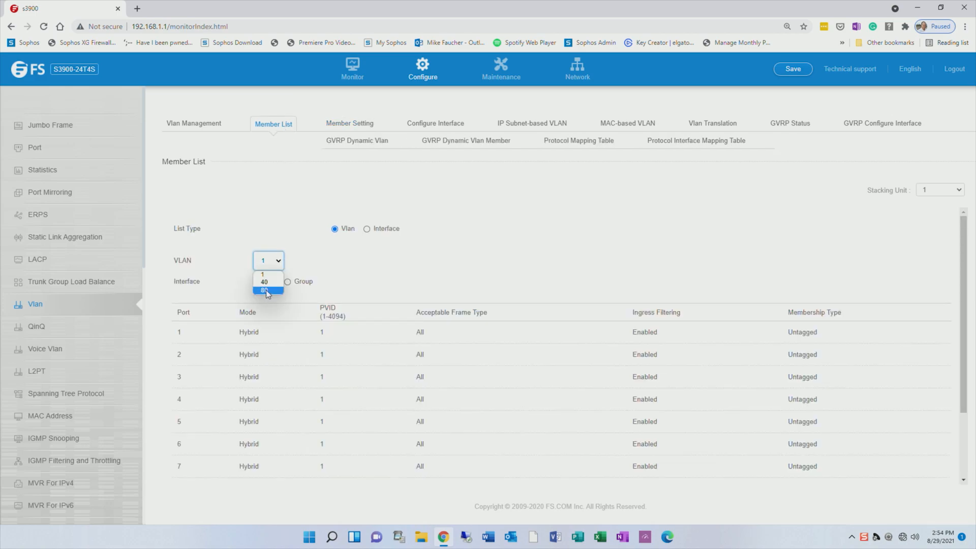
click(264, 289)
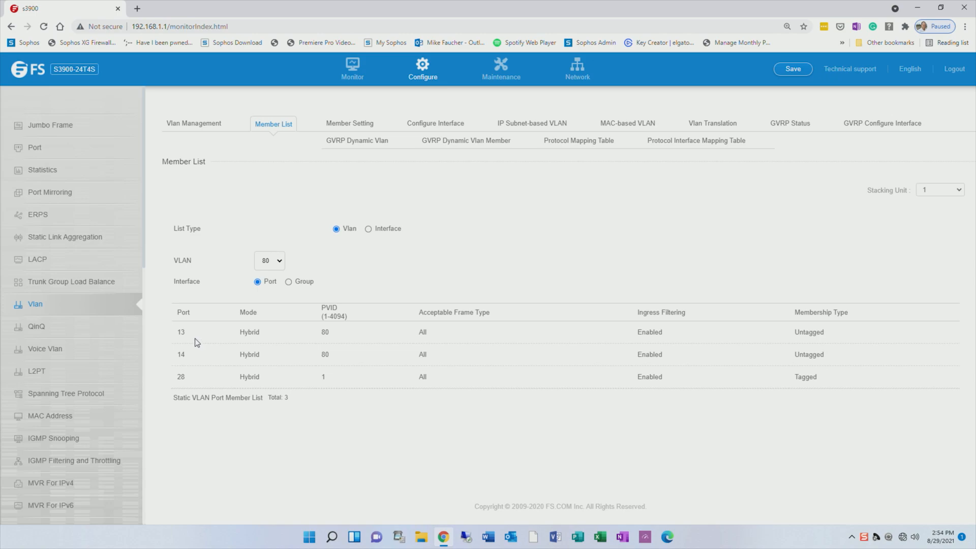
mouse_move(303, 214)
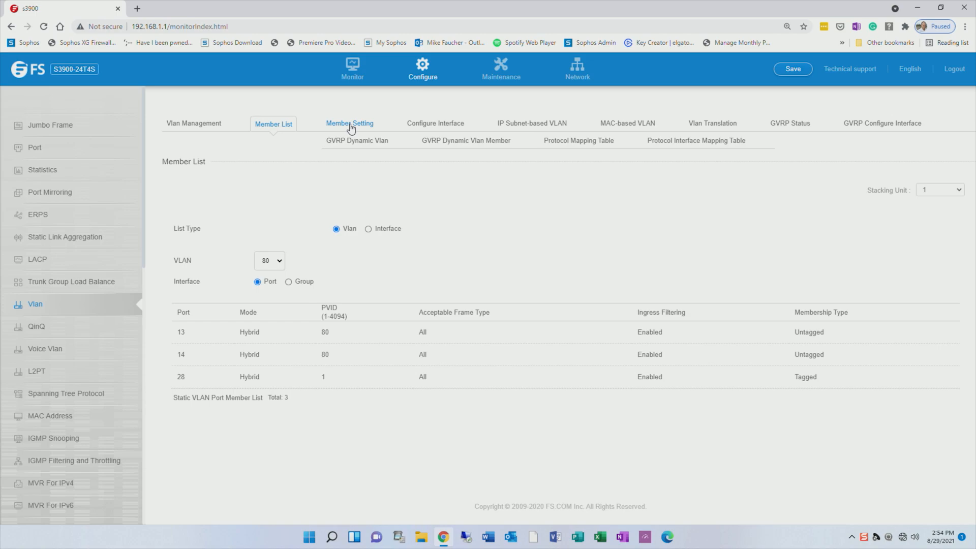
Step: Fill Member Setting with ports 15-16, Hybrid mode, VLAN ID 40, untagged, PVID 40
click(348, 123)
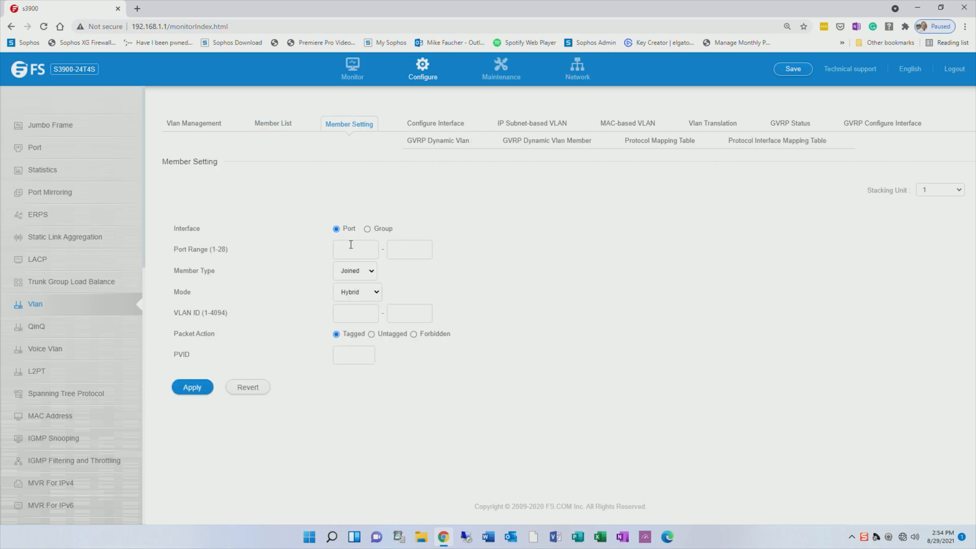
text(15)
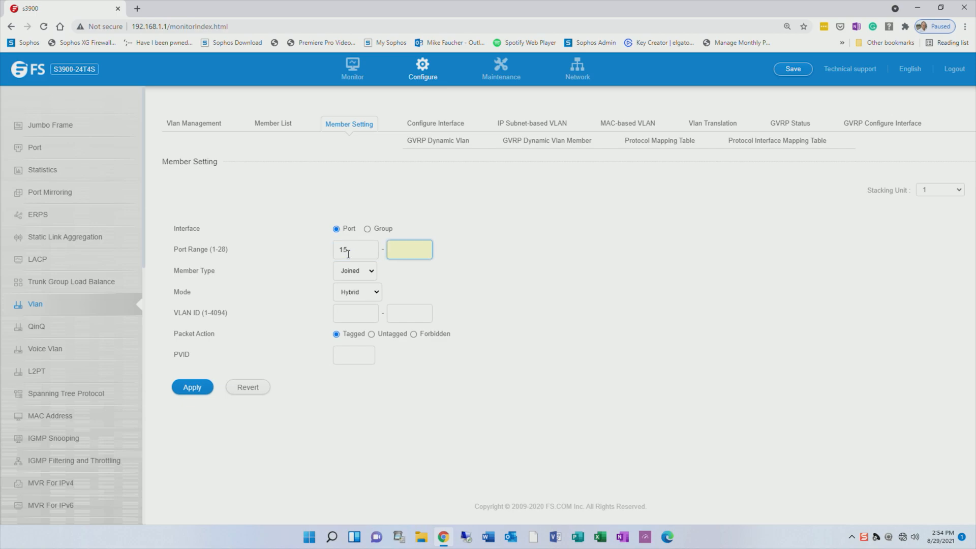
text(16)
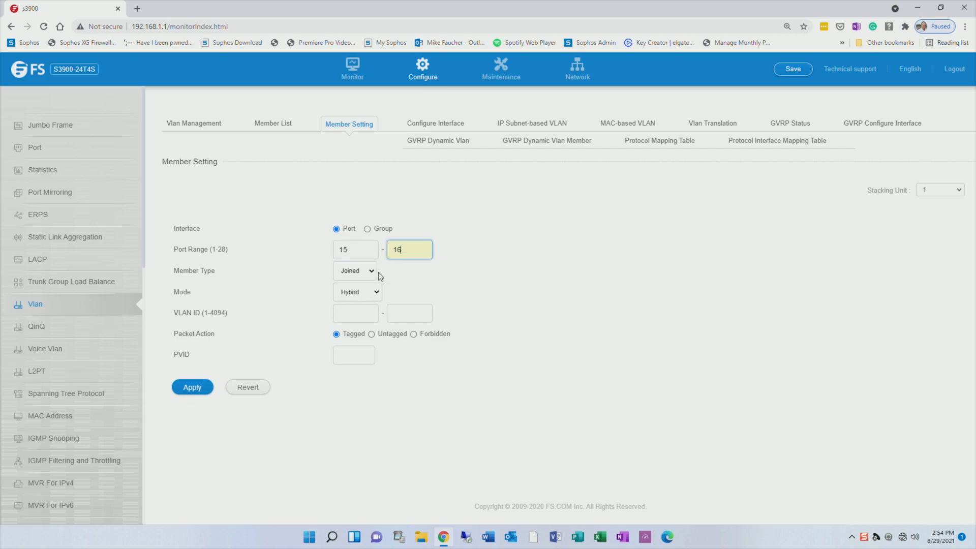
mouse_move(393, 291)
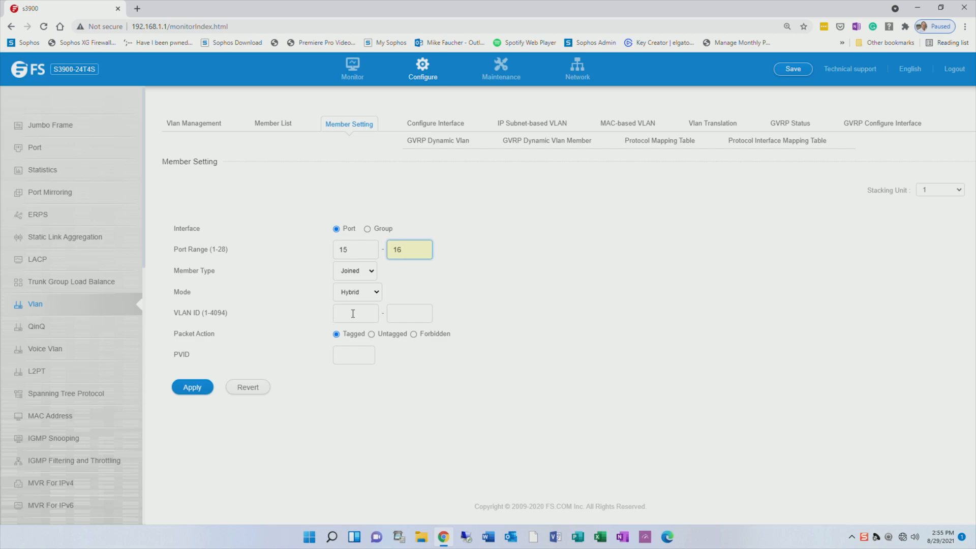
click(354, 313)
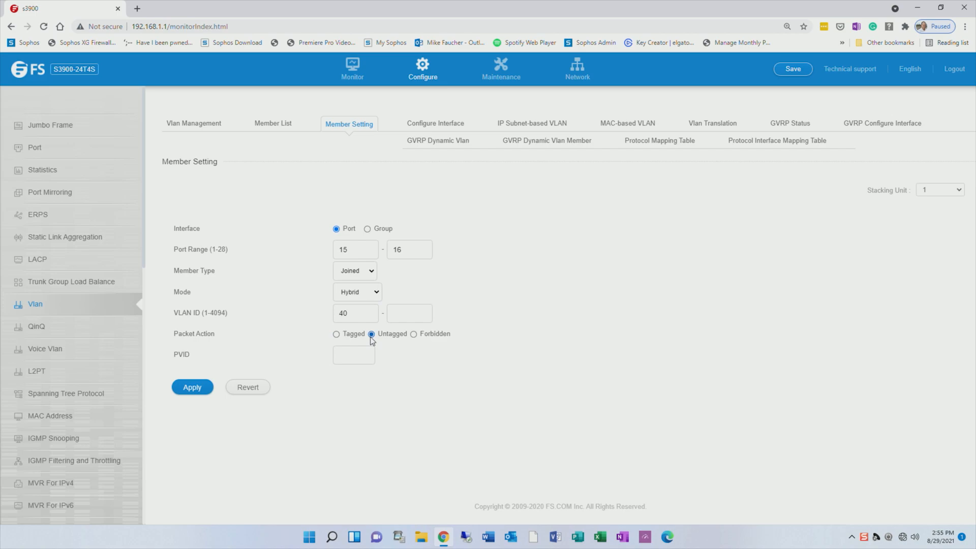
click(354, 353)
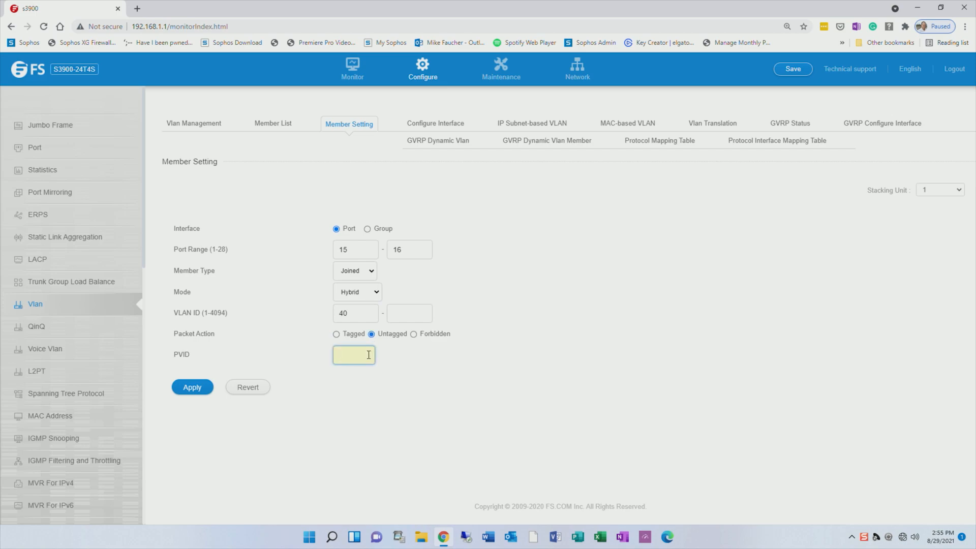
text(40)
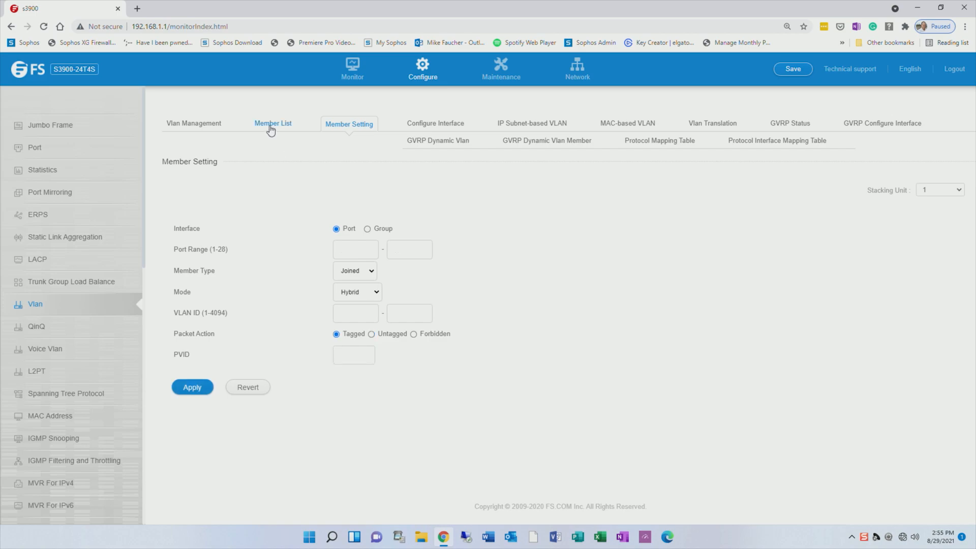
click(272, 123)
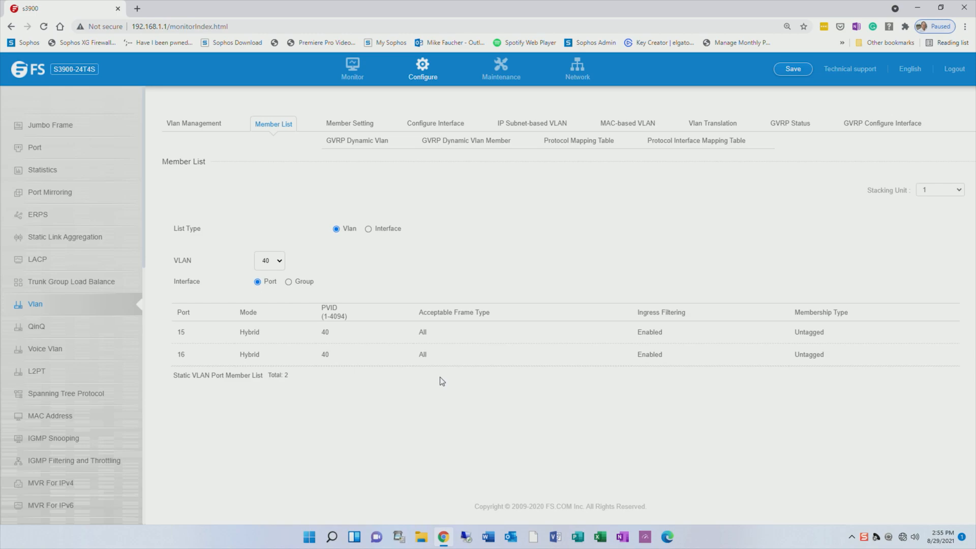
mouse_move(541, 466)
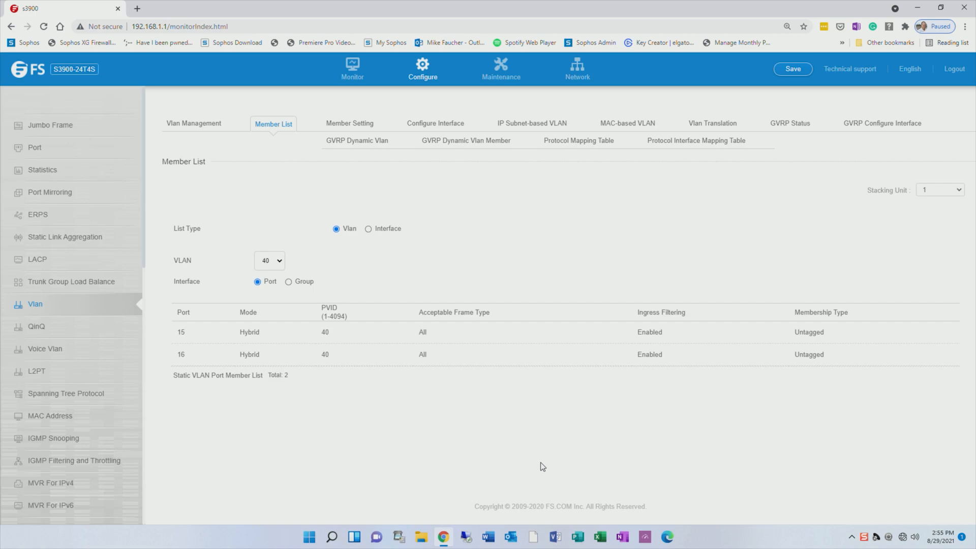
click(349, 123)
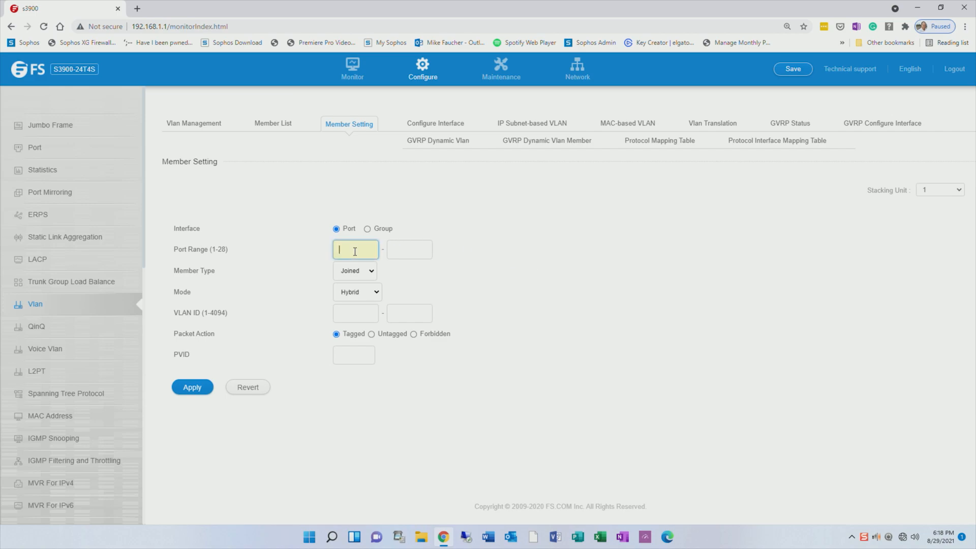
Step: Submit port 28 as a tagged 1Q Trunk member of VLAN 1 with PVID 1
text(28)
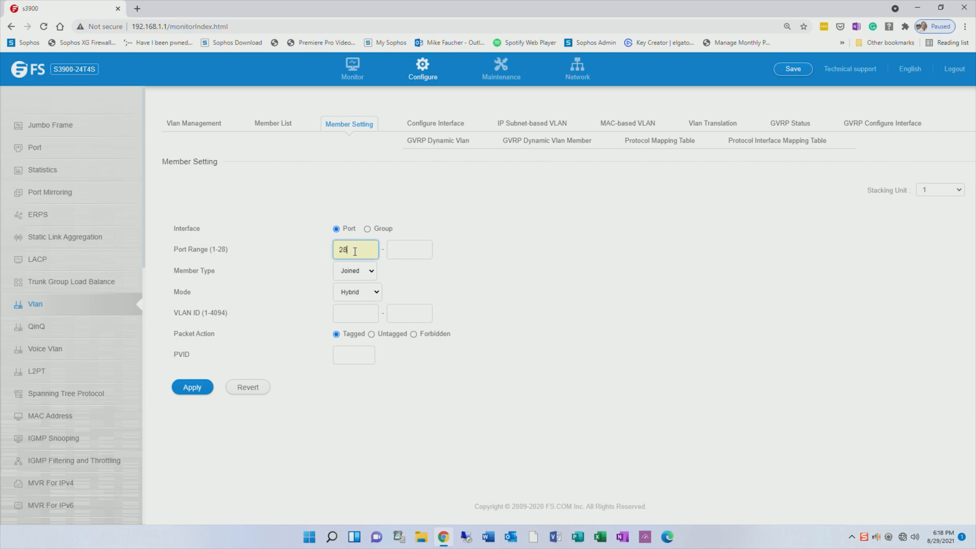
mouse_move(367, 284)
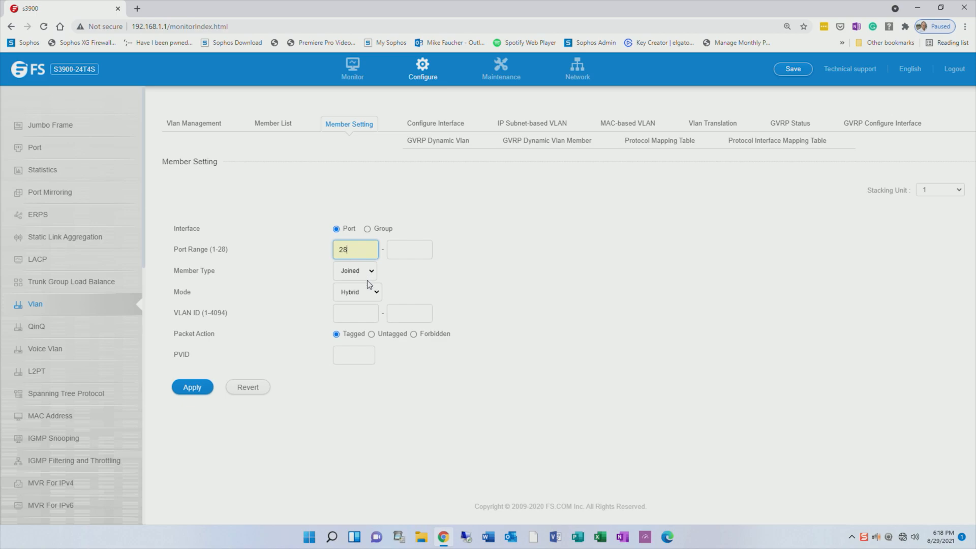
click(356, 292)
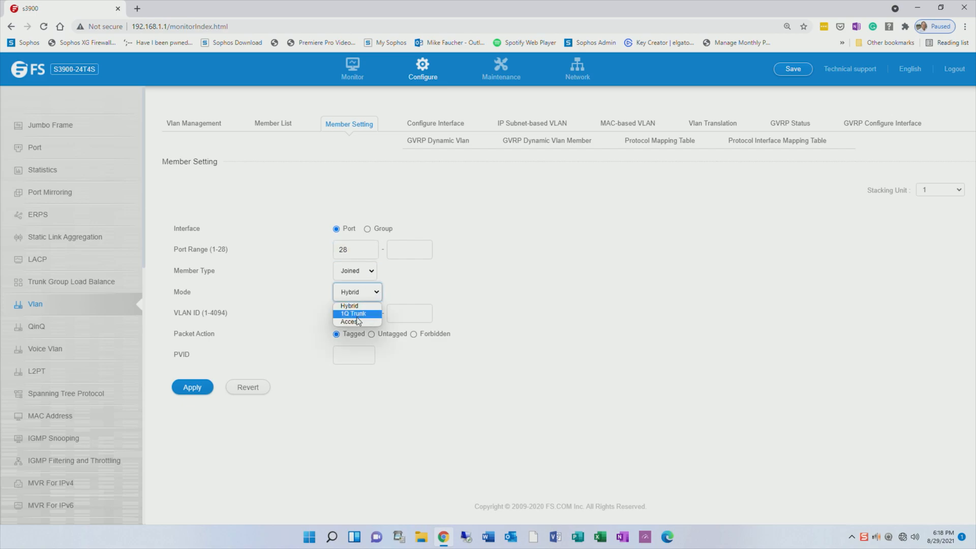
click(352, 313)
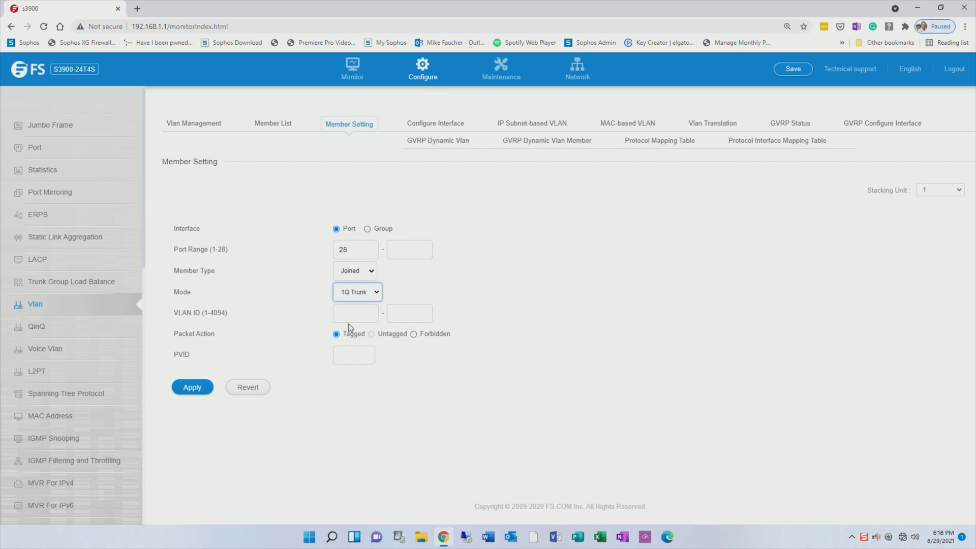
text(1)
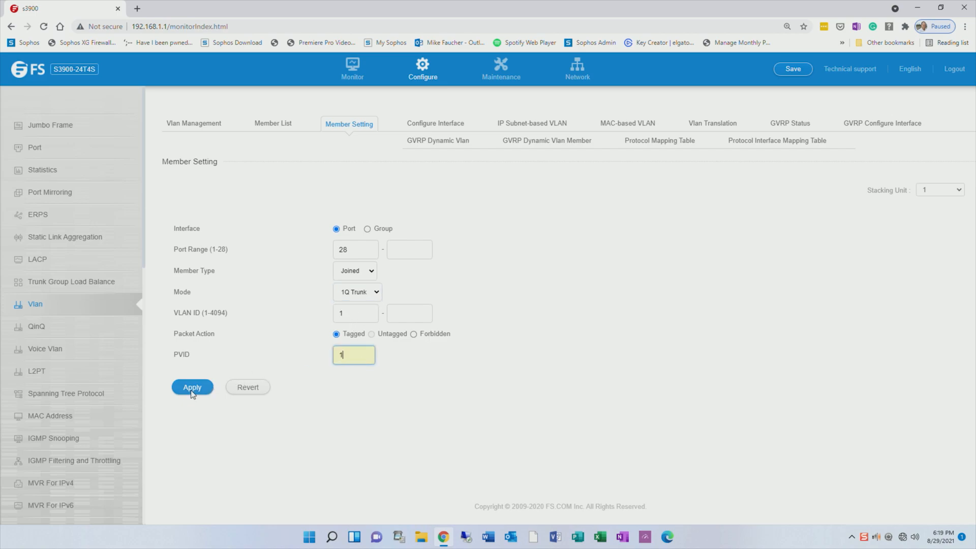
click(192, 388)
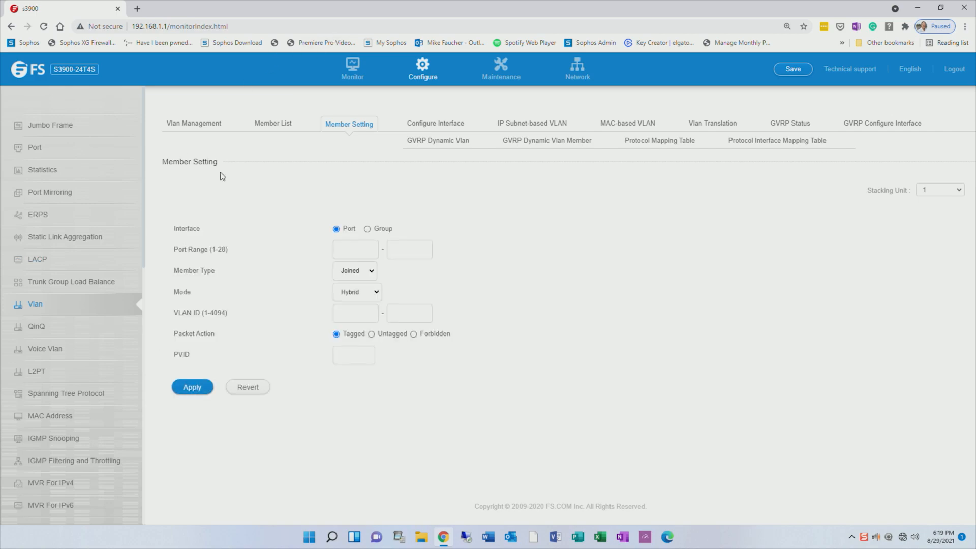
Step: View the Member List and confirm VLAN 40 lists port 28 as a tagged 1Q Trunk
click(272, 123)
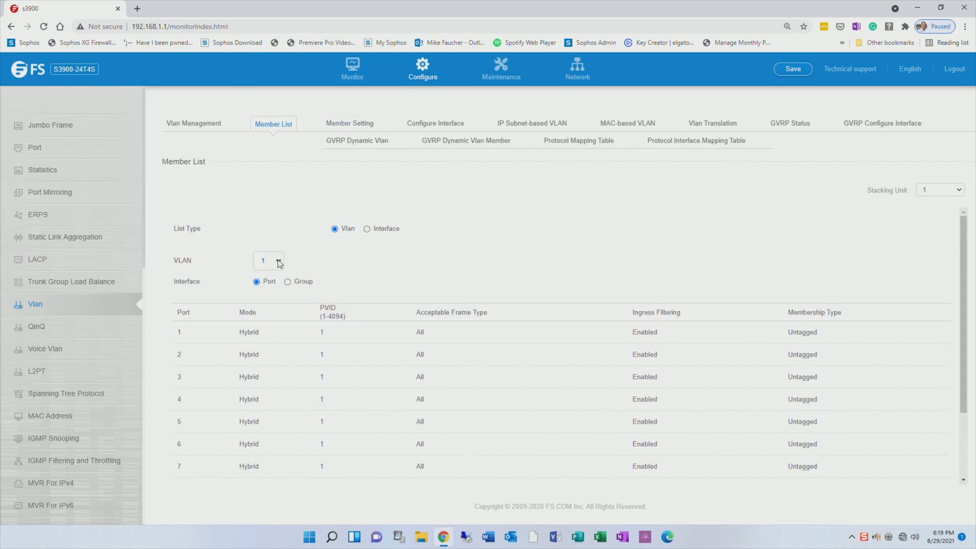
click(267, 260)
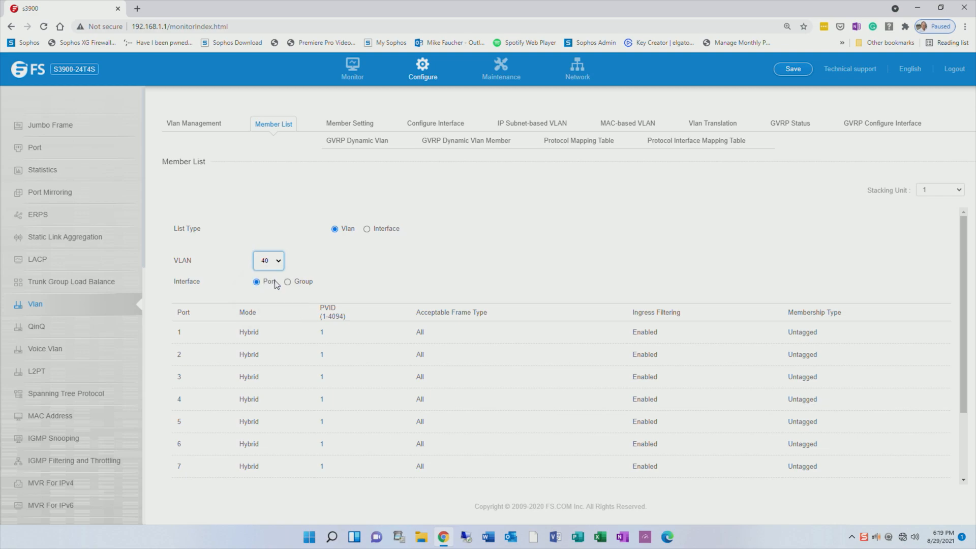
click(267, 261)
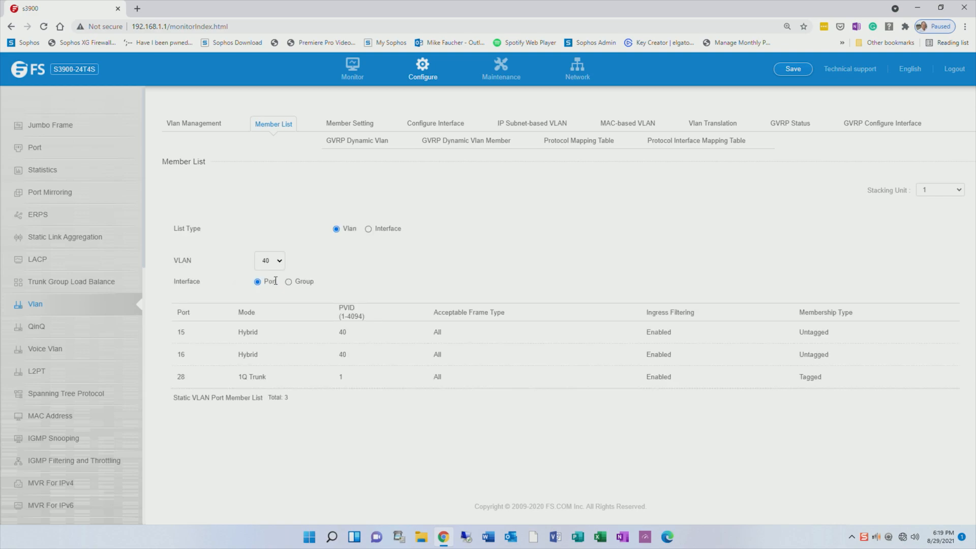
mouse_move(259, 387)
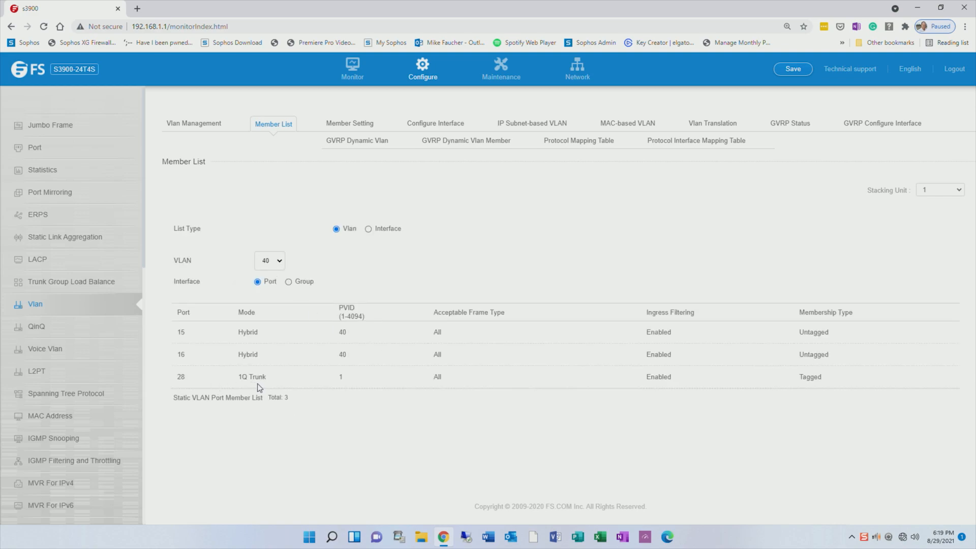
mouse_move(415, 320)
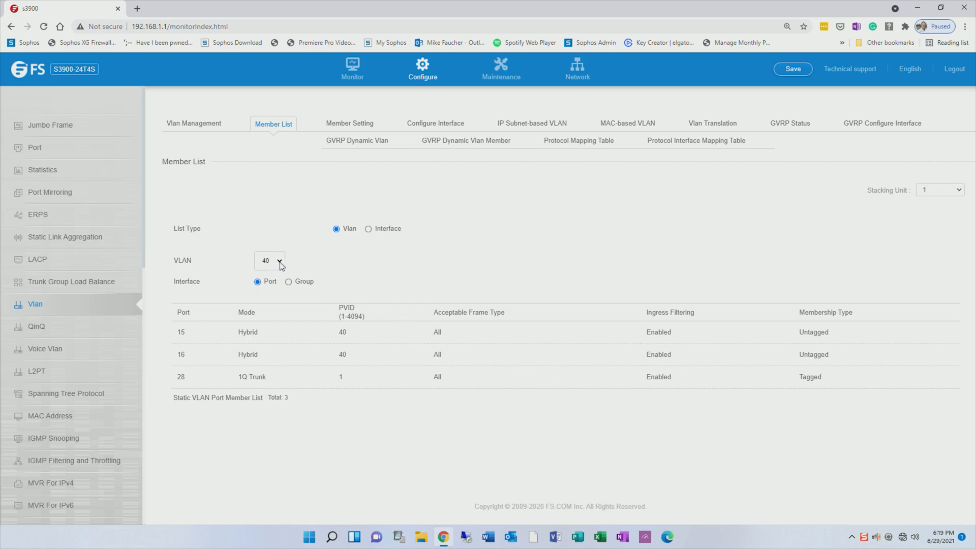
Step: Check VLAN 80 members, then VLAN 1's last page showing port 28 untagged
click(269, 260)
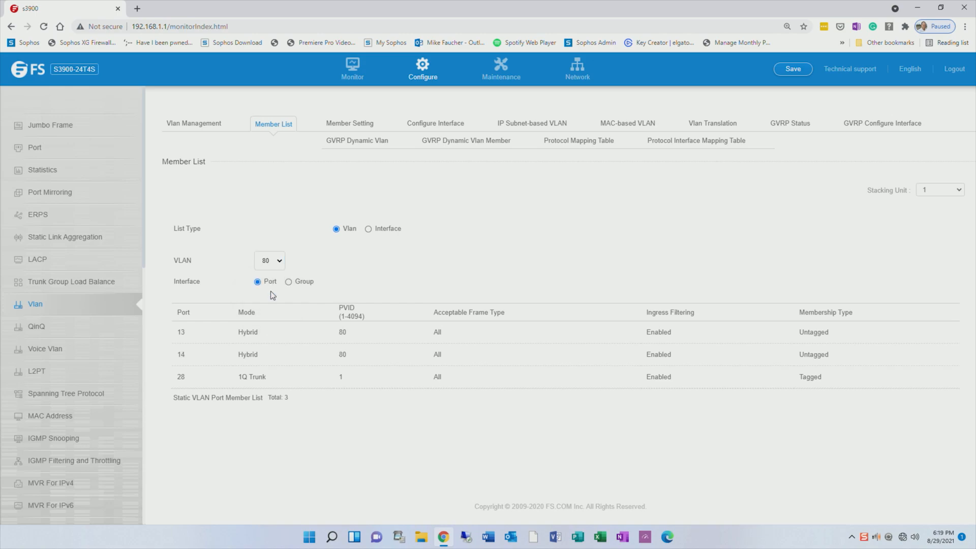
mouse_move(445, 398)
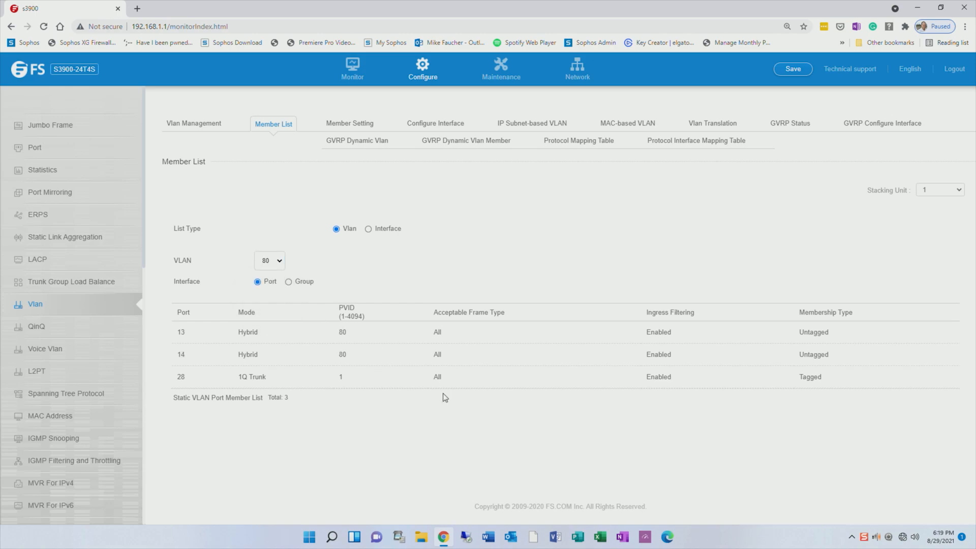
mouse_move(409, 390)
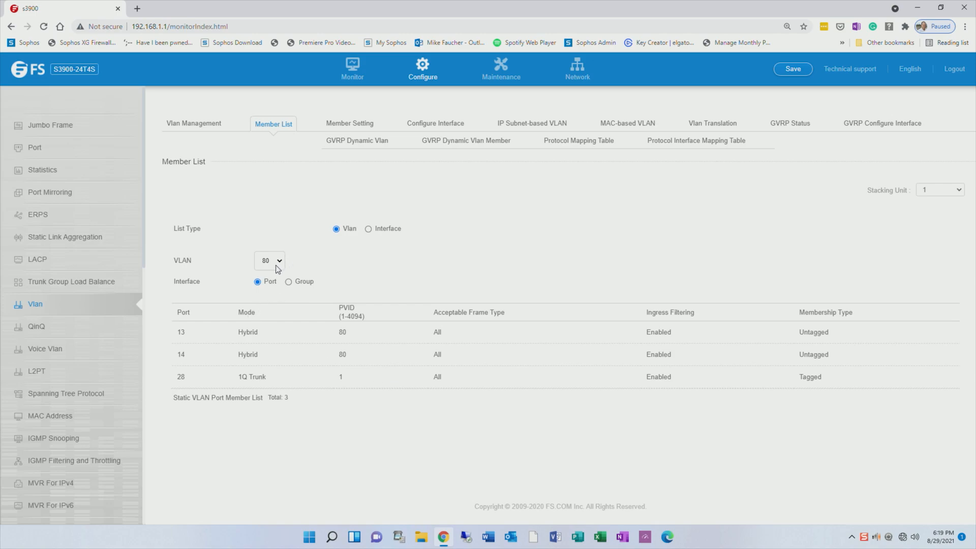
click(268, 261)
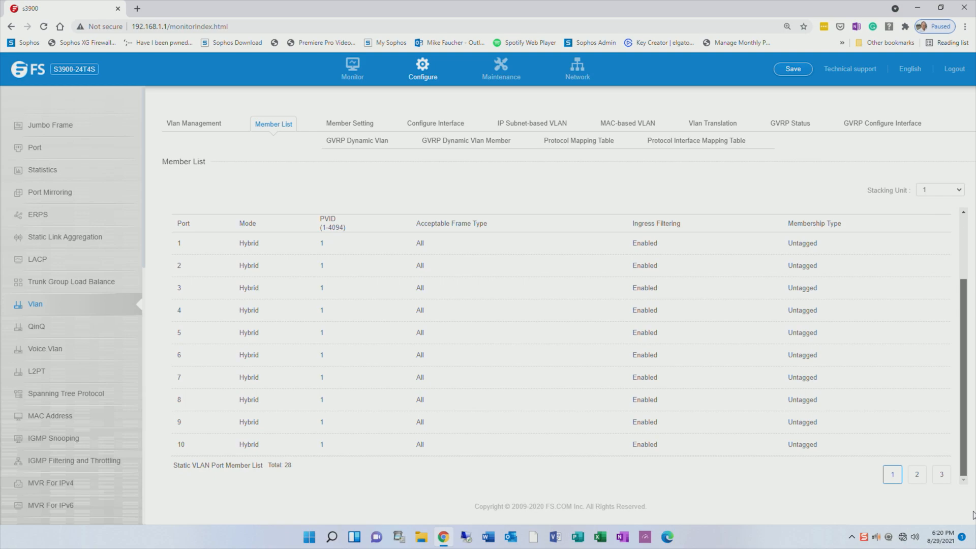
click(940, 474)
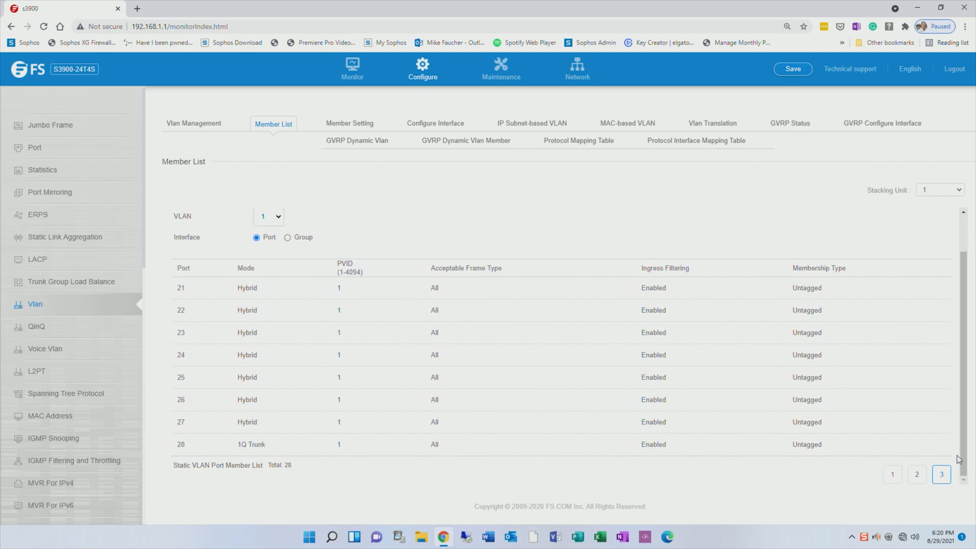
mouse_move(650, 457)
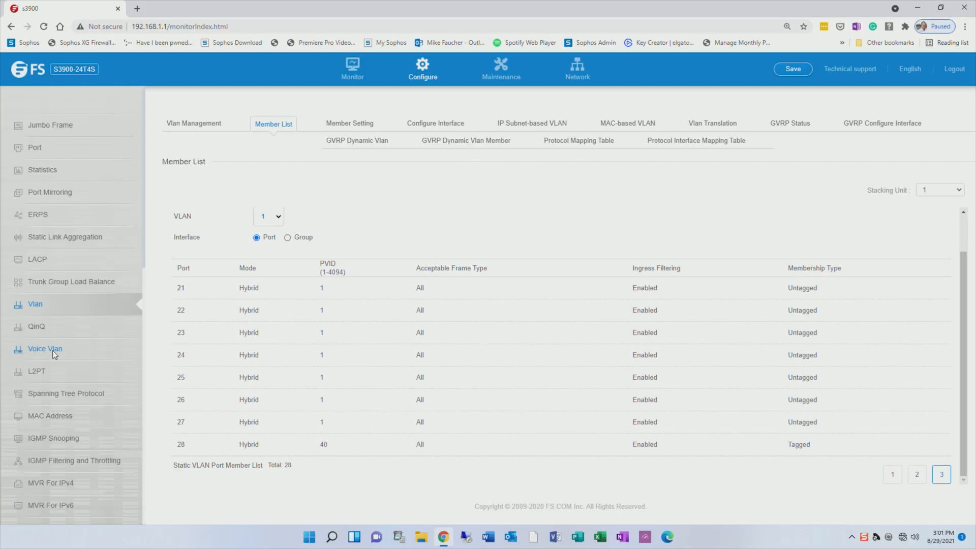
mouse_move(94, 373)
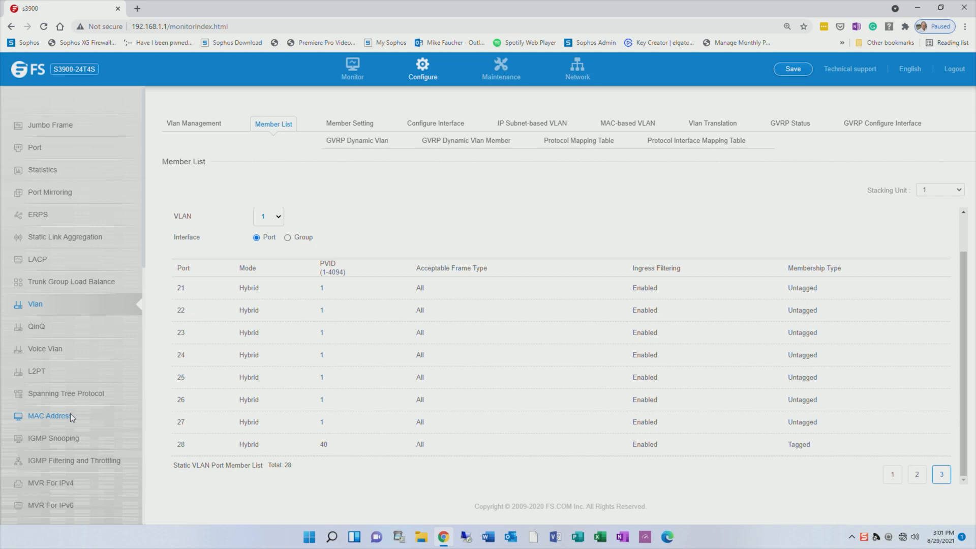
Step: Go to Maintenance and view User Management listing admin (level 15) and guest (level 0)
click(500, 69)
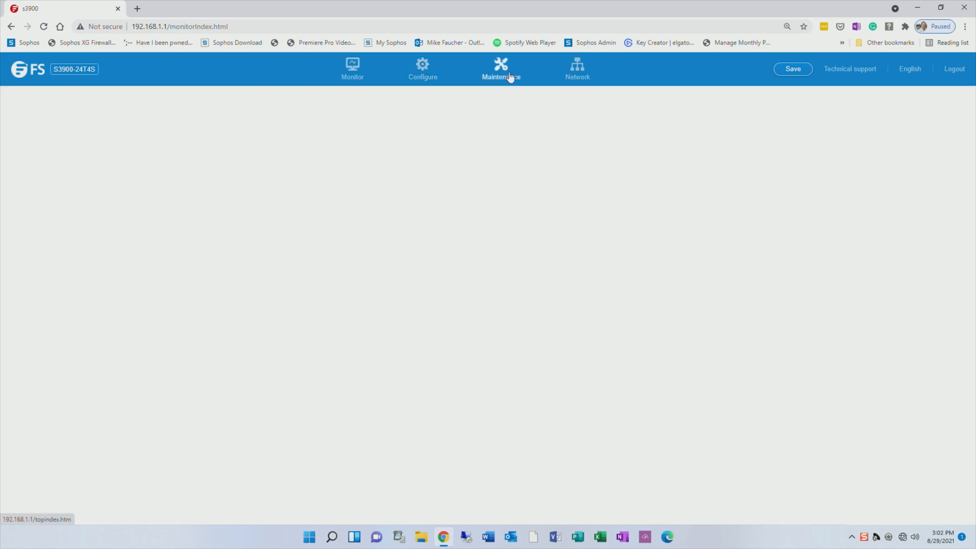
click(500, 68)
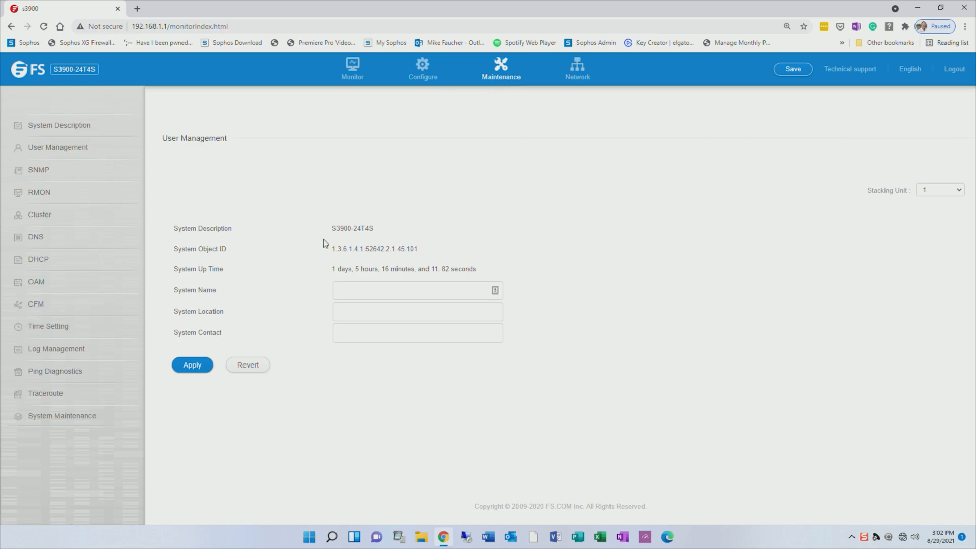
click(410, 289)
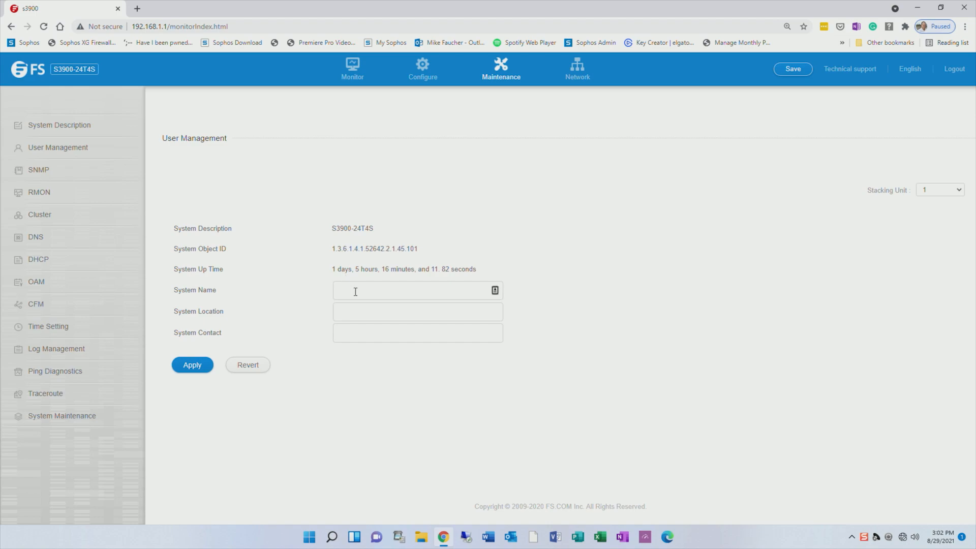
mouse_move(300, 327)
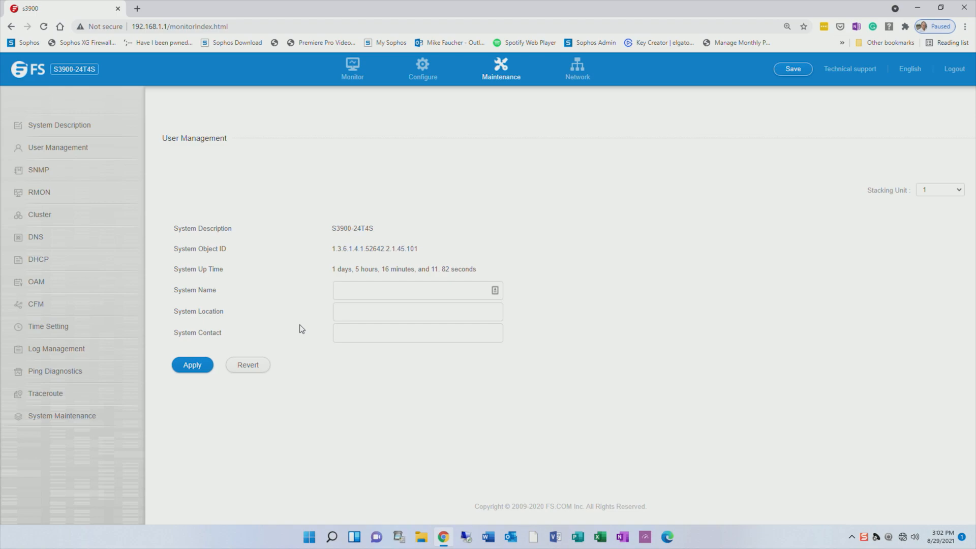
mouse_move(278, 323)
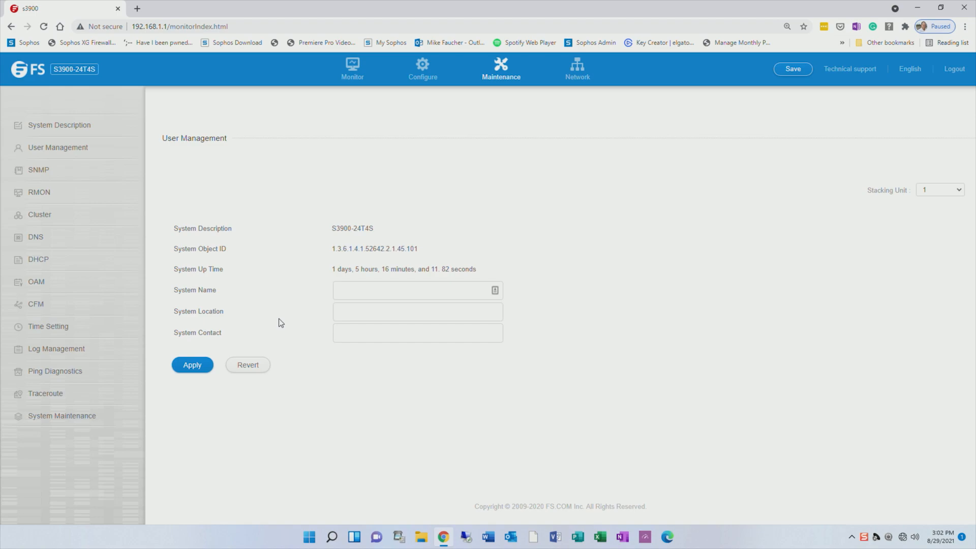
click(58, 146)
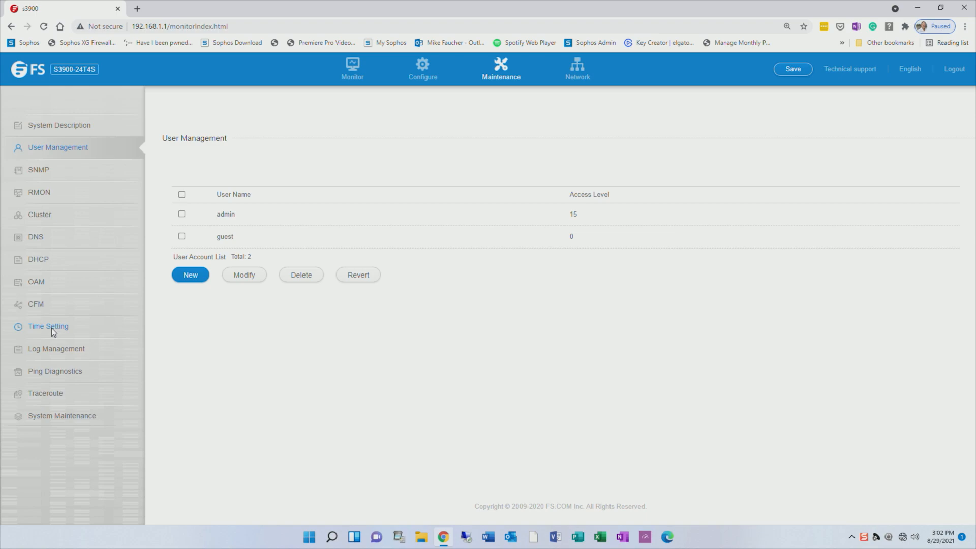
Step: Review Time Setting and the file list, confirm firmware 1.7.1 on Monitor, and return to Maintenance
click(48, 326)
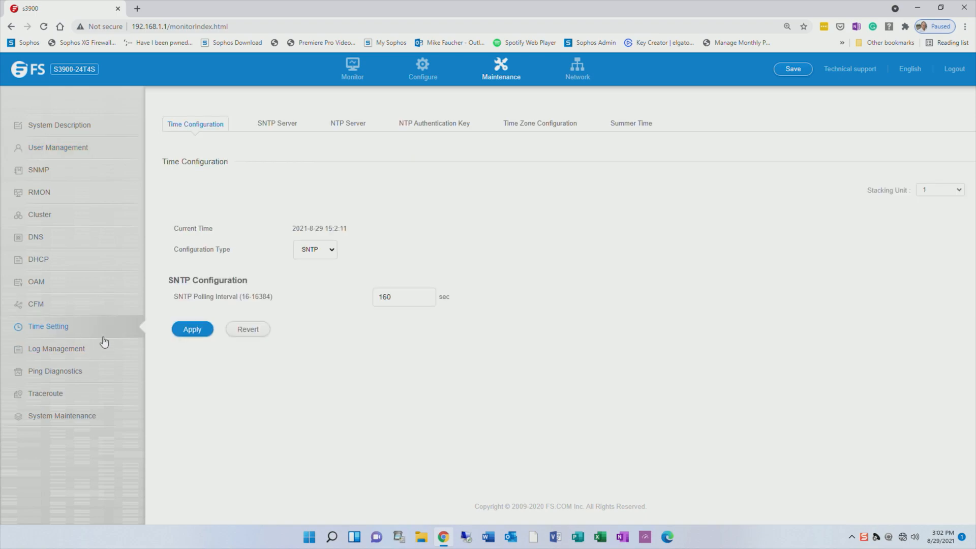
mouse_move(56, 348)
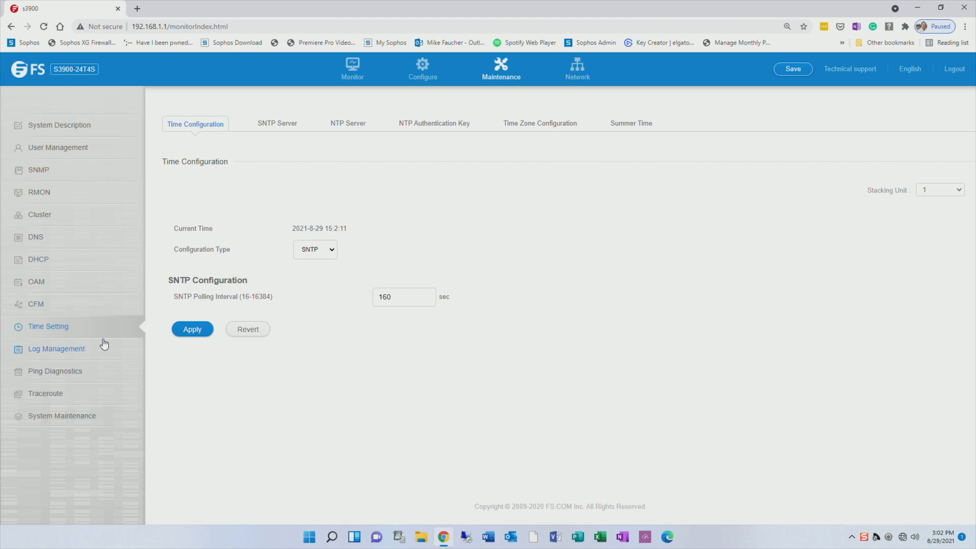
click(62, 415)
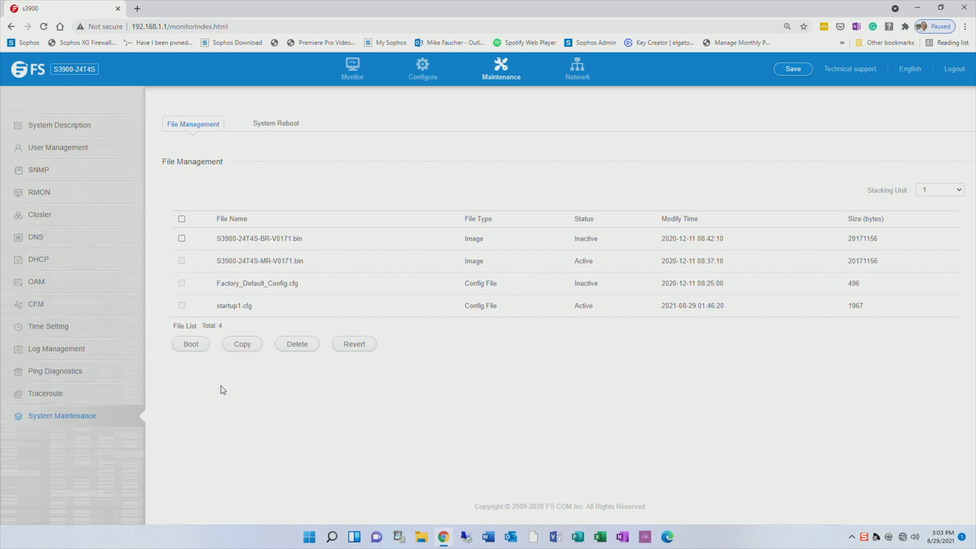
click(352, 68)
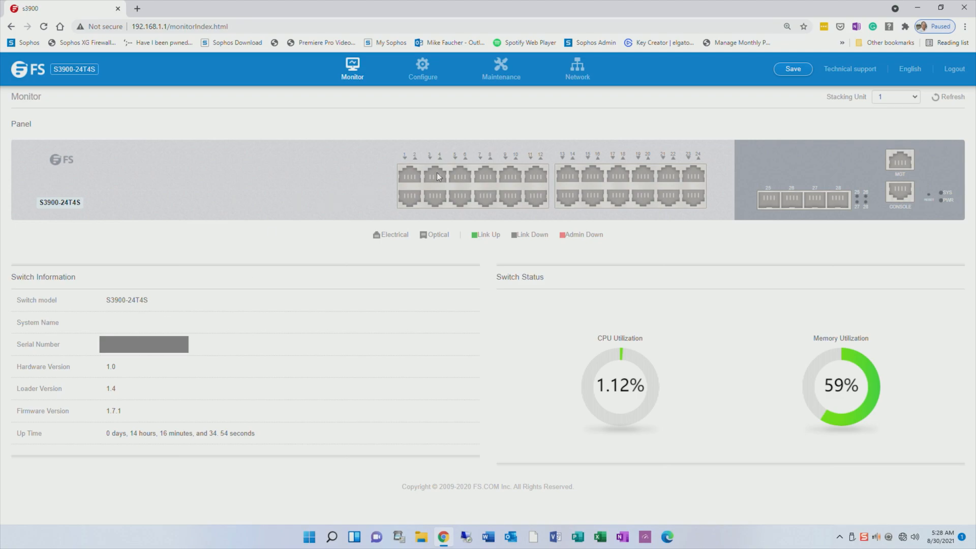
click(500, 68)
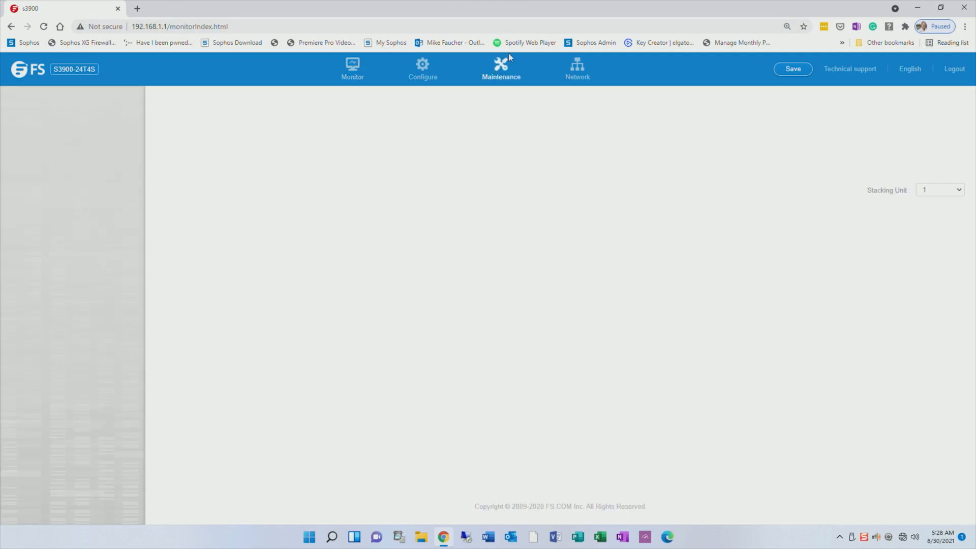
Step: Return to System Maintenance's file management list, now holding three files
click(500, 68)
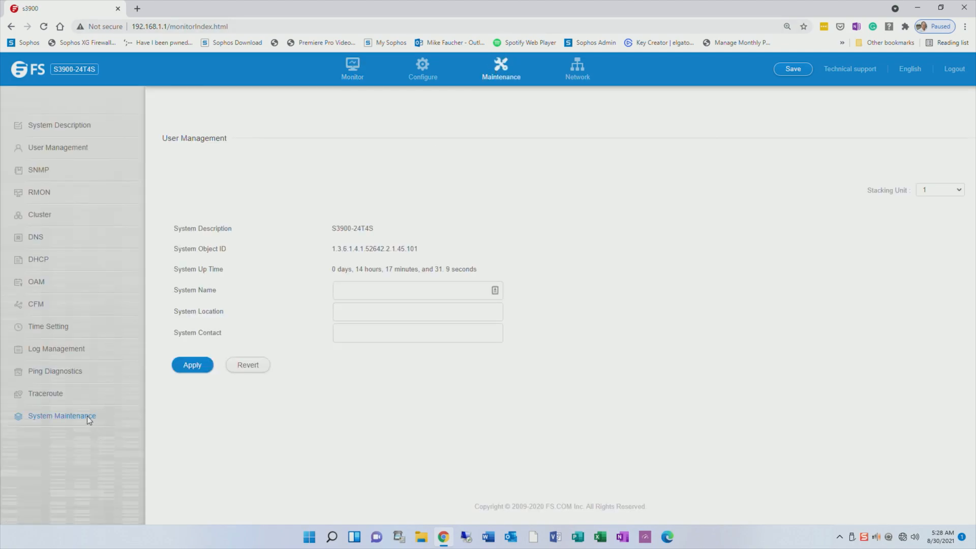
click(62, 416)
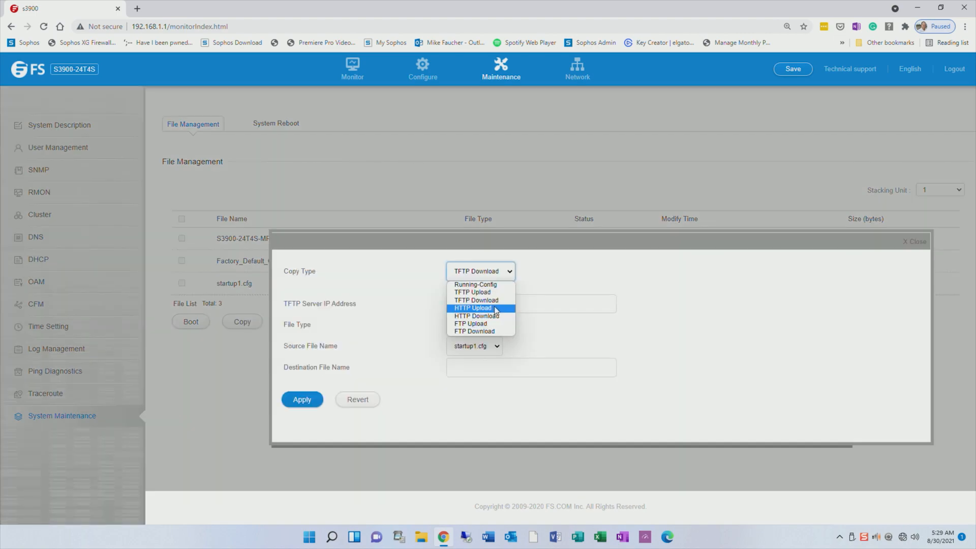
Step: Choose HTTP Upload and browse the F: transport drive into the S3900-24T4S software folder
click(473, 308)
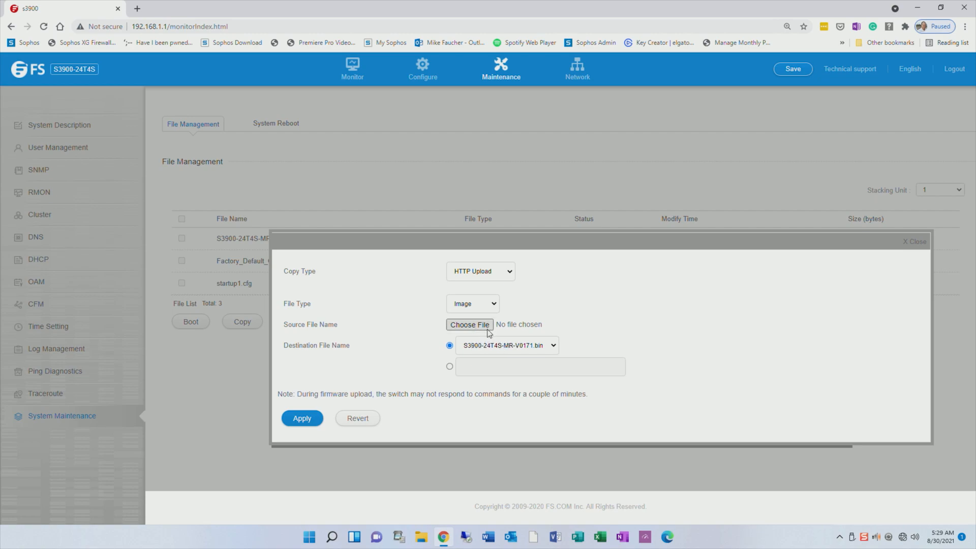
click(467, 324)
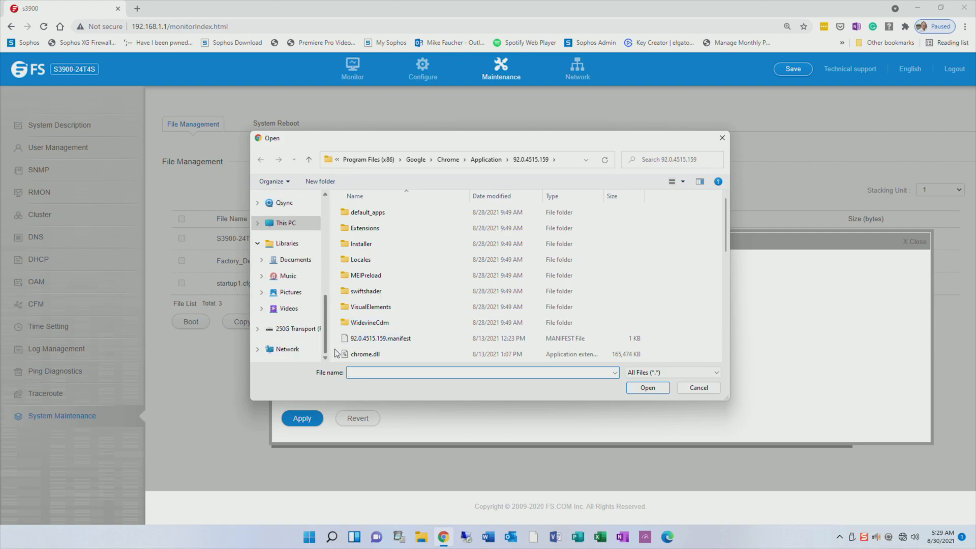
click(298, 328)
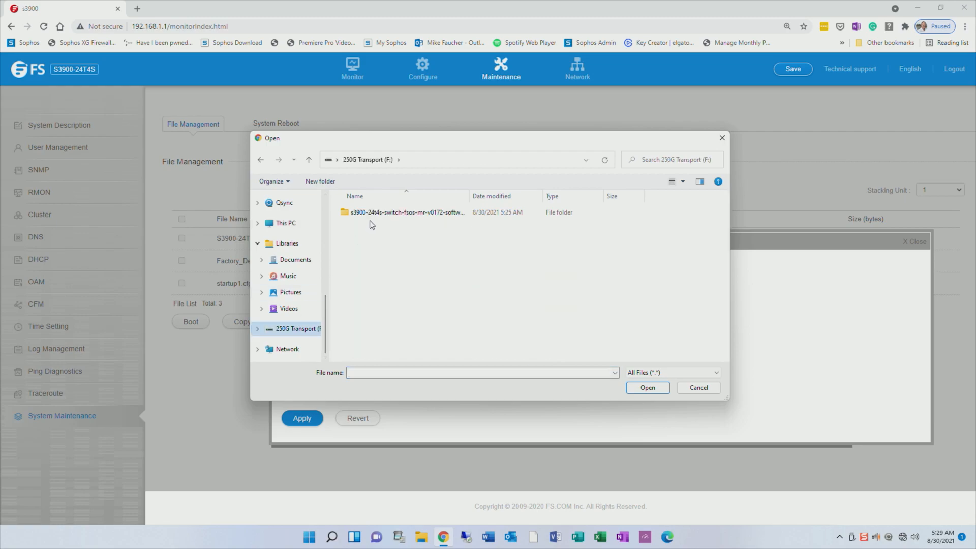
double_click(407, 213)
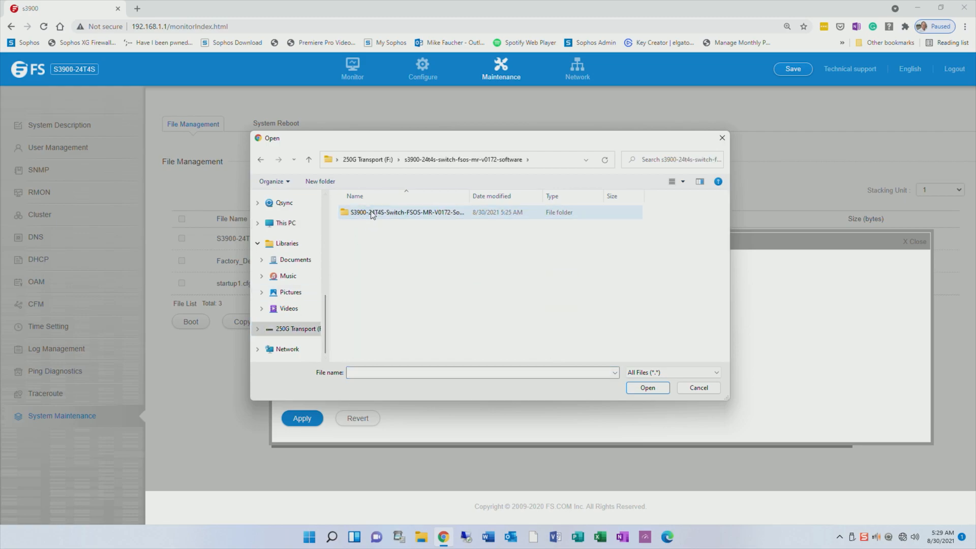
double_click(406, 213)
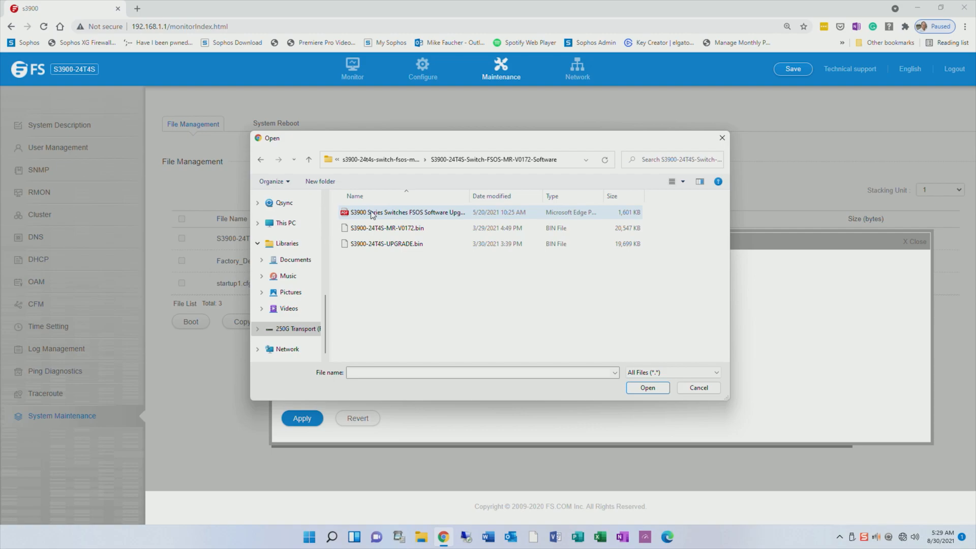
Step: Select S3900-24T4S-UPGRADE.bin as the source file and review destination name options
click(387, 243)
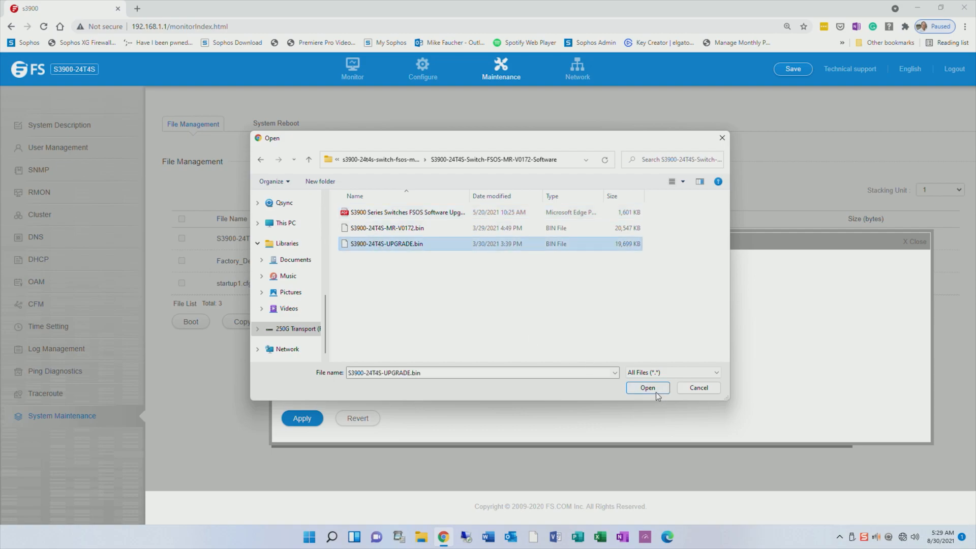
click(647, 387)
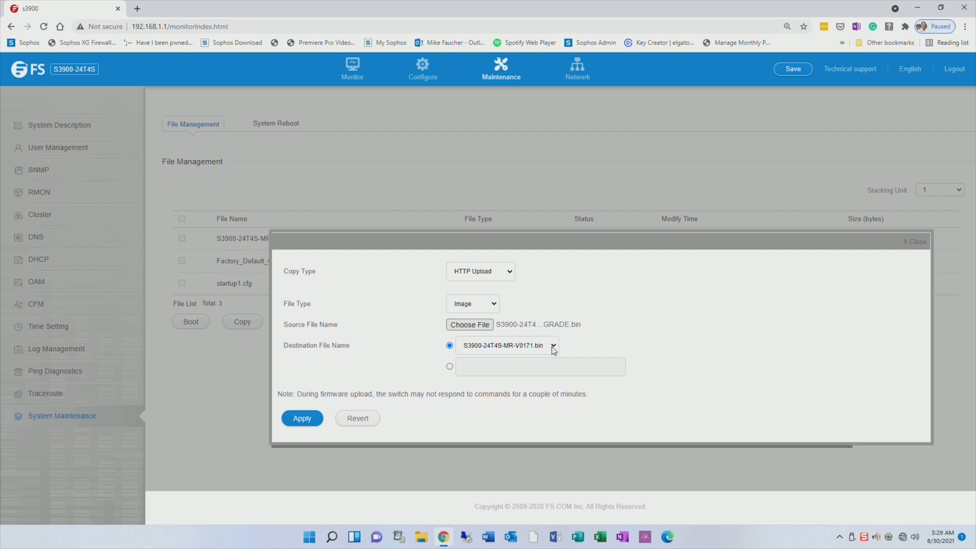
click(504, 346)
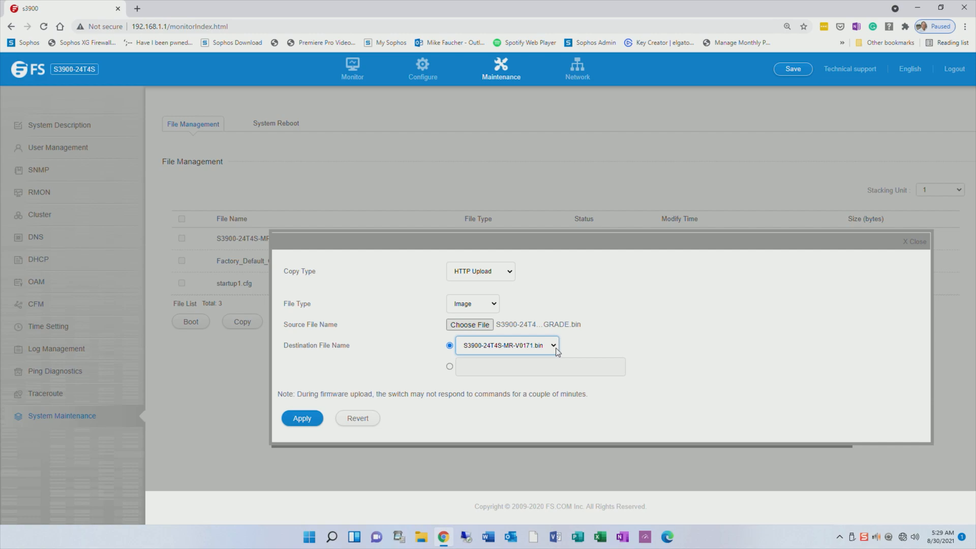
mouse_move(455, 379)
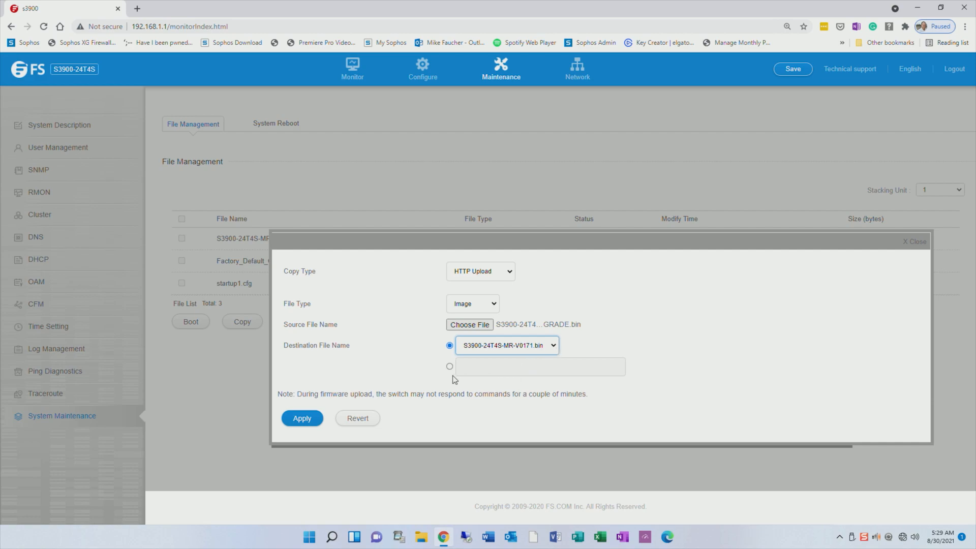
Step: Upload the image under custom destination name S3900-24TS-UPGRADE.bin and confirm the prompt
click(449, 365)
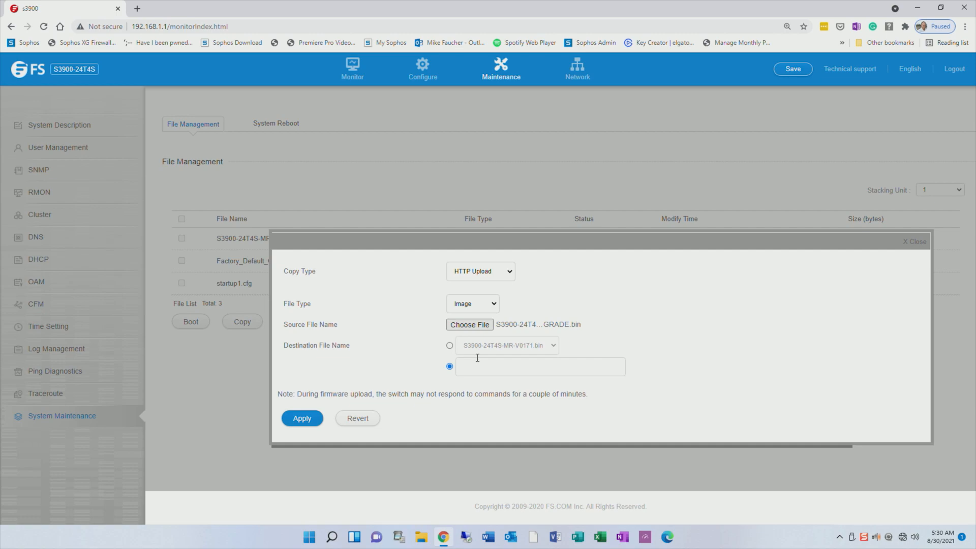
text(S3900-24TS-UPGRADE.bin)
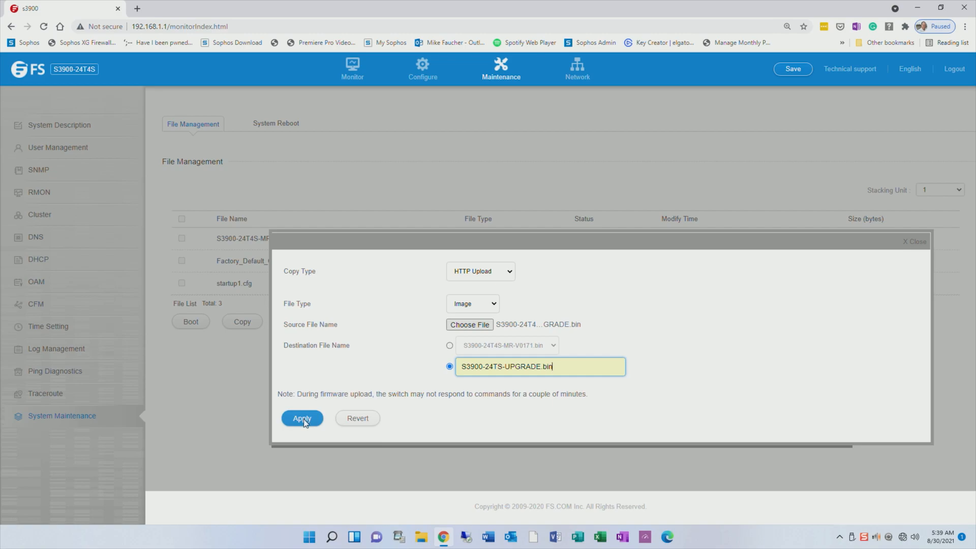
click(301, 418)
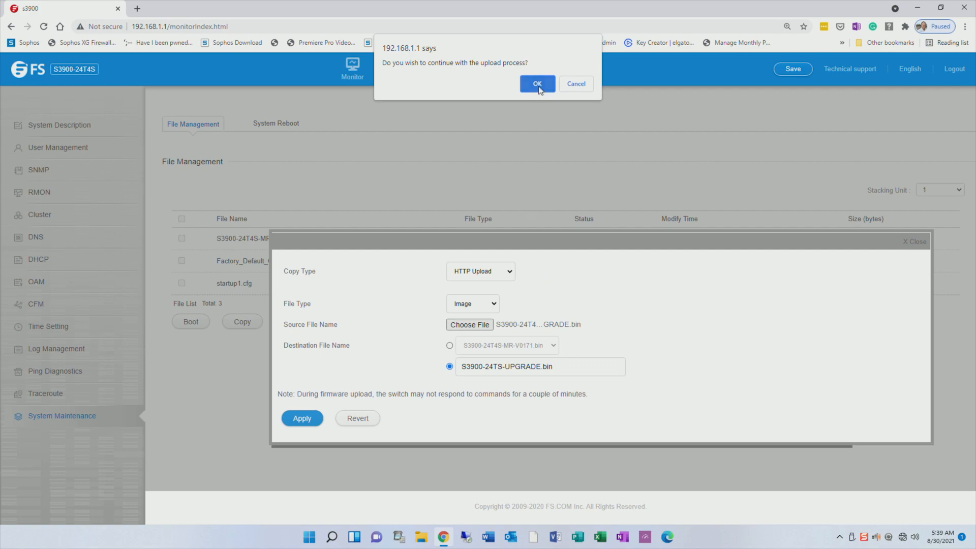
click(537, 84)
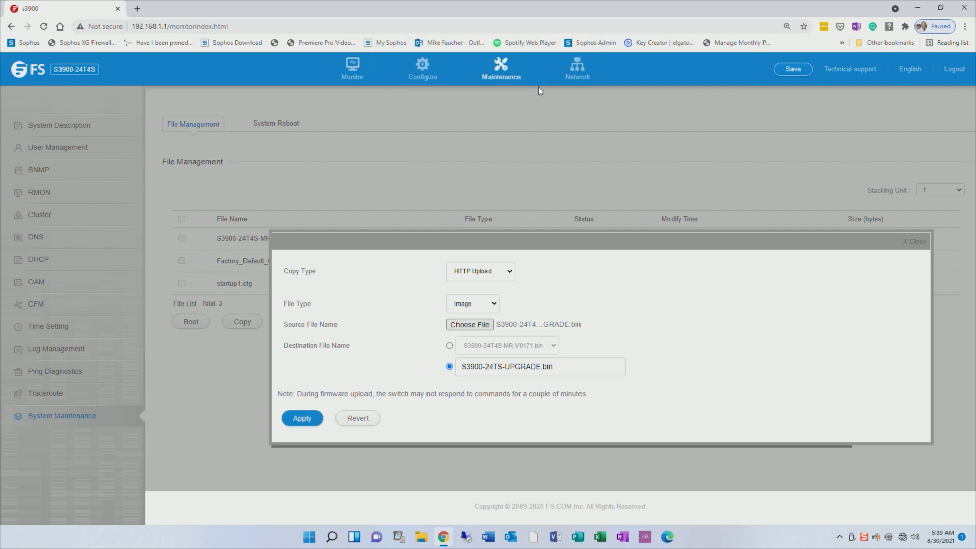
click(302, 418)
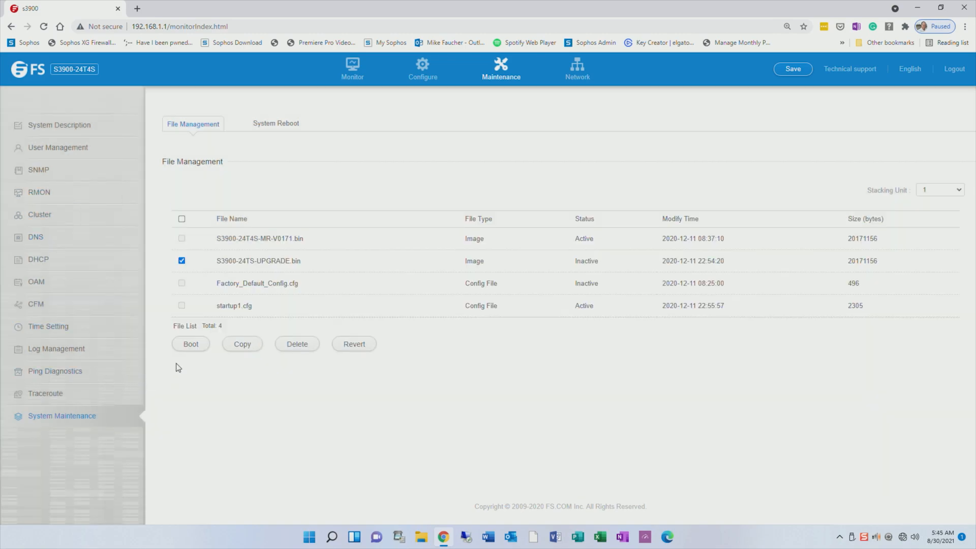
mouse_move(183, 359)
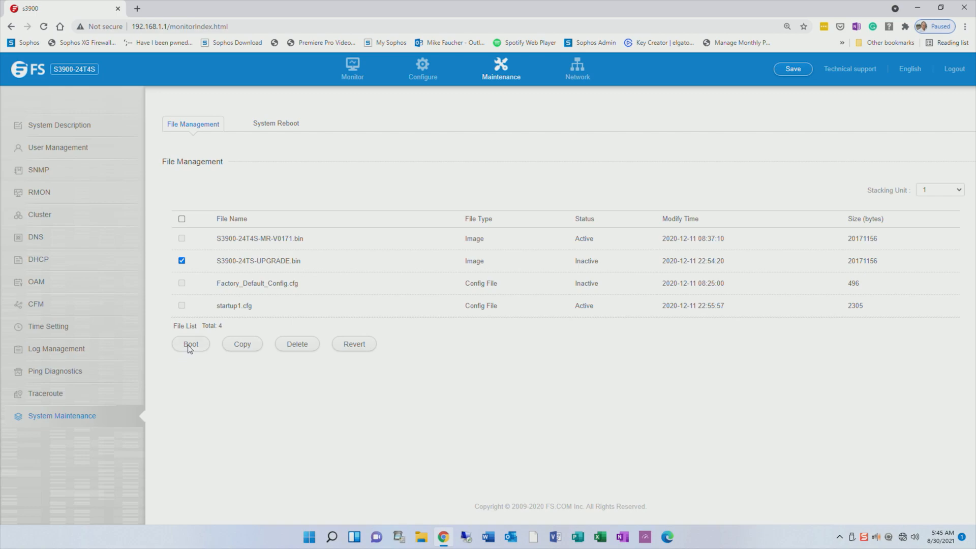
Step: Set S3900-24TS-UPGRADE.bin as the boot image and apply it
click(190, 344)
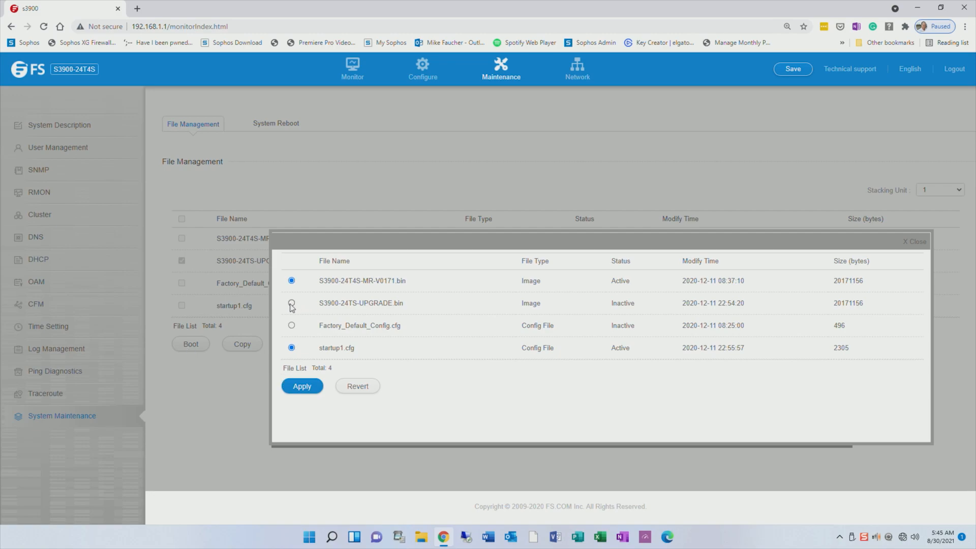
click(291, 303)
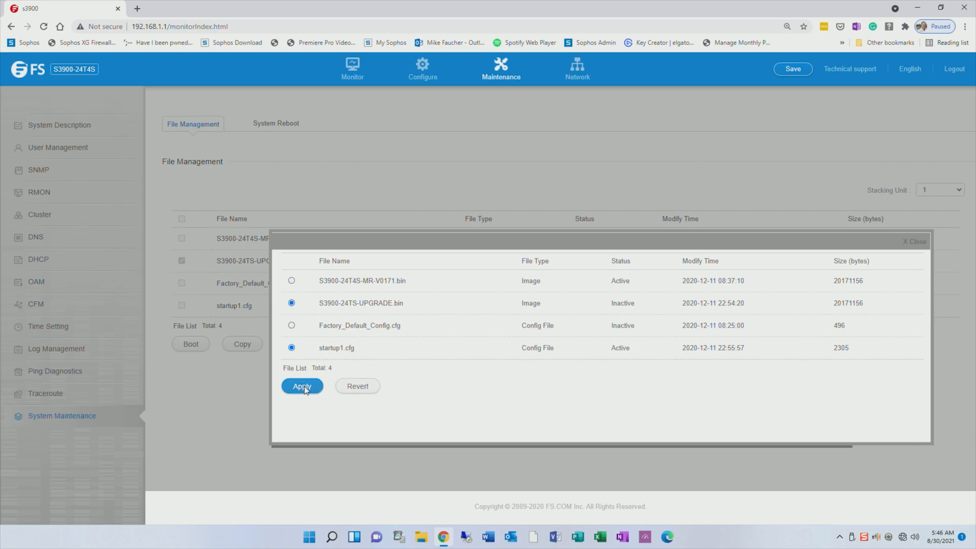
click(302, 386)
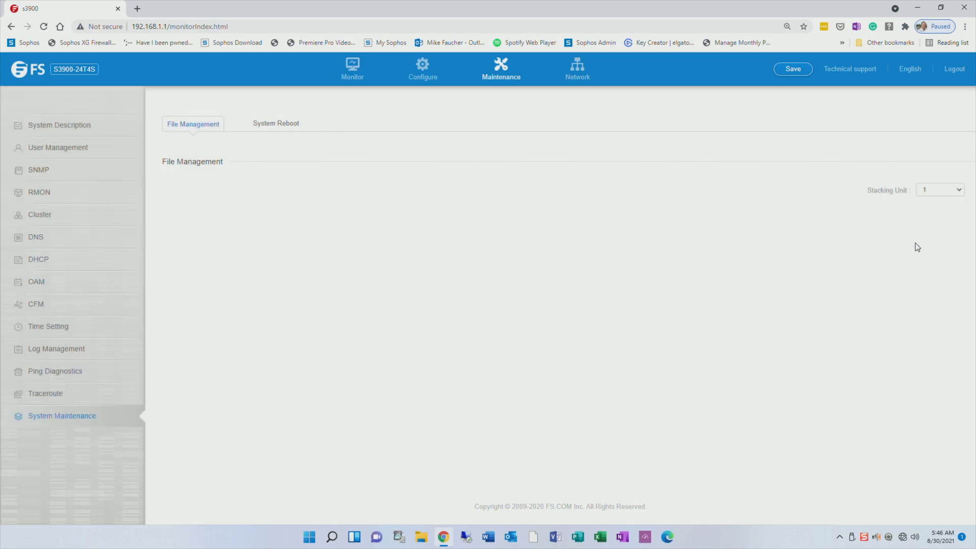
Step: Reboot the switch with Reset Mode Immediately and confirm the reset
click(276, 124)
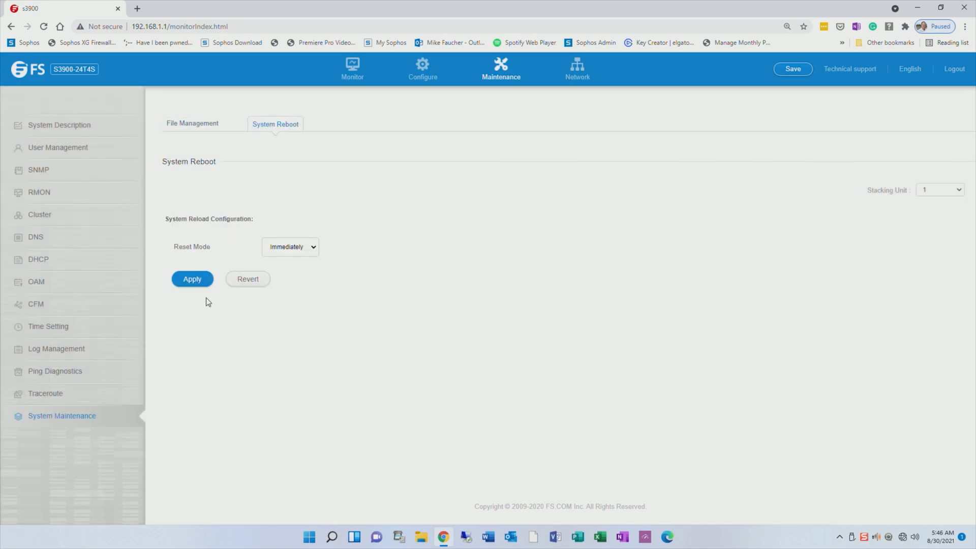
click(192, 279)
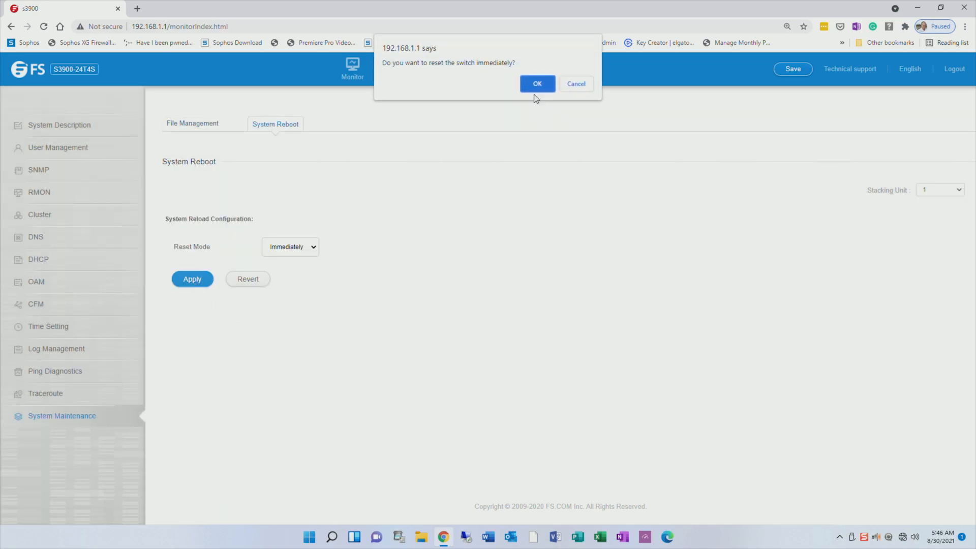
click(536, 83)
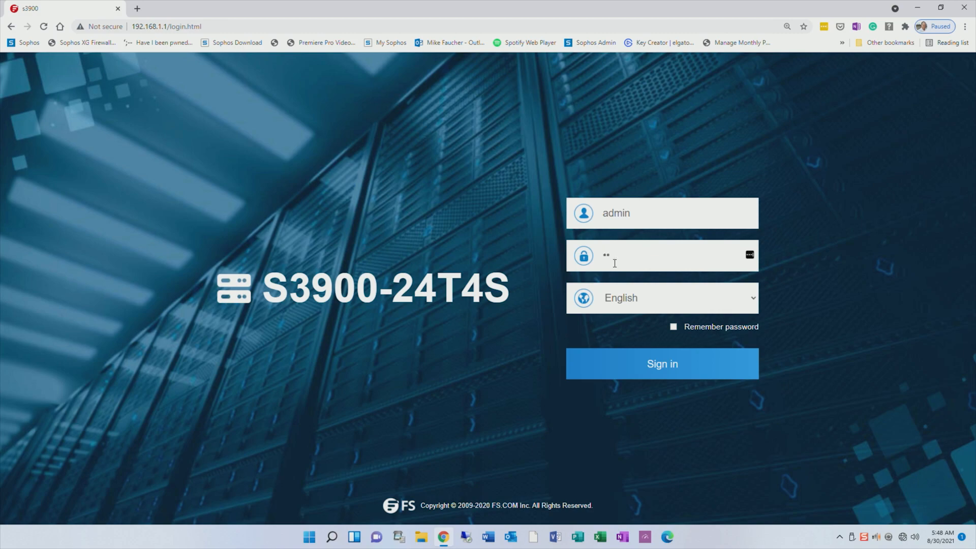
Step: Sign back in to the restarted switch with the admin credentials
text(password)
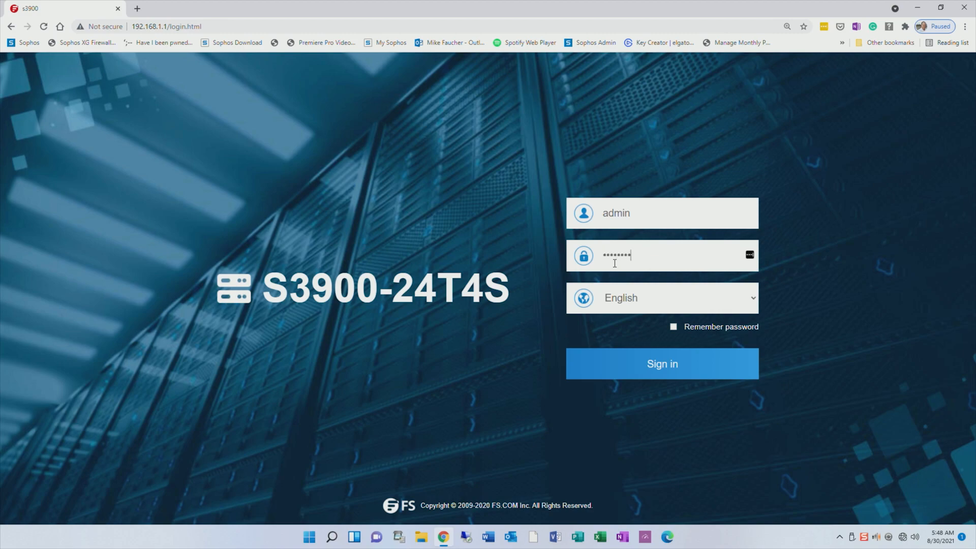
text(••)
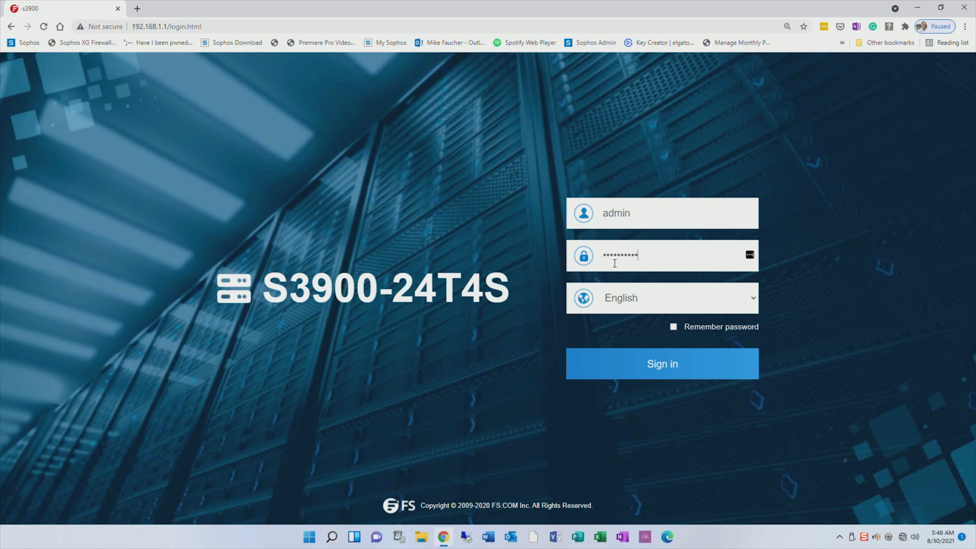
click(661, 364)
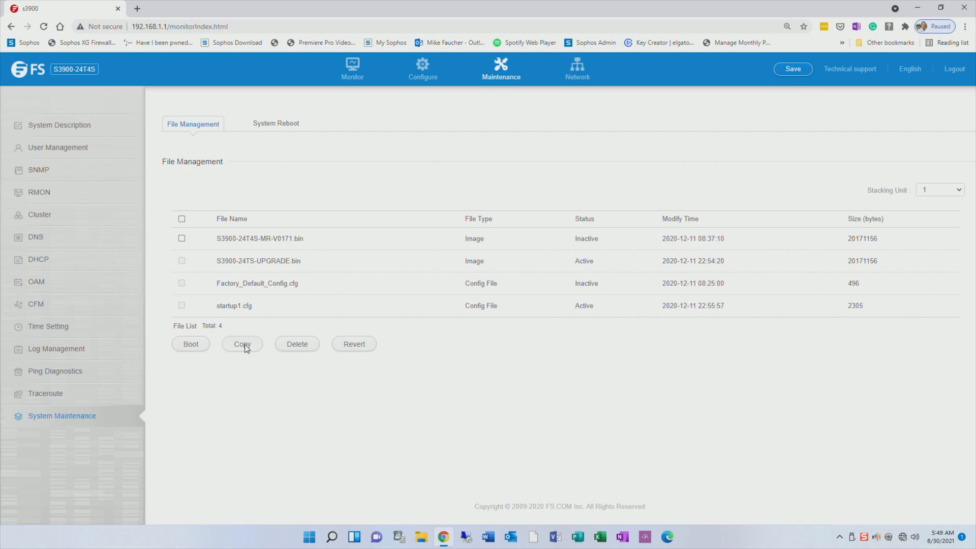
Step: Delete the old S3900-24T4S-MR-V0171.bin image and start a new file copy
click(181, 238)
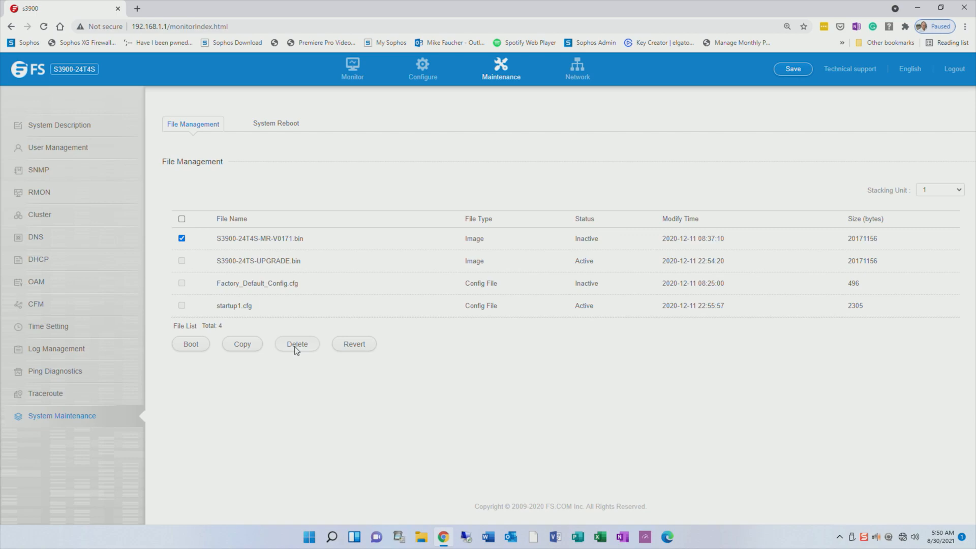
click(297, 343)
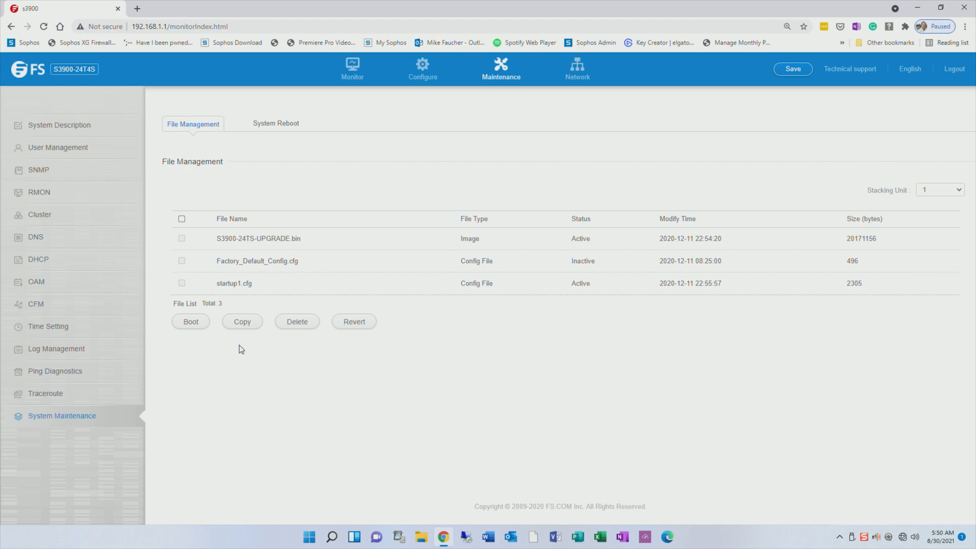
mouse_move(242, 321)
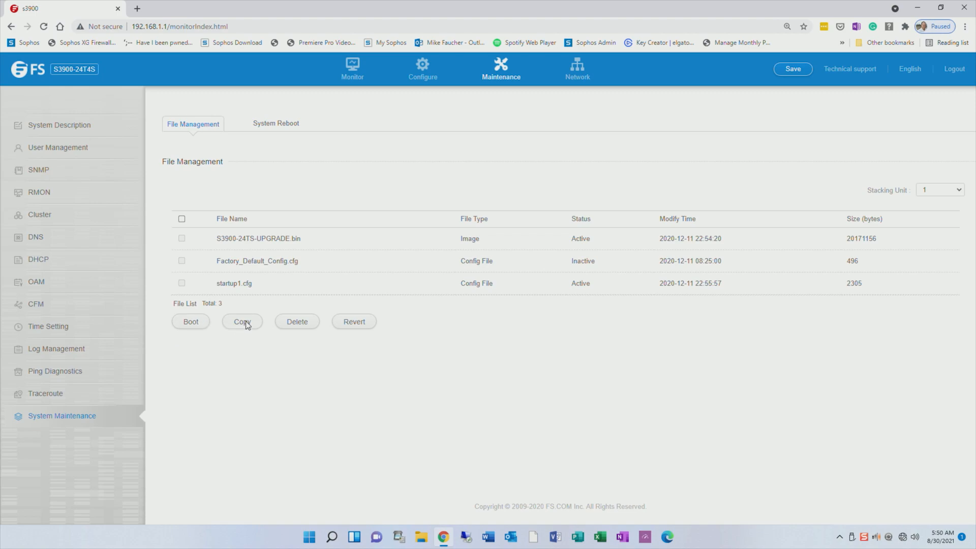
click(242, 323)
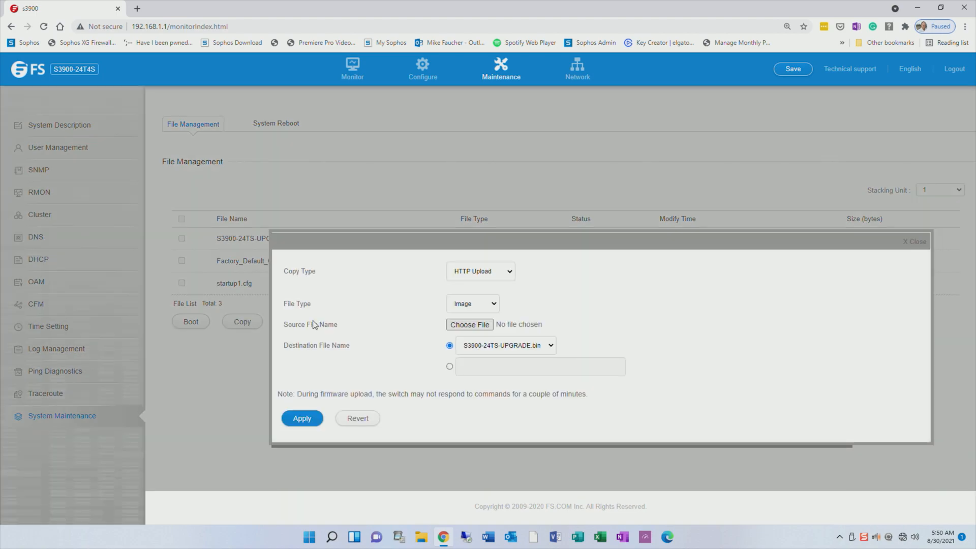
Step: Upload S3900-24T4S-MR-V0172.bin under its own file name and confirm the prompt
click(469, 325)
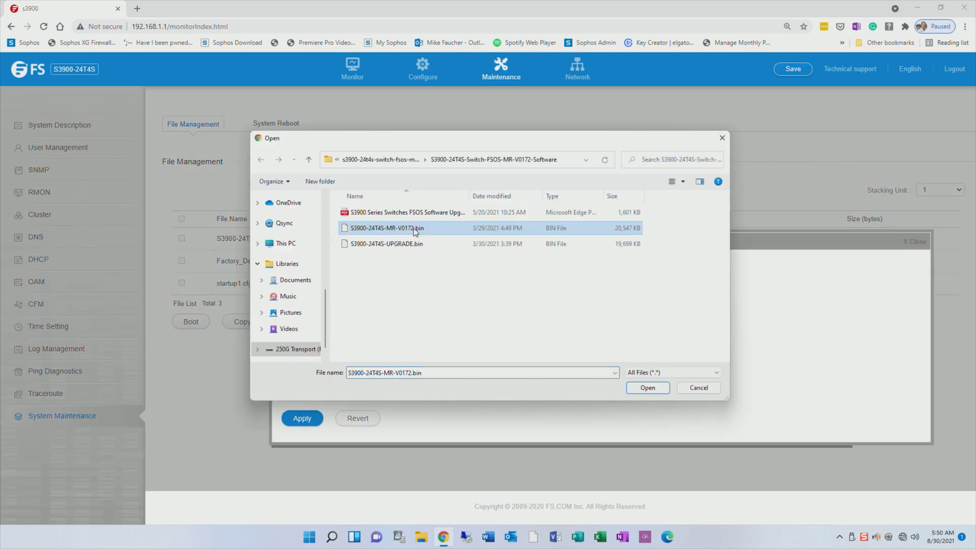
click(646, 388)
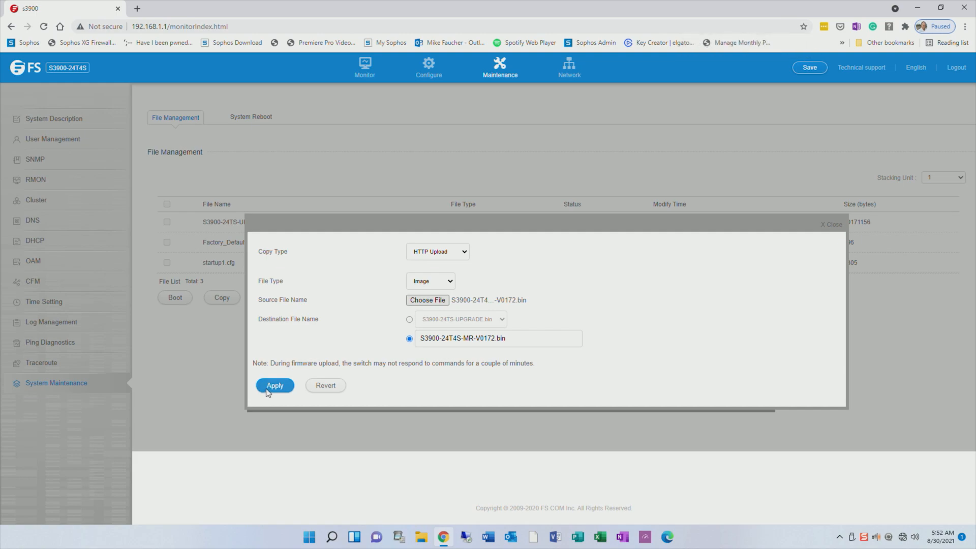
click(275, 385)
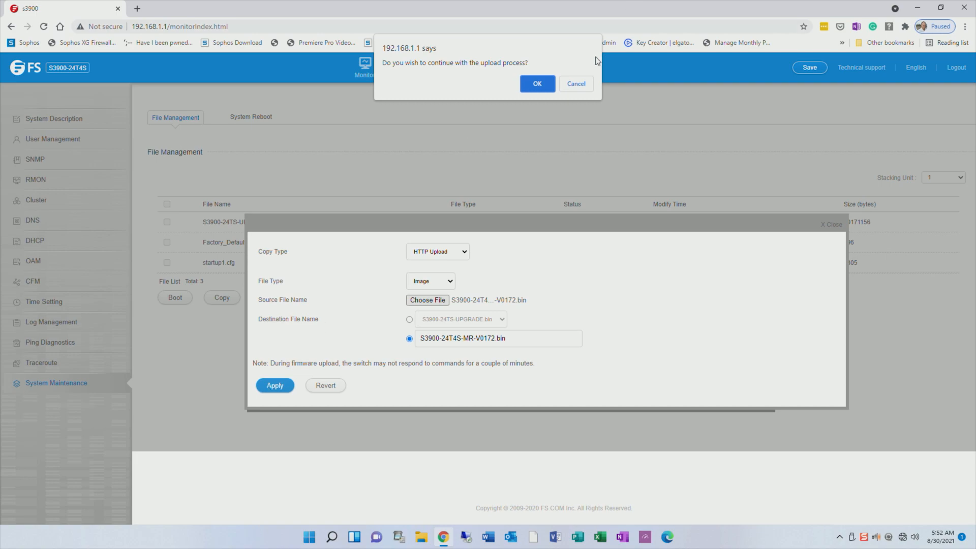
click(536, 83)
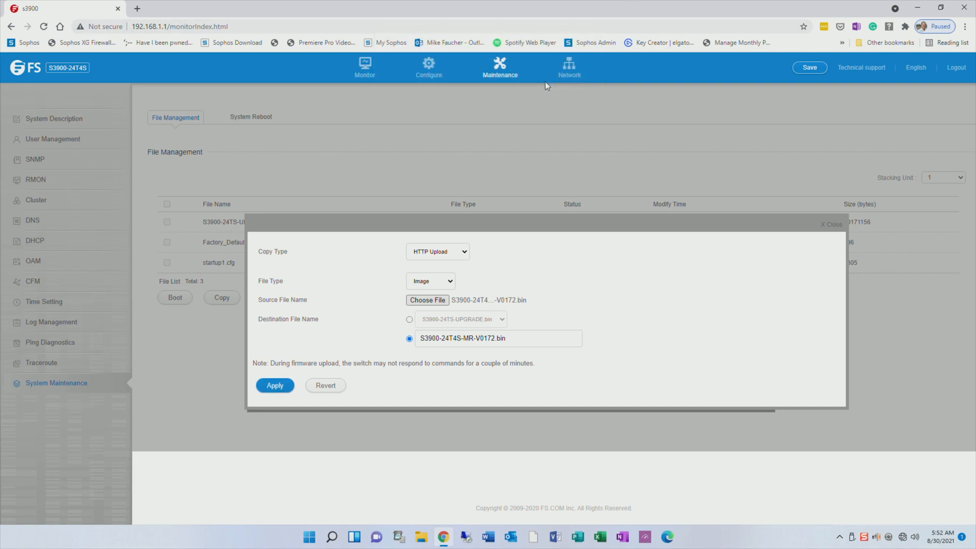
click(274, 385)
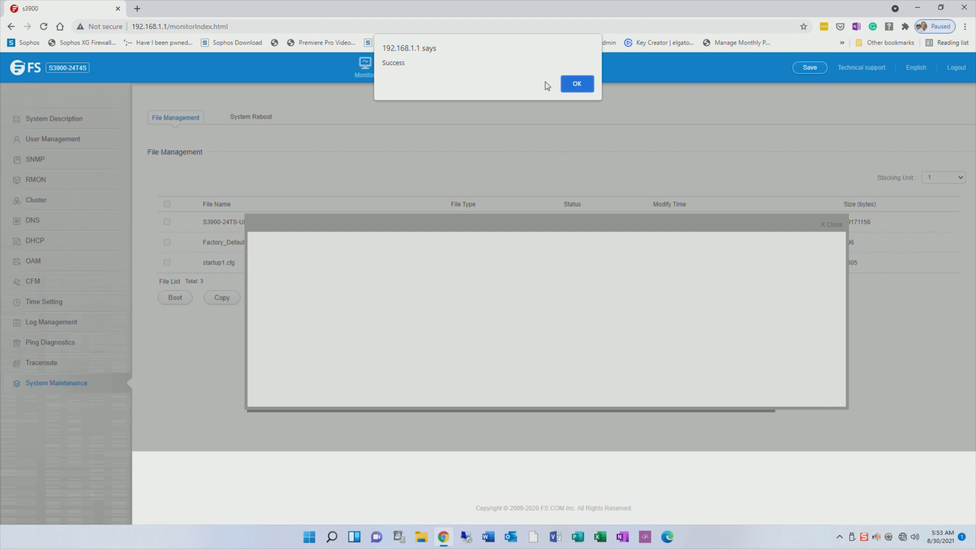
Step: Dismiss Success, set S3900-24T4S-MR-V0172.bin as the boot image, and start the reboot
click(575, 83)
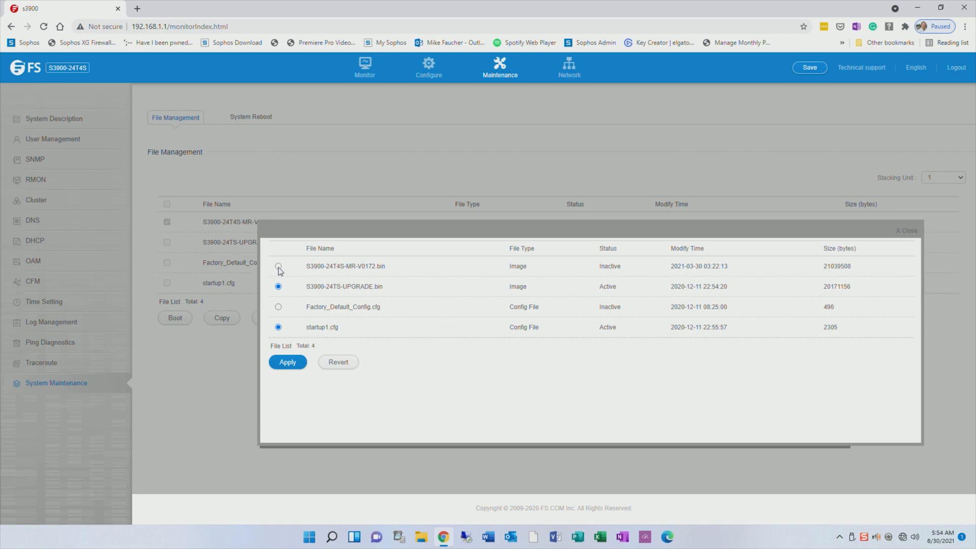
click(279, 265)
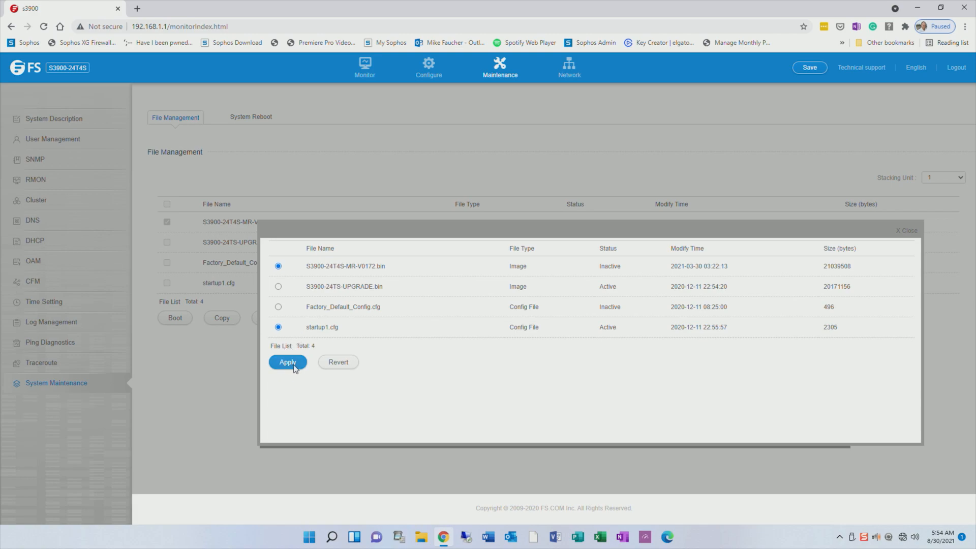
click(286, 362)
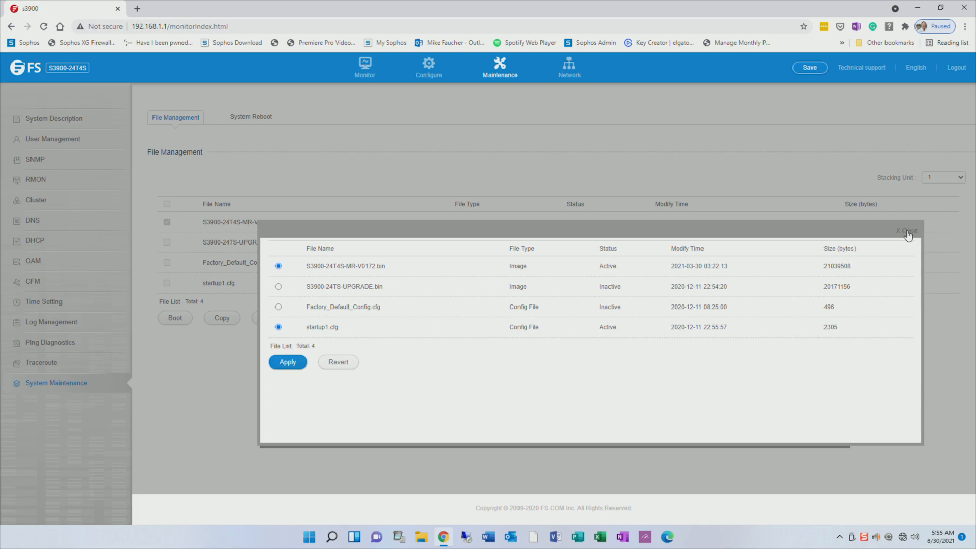
click(908, 232)
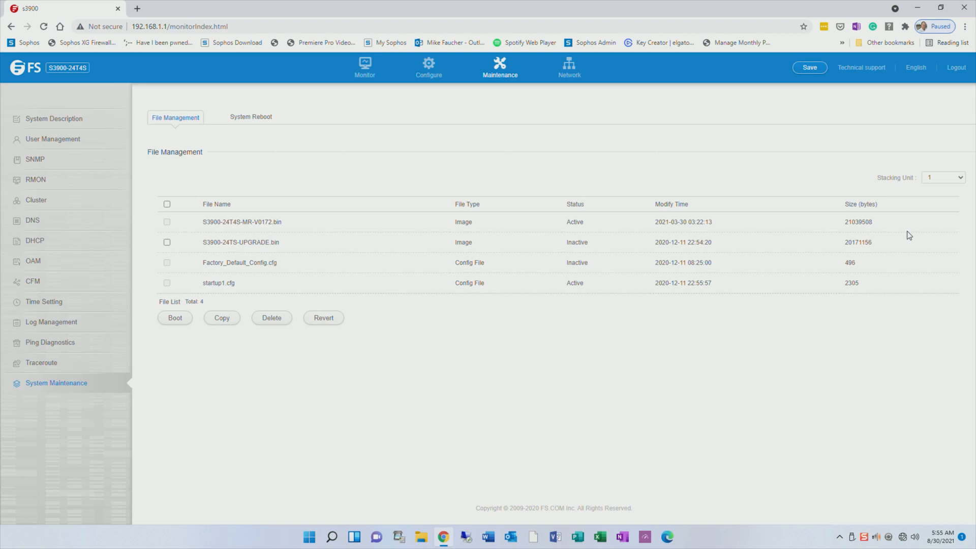
click(955, 67)
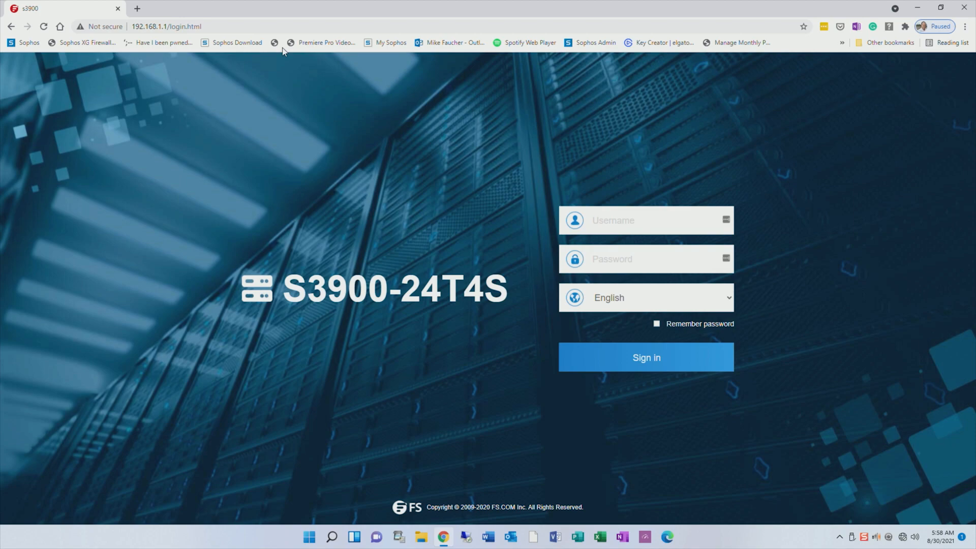
Step: Sign in and confirm Switch Information reports Firmware Version 1.7.2, then select the Cable Creation folder
click(646, 357)
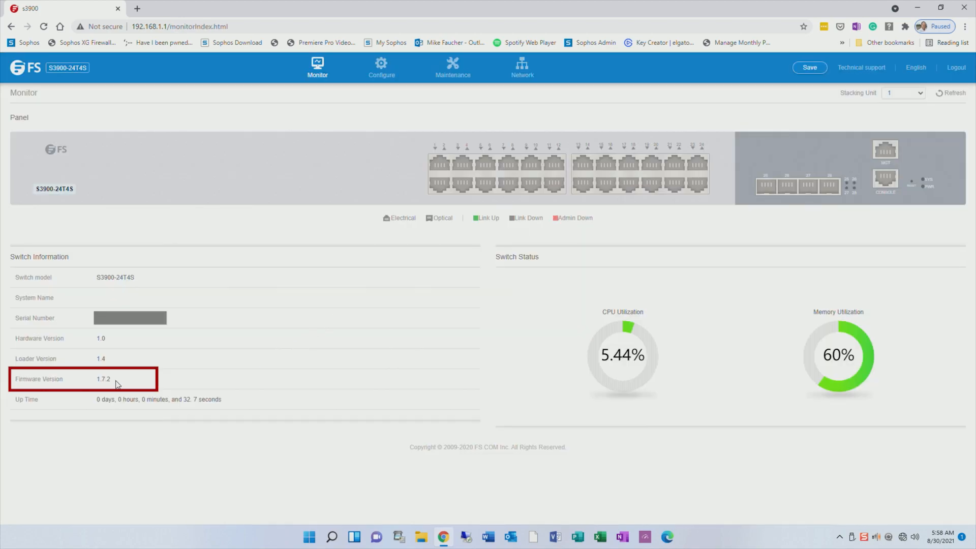
mouse_move(122, 401)
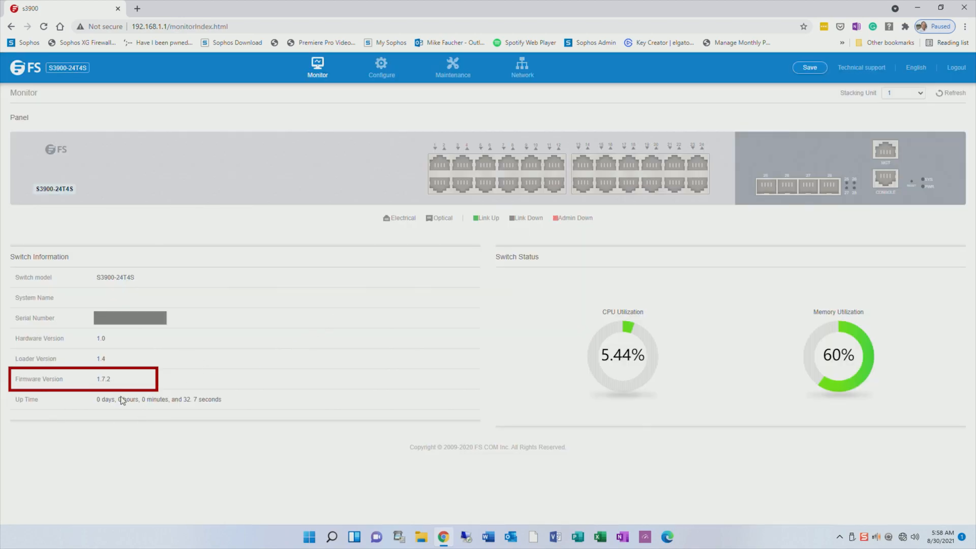
mouse_move(140, 416)
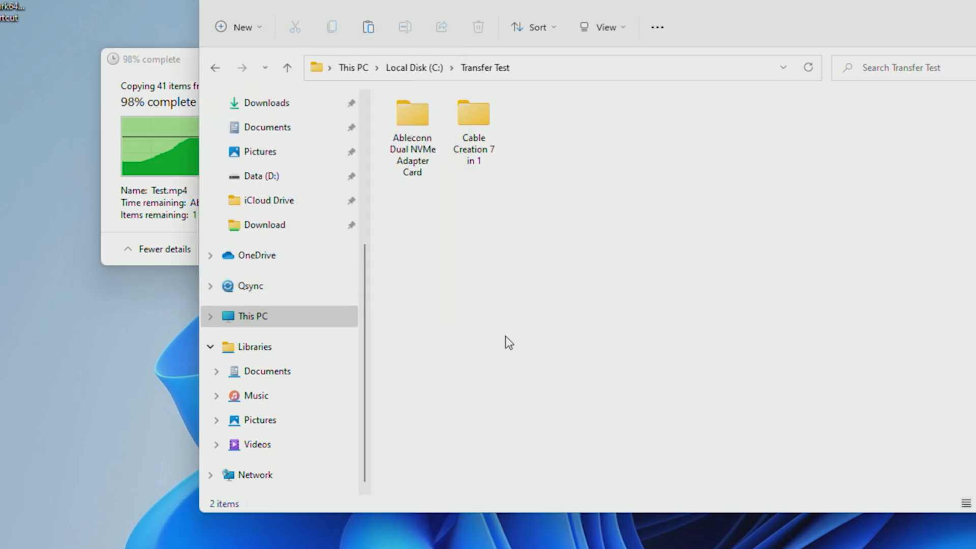
click(472, 114)
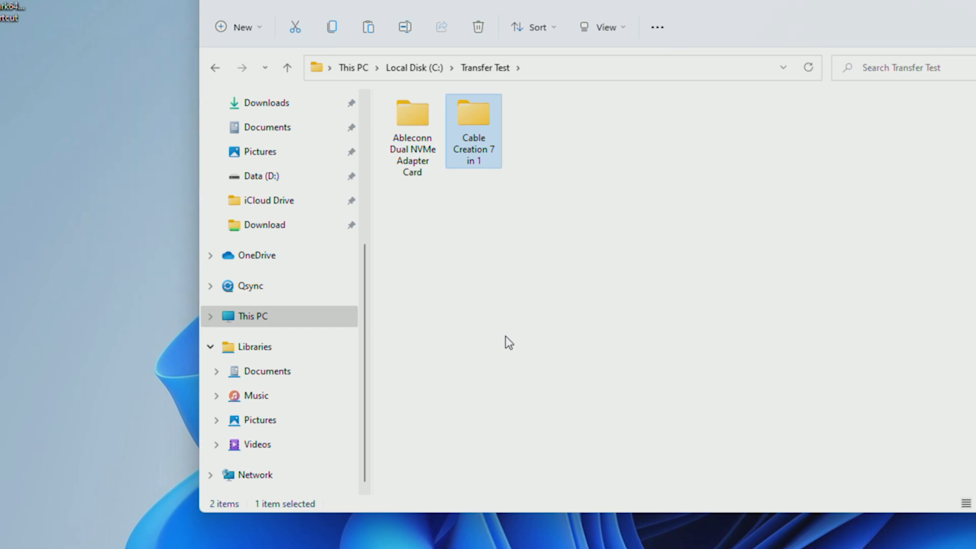